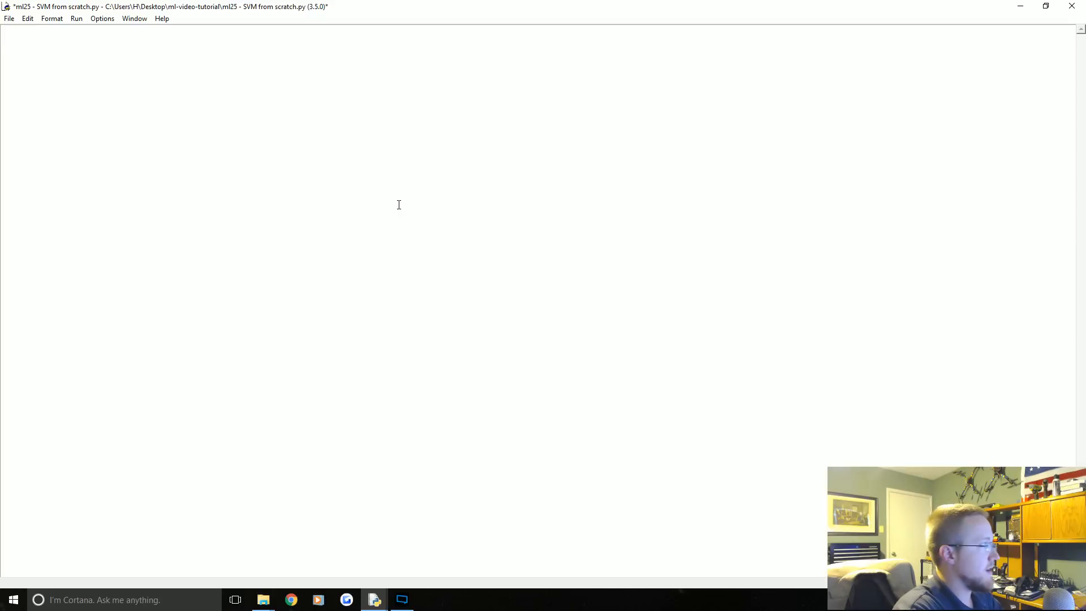
Import matplotlib.pyplot as plt, matplotlib style and numpy as np, then apply style.use('ggplot').
text(import)
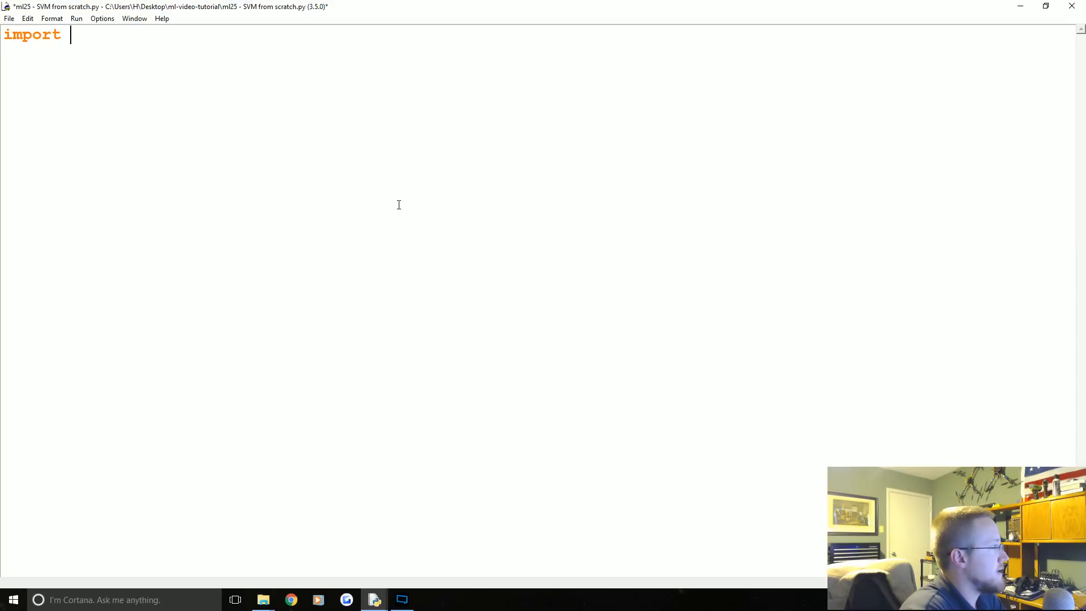
text(matplotlib.p)
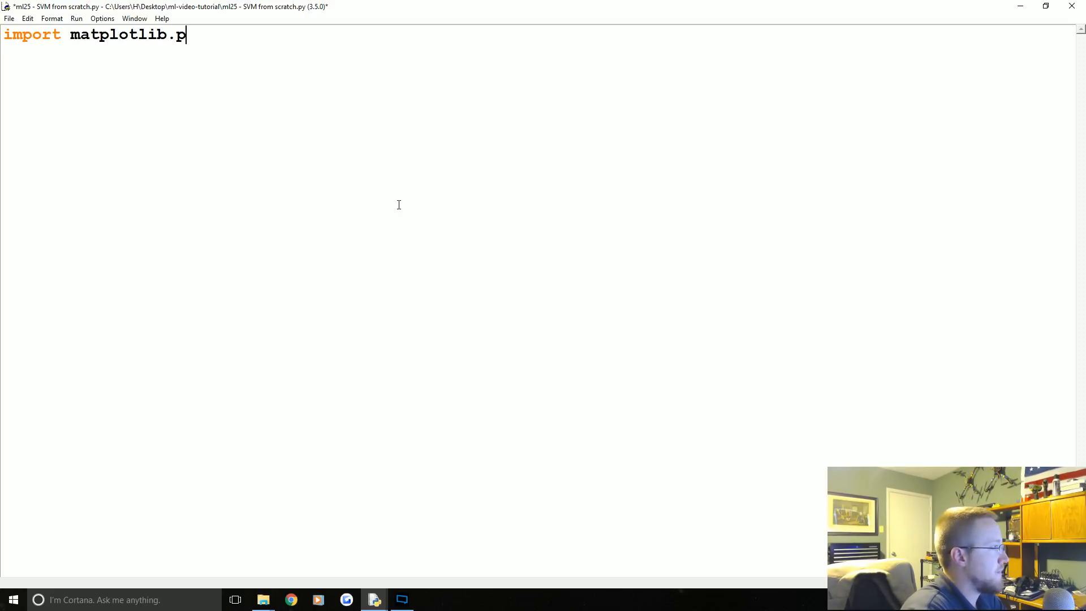
text(yplot as plt)
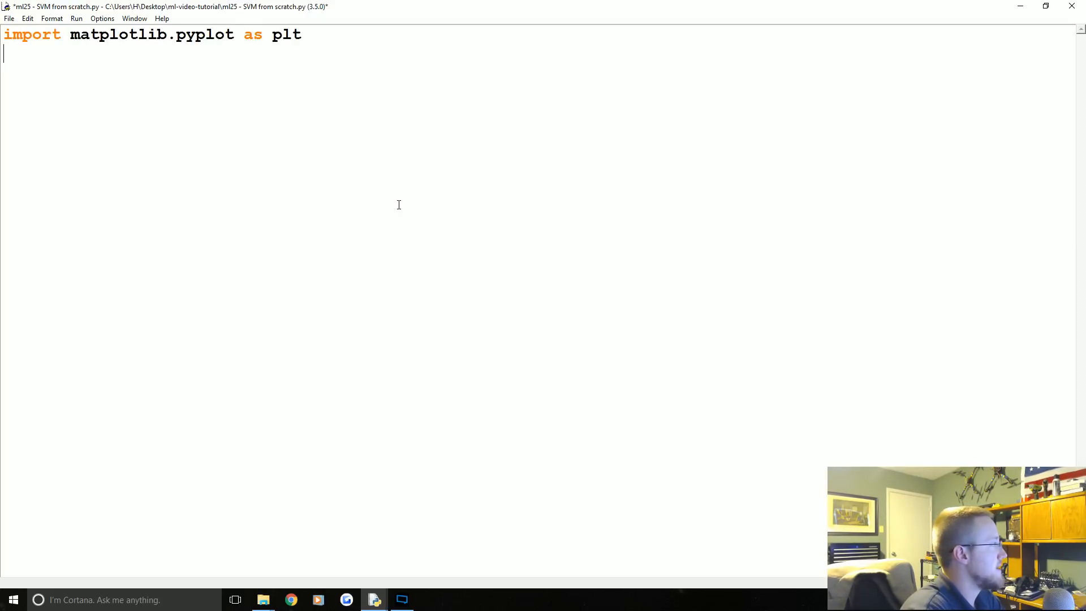
text(from matplotlib import)
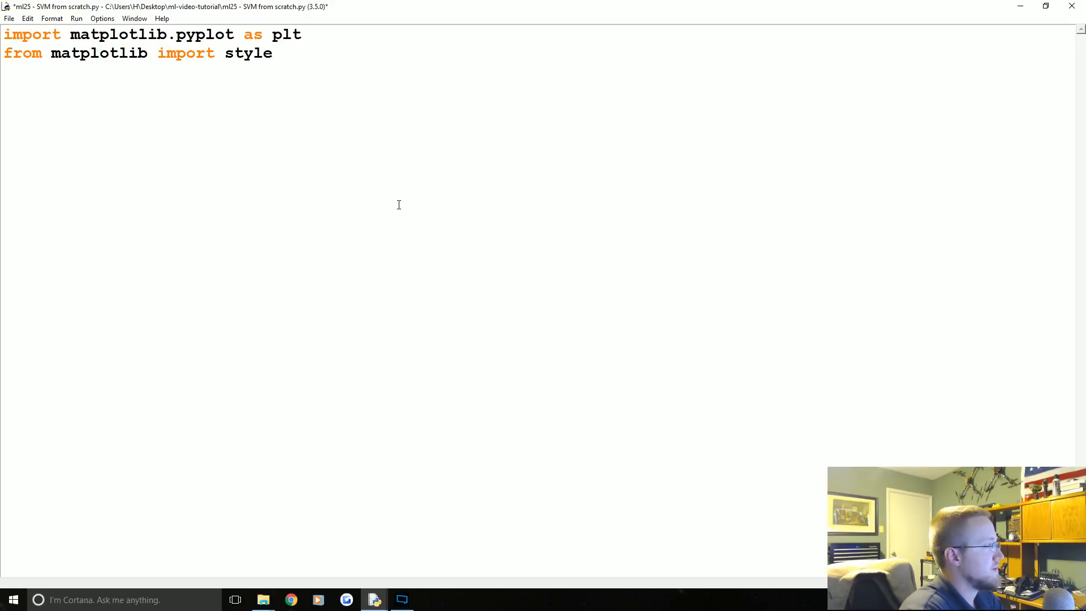
text(style.use()
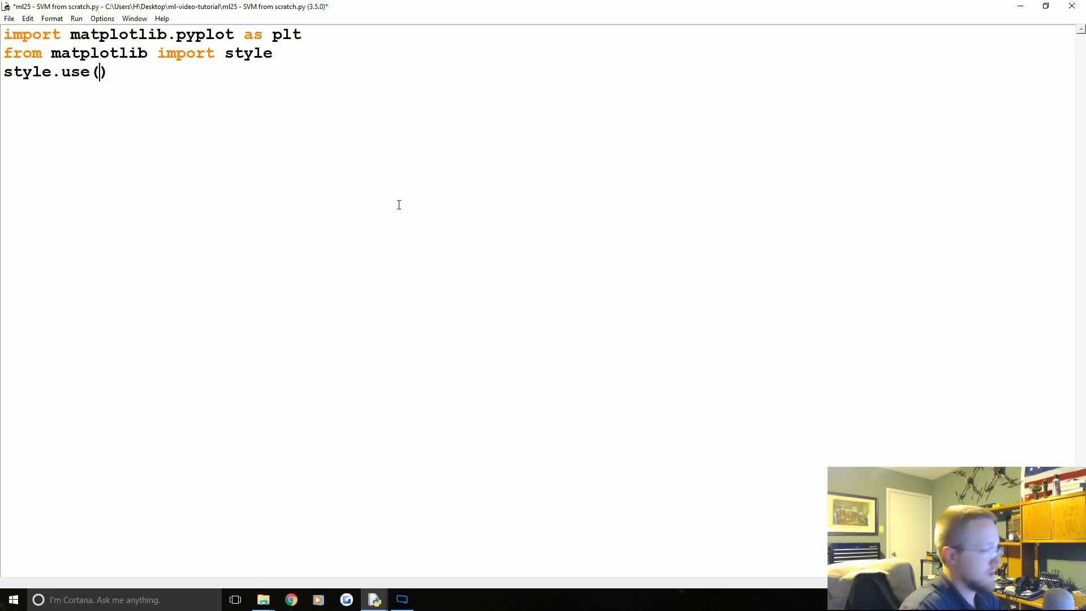
text('')
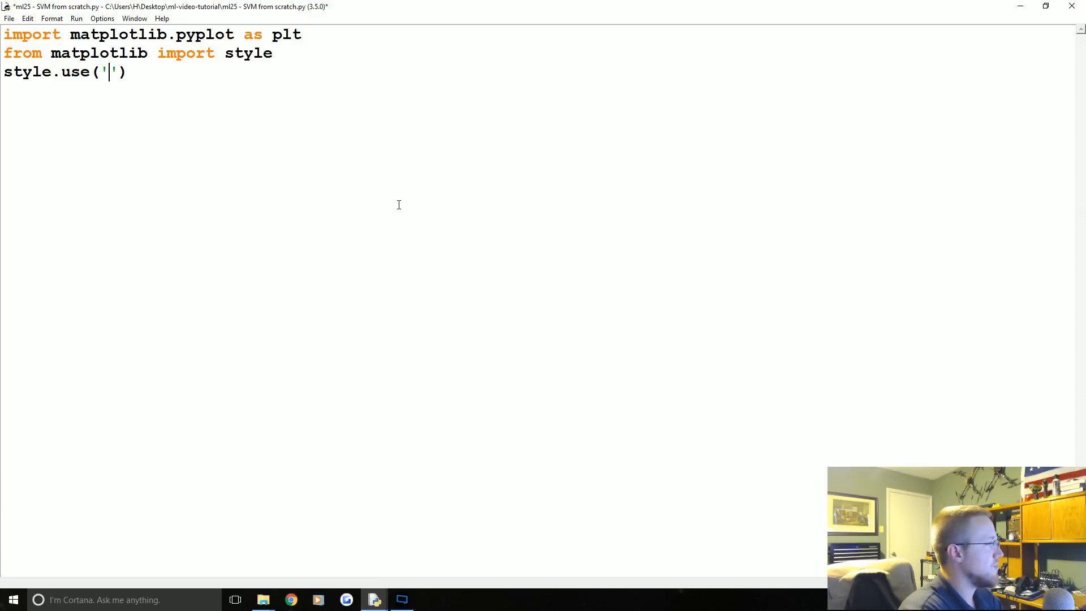
text(ggplot)
text(import numpy as np)
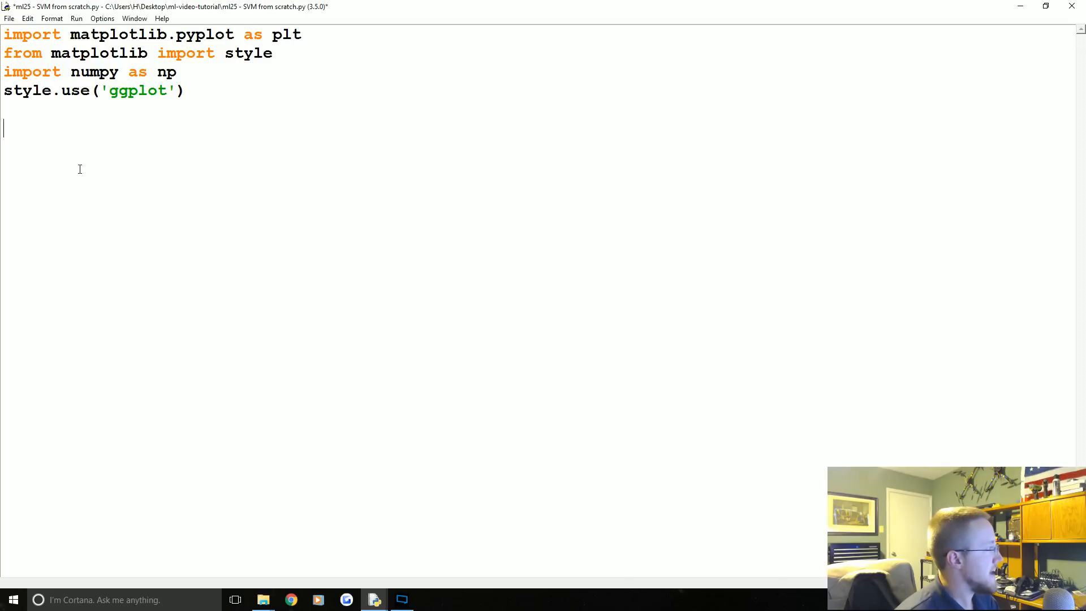
Start data_dict with keys -1 and 1 each mapped to an empty np.array of lists.
text(data)
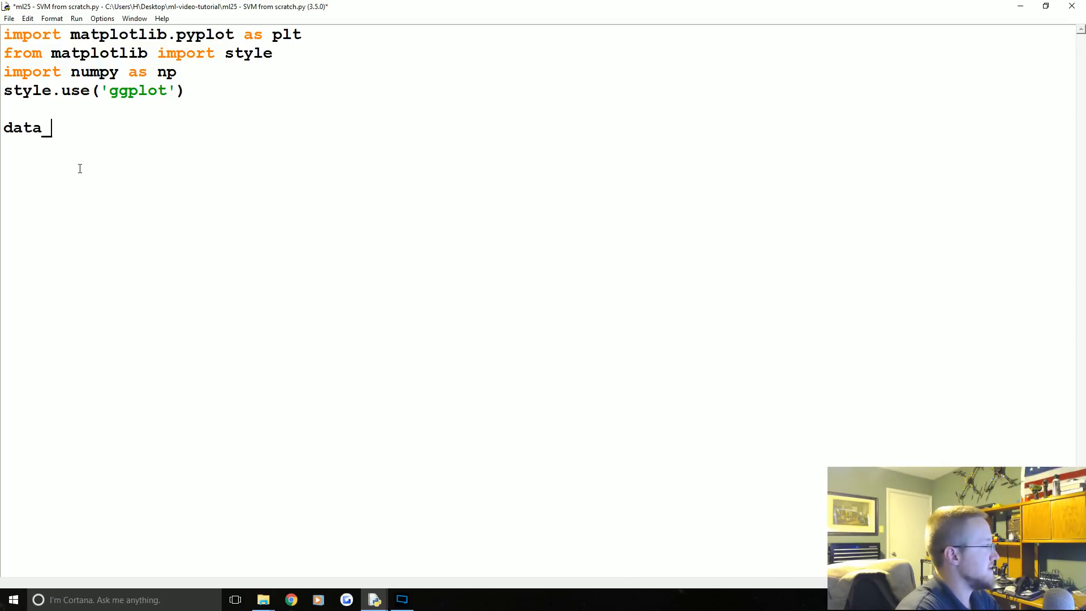
text(_dict = {})
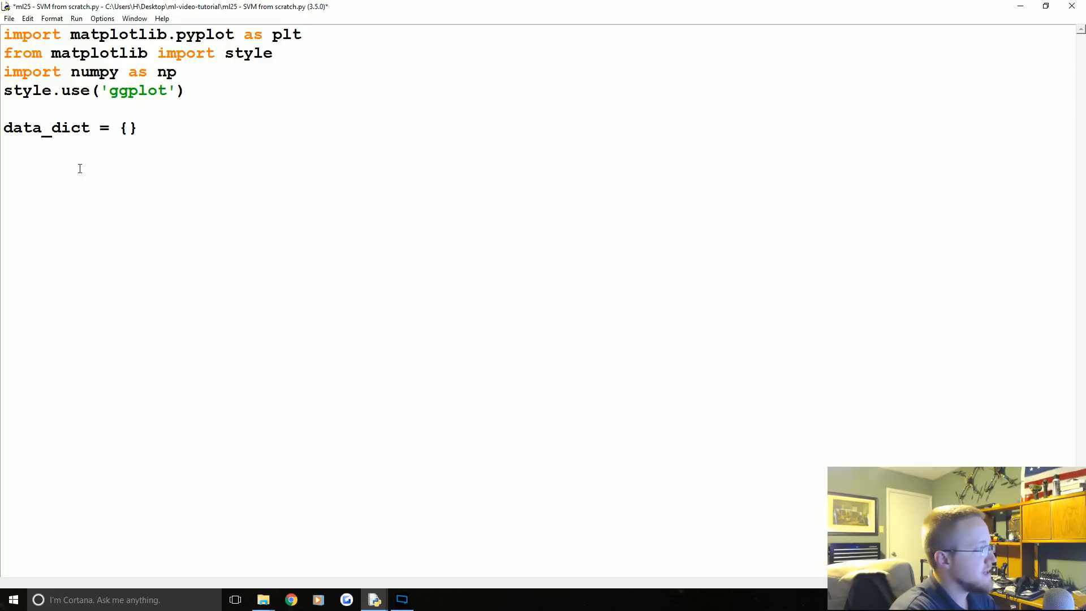
text(-1)
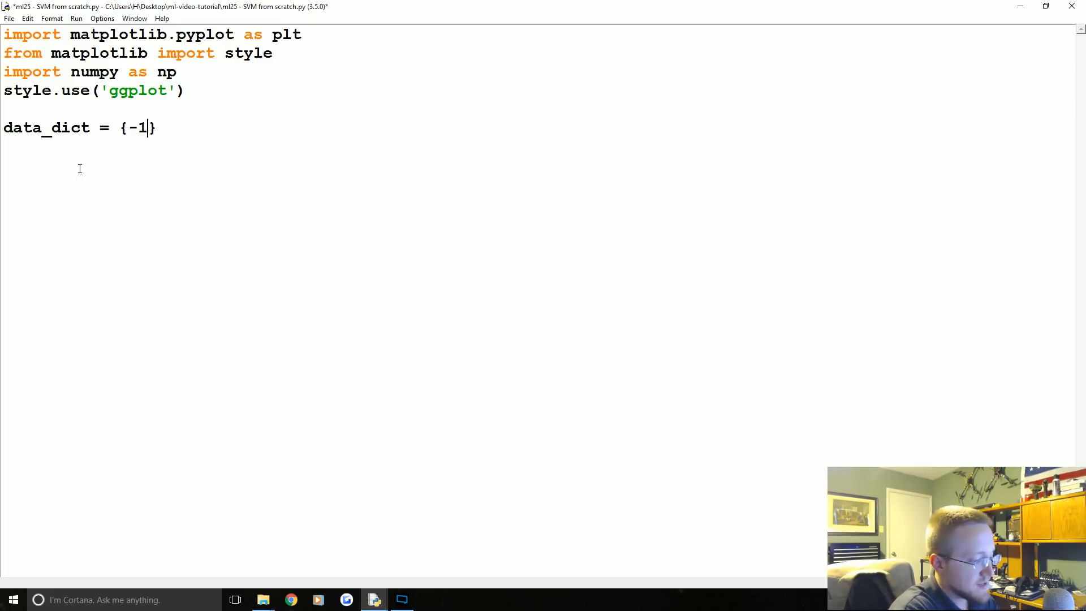
text(:)
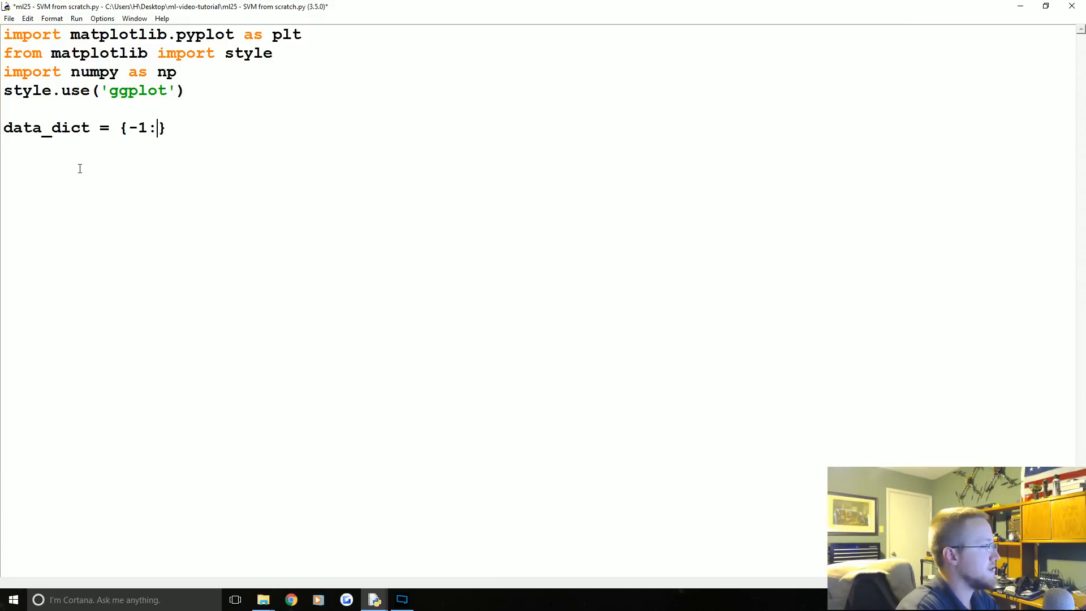
text(np.)
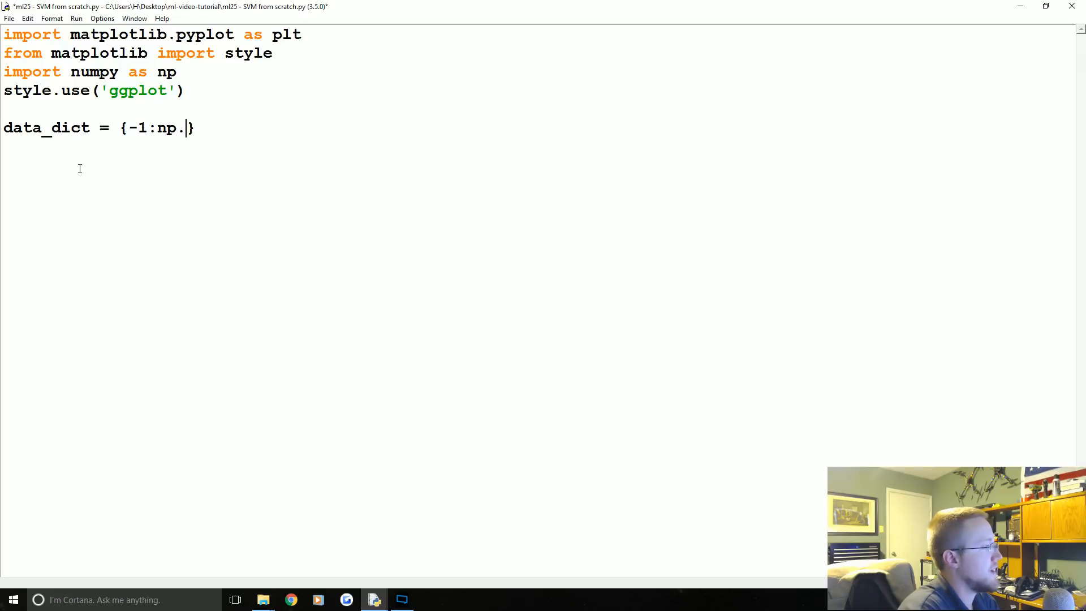
text(array())
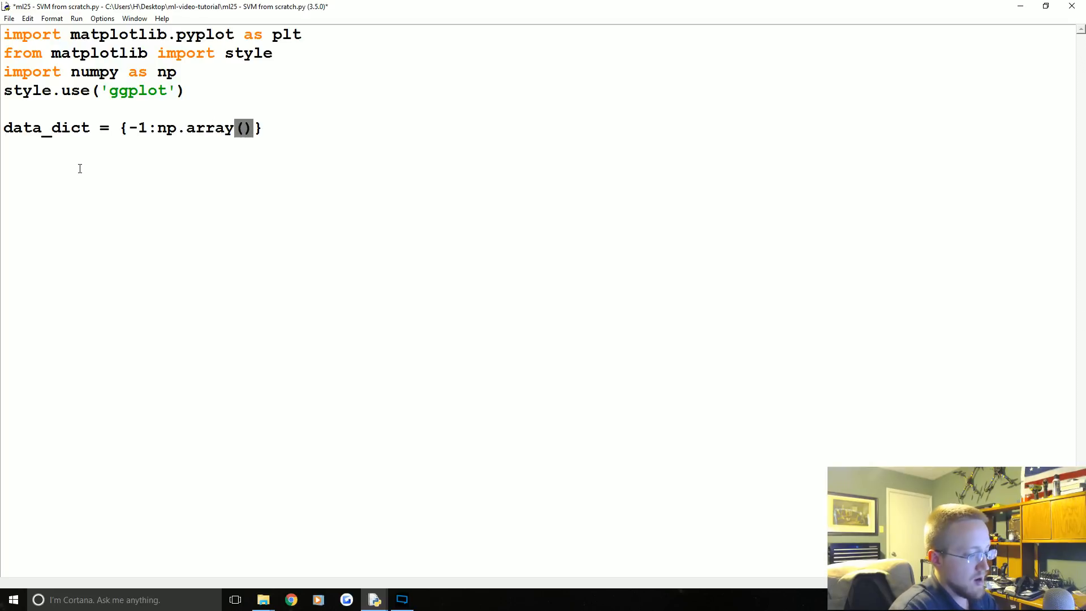
text([]])
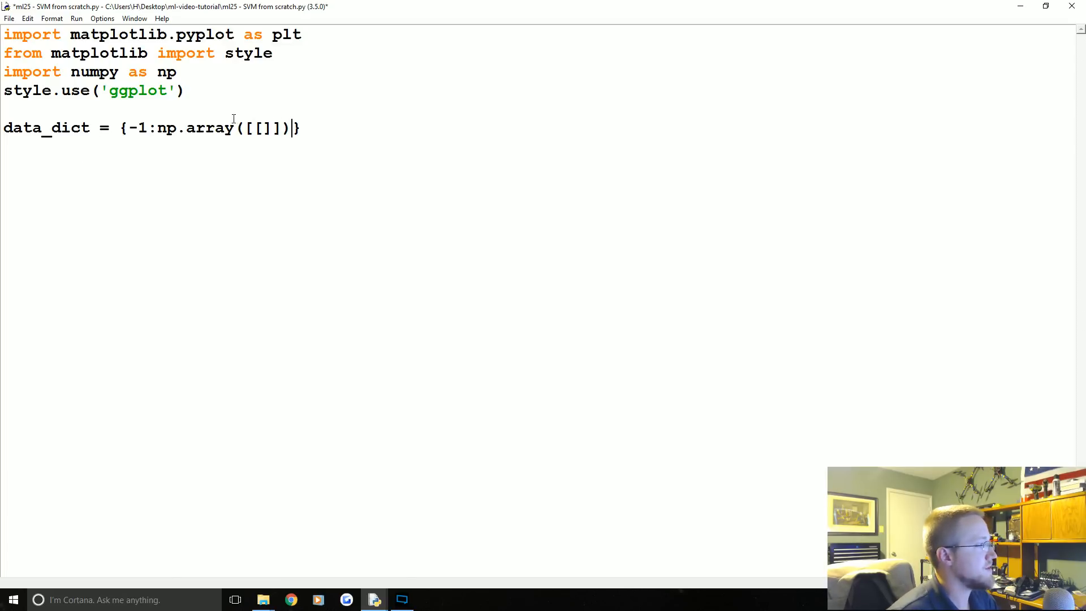
text(,)
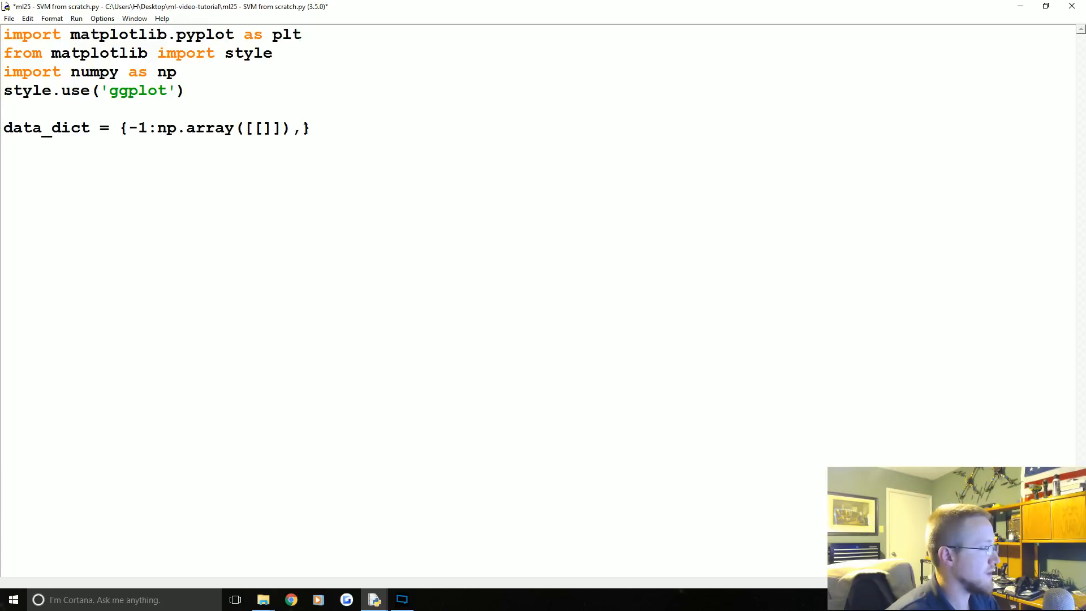
text(1:np.array([[]]))
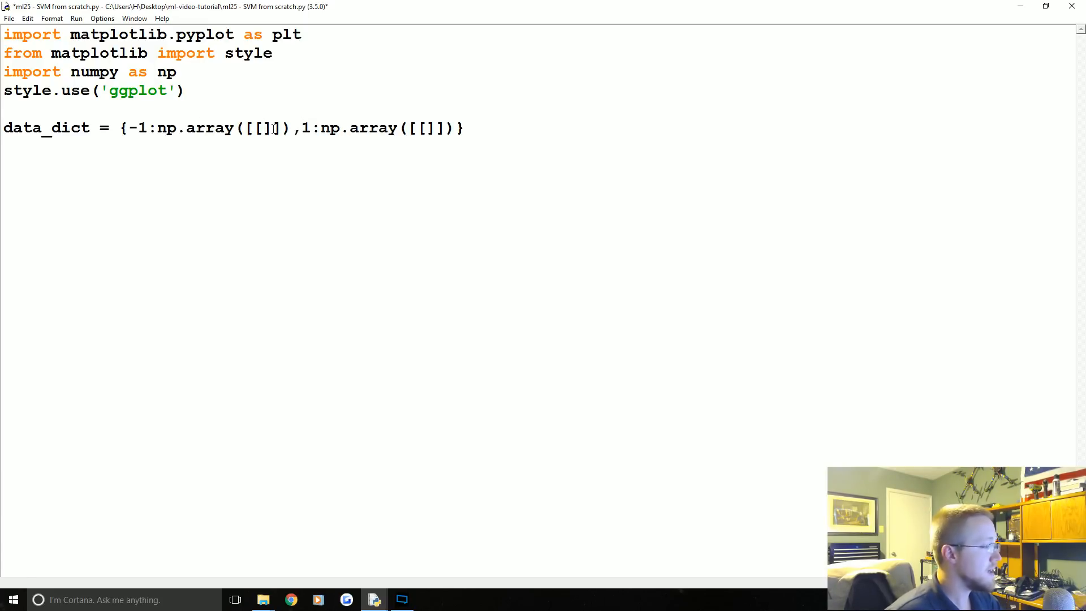
Fill class -1 with points [1,7], [2,8], [3,8].
text(1,)
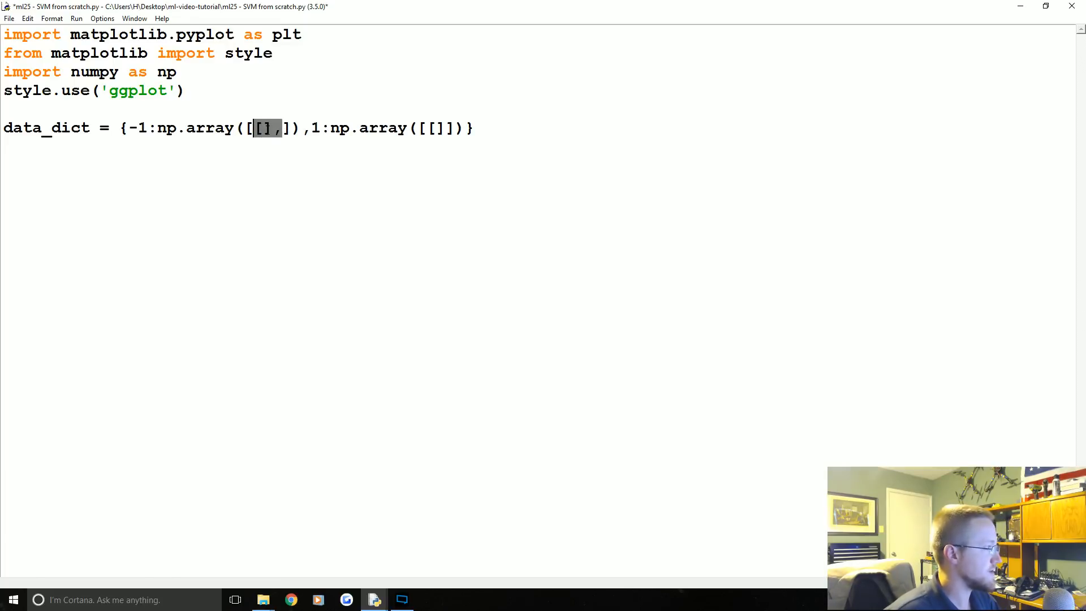
text(1,7)
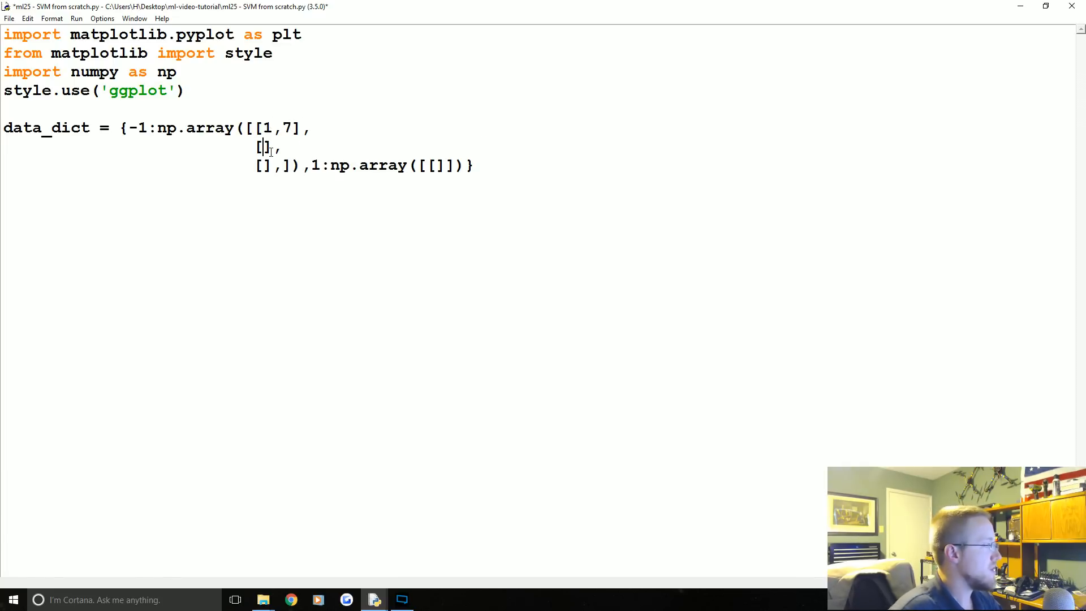
text(2,8)
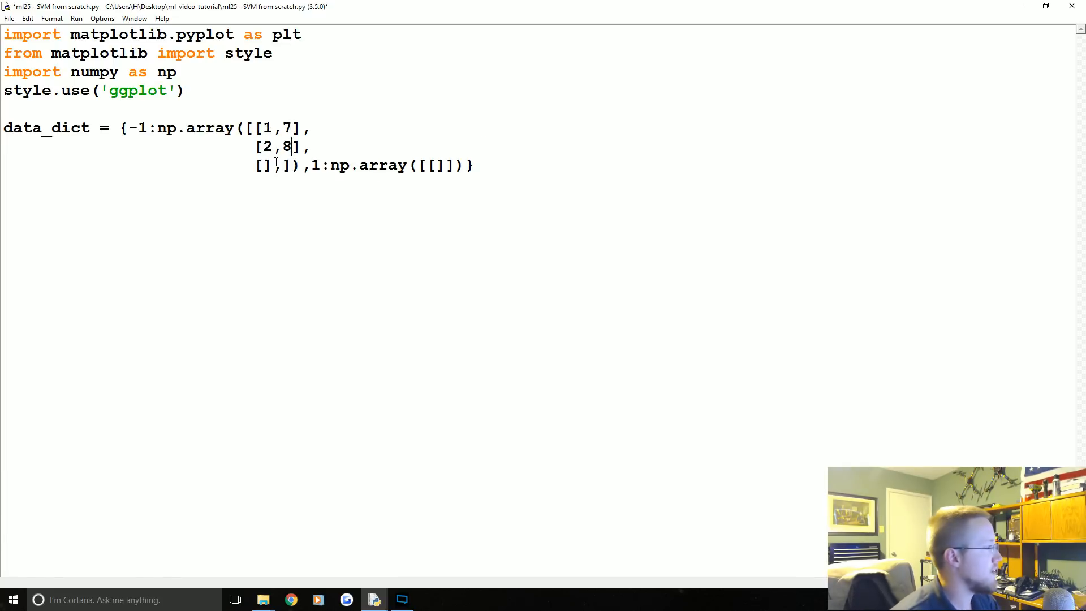
text(3,8],]),)
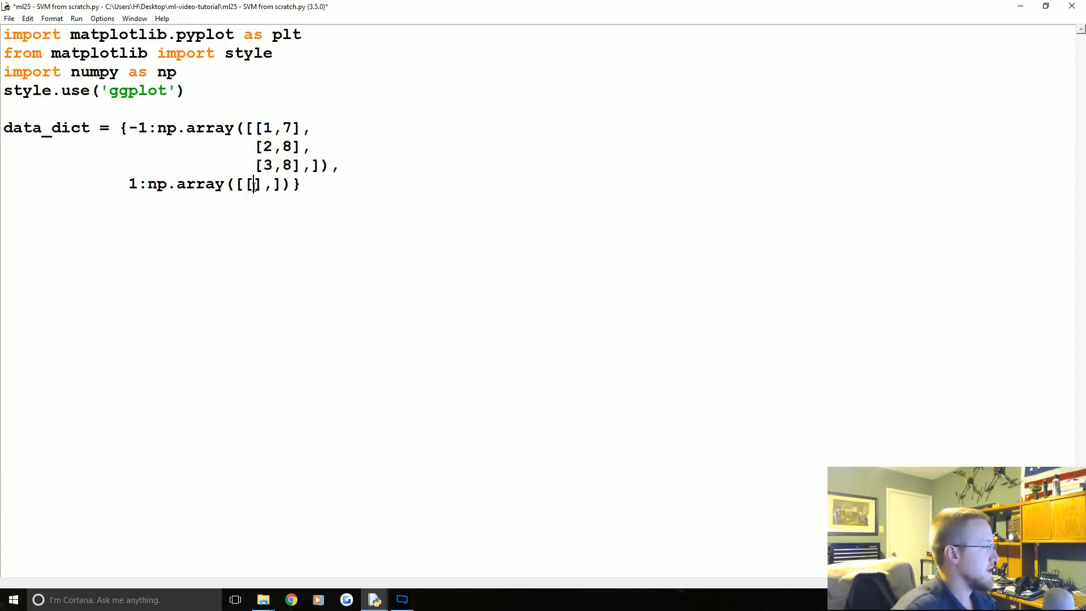
Fill class 1 with points [5,1], [6,-1], [7,3].
text(5,1)
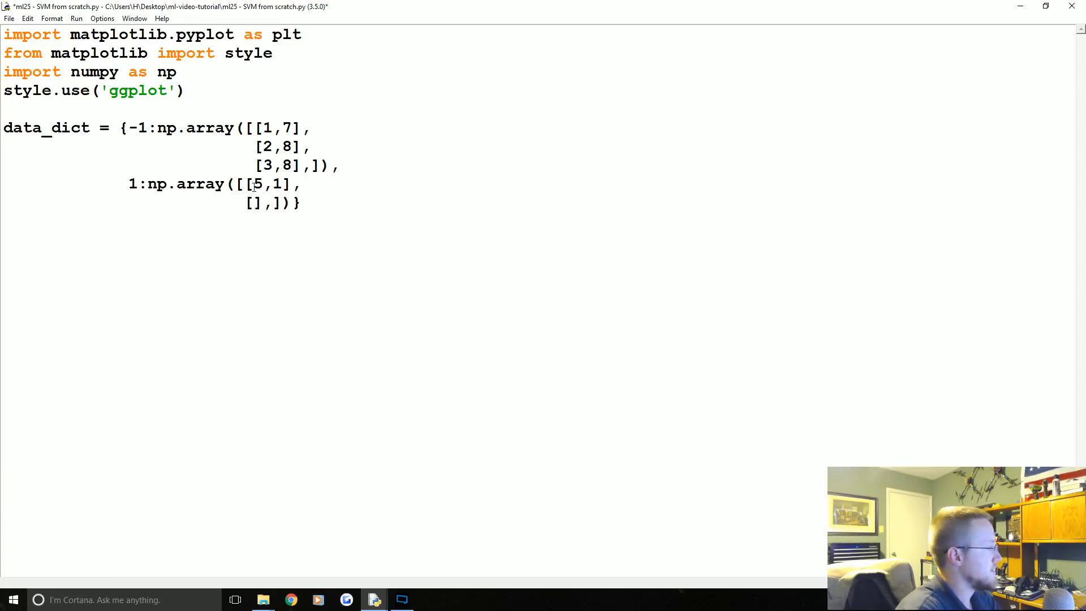
text(6,-1)
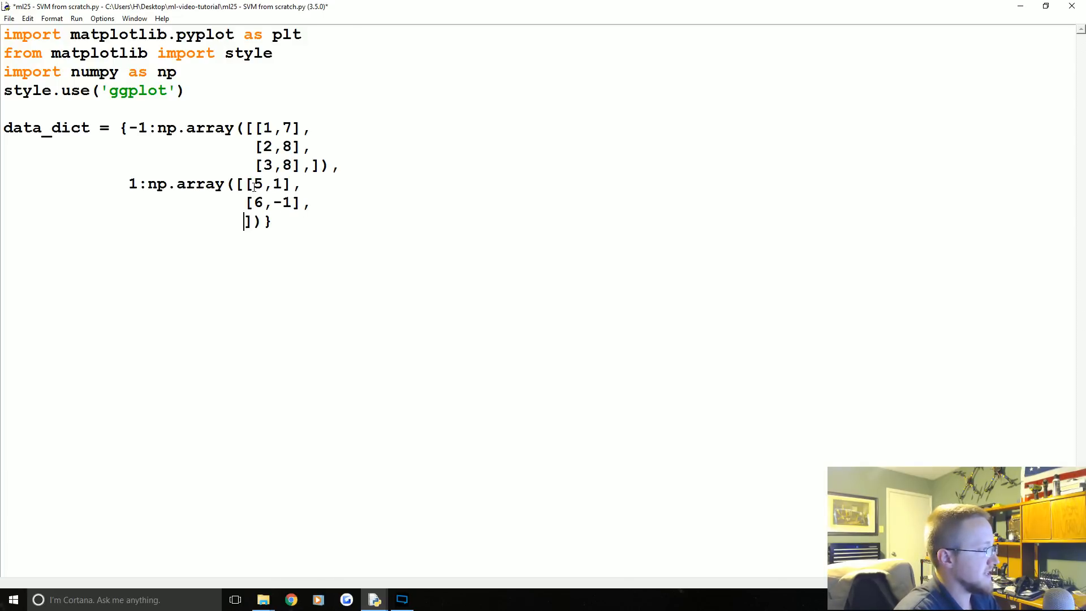
text([,)
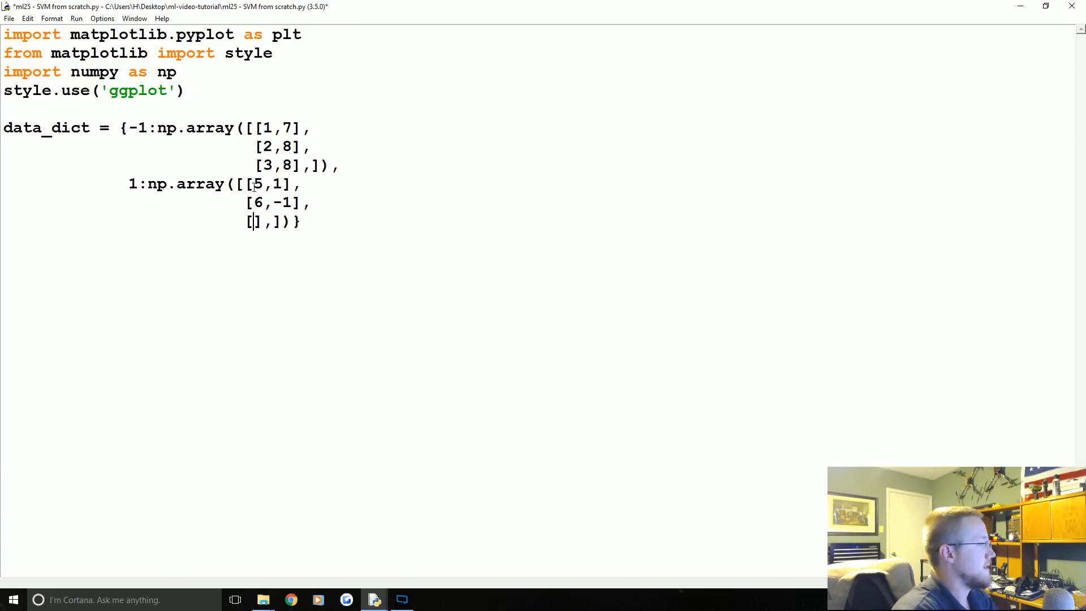
text(7)
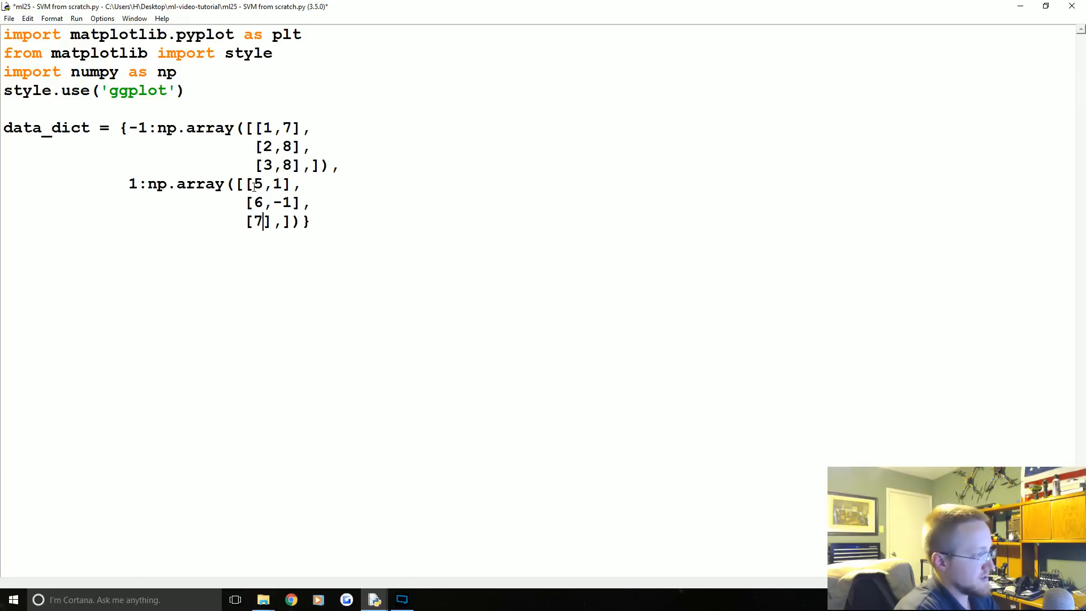
text(,3)
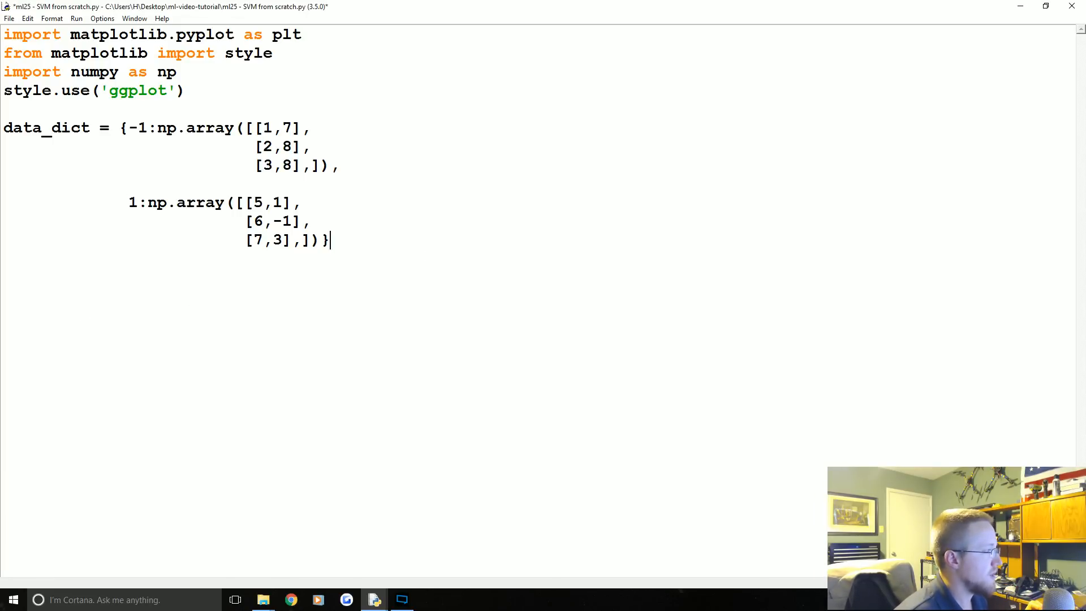
Insert several blank lines above data_dict to leave room for new code after the imports.
drag(4, 128, 329, 239)
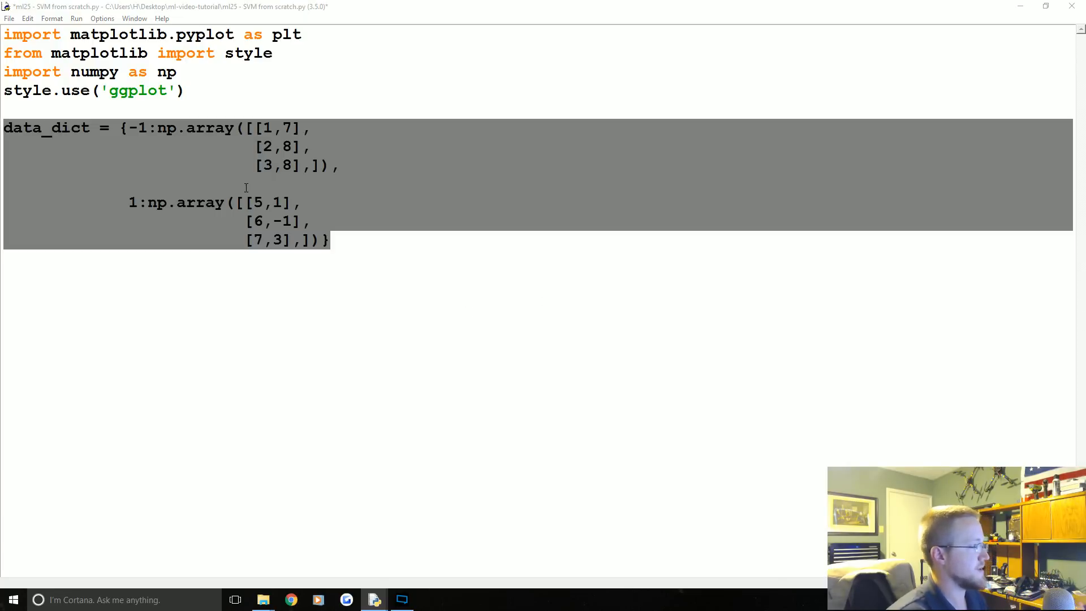
click(366, 271)
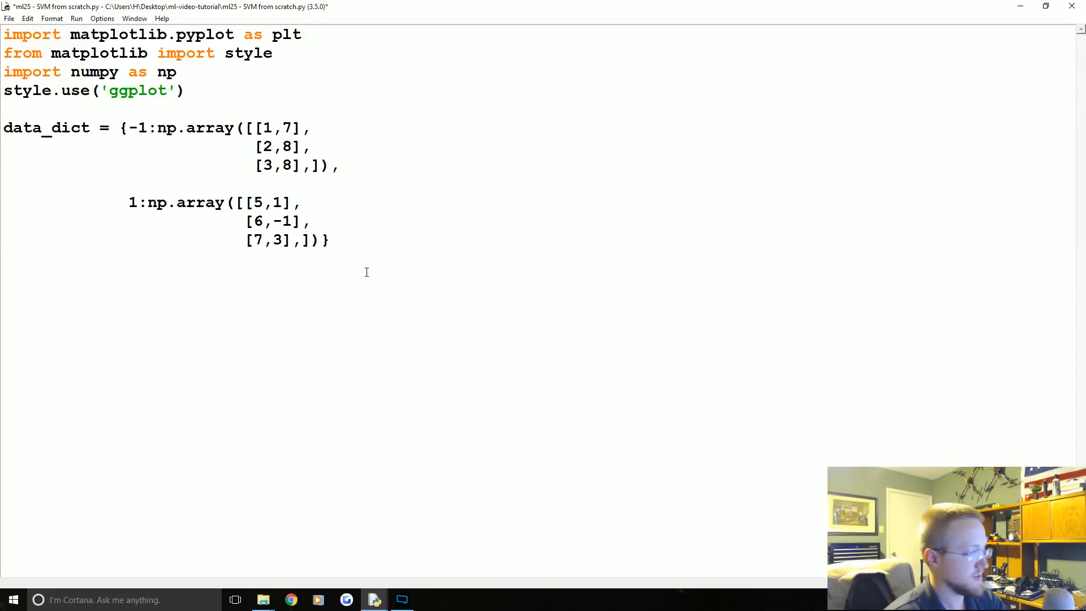
click(185, 91)
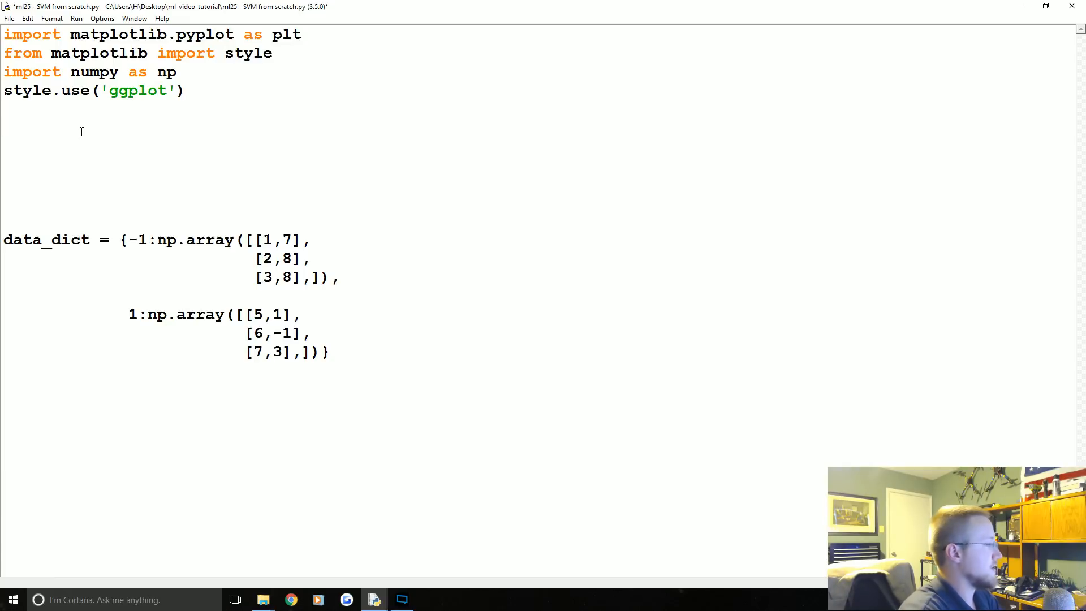
Define class Support_Vector_Machine with a def __init__() header.
text(class su)
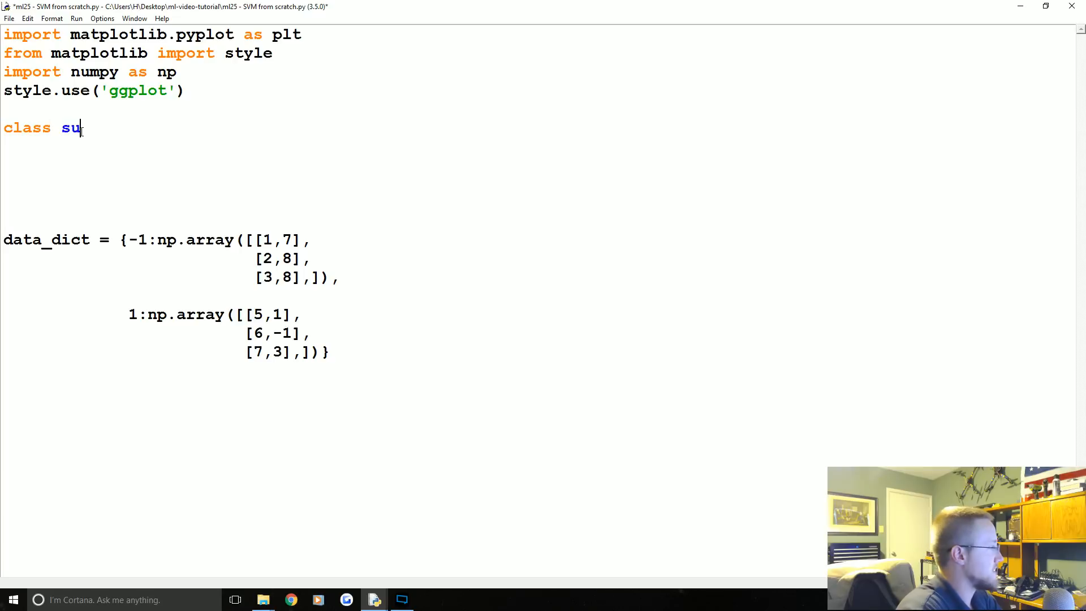
text(pport_vector)
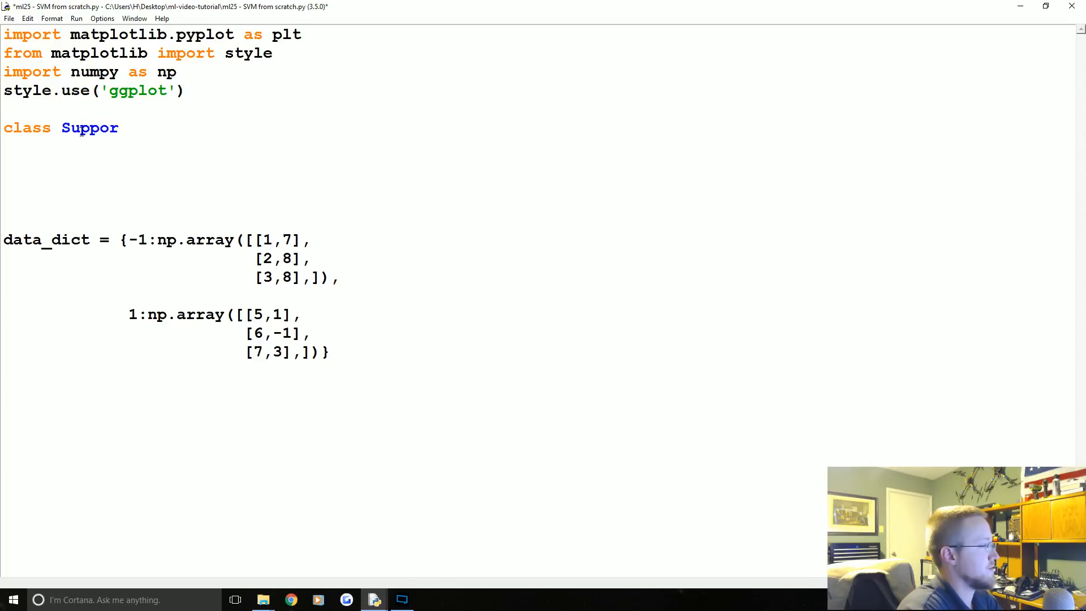
text(t_Vector_Machine:)
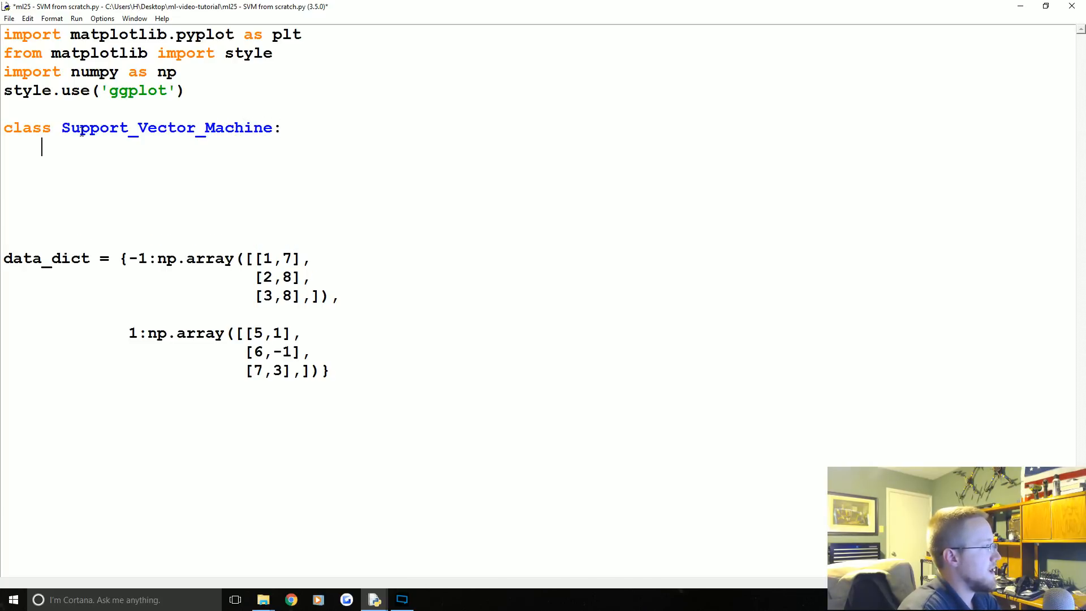
text(def i)
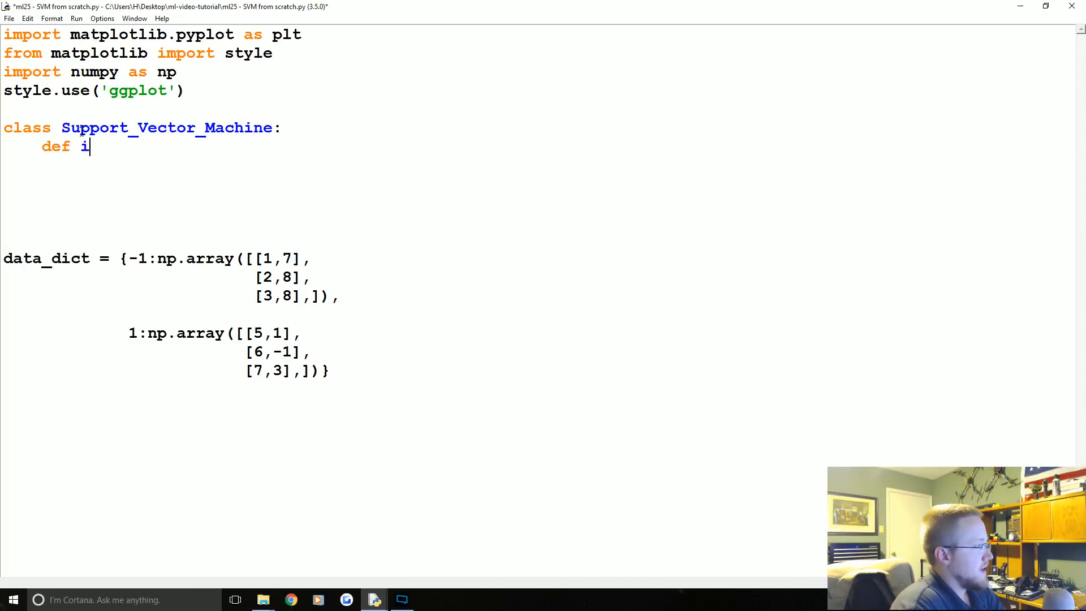
text(__init__)
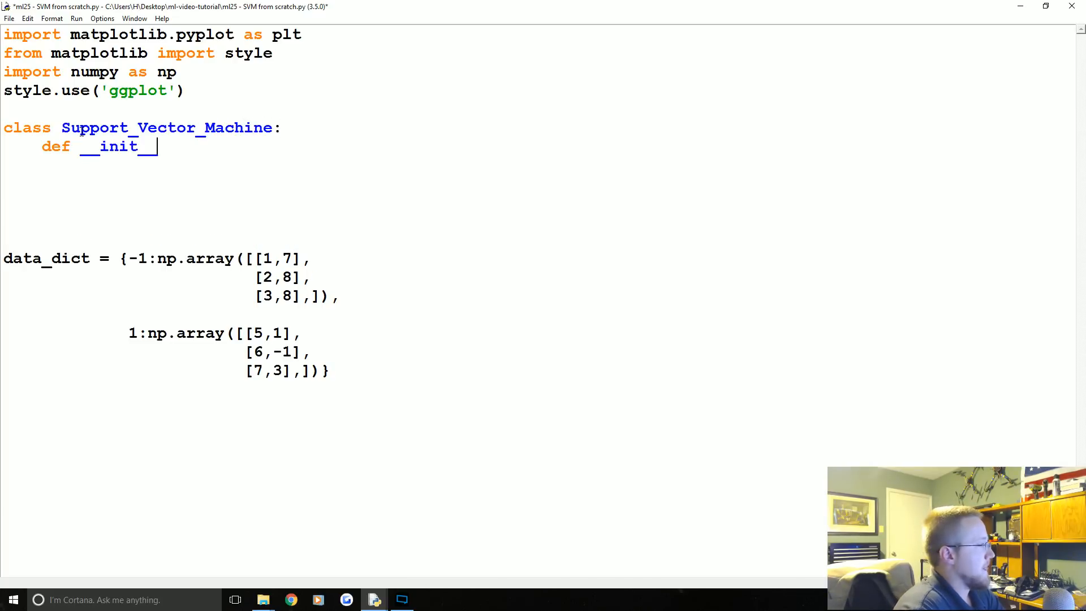
text(())
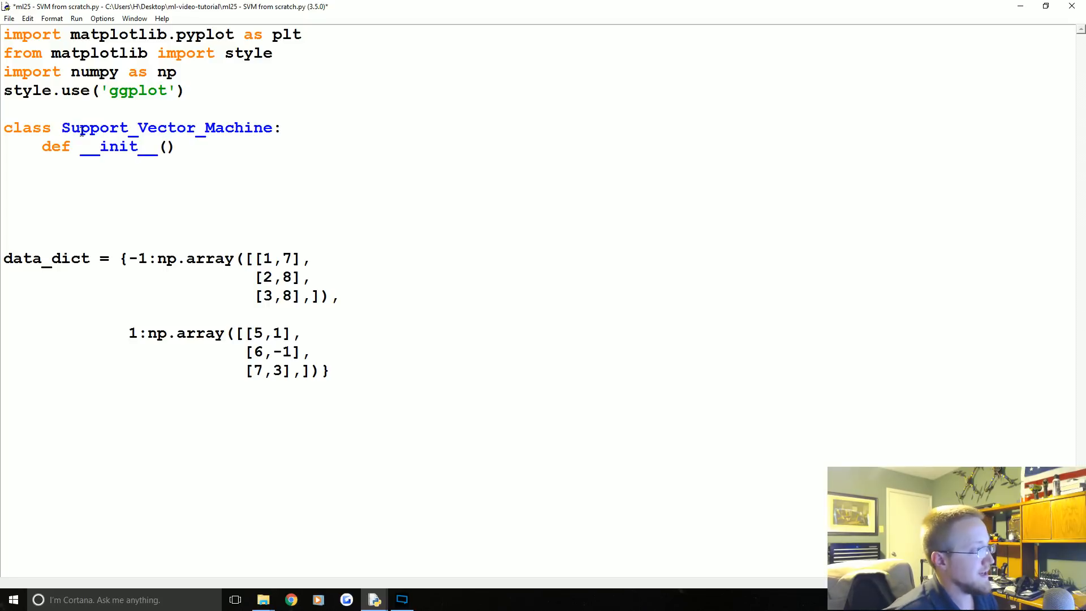
Give __init__ the parameters self and visualization=True.
click(166, 146)
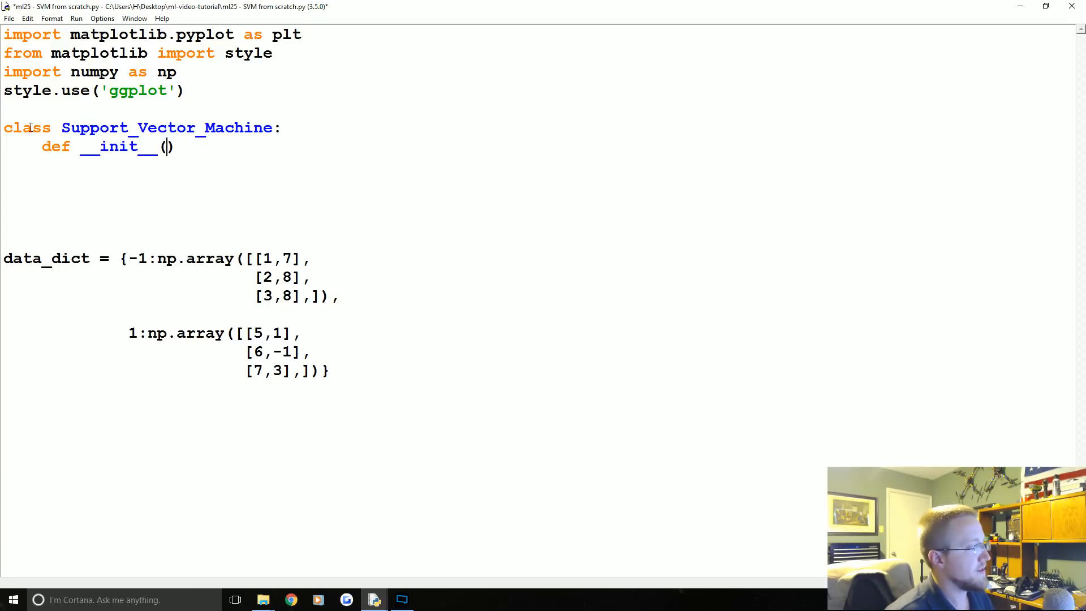
drag(61, 128, 282, 128)
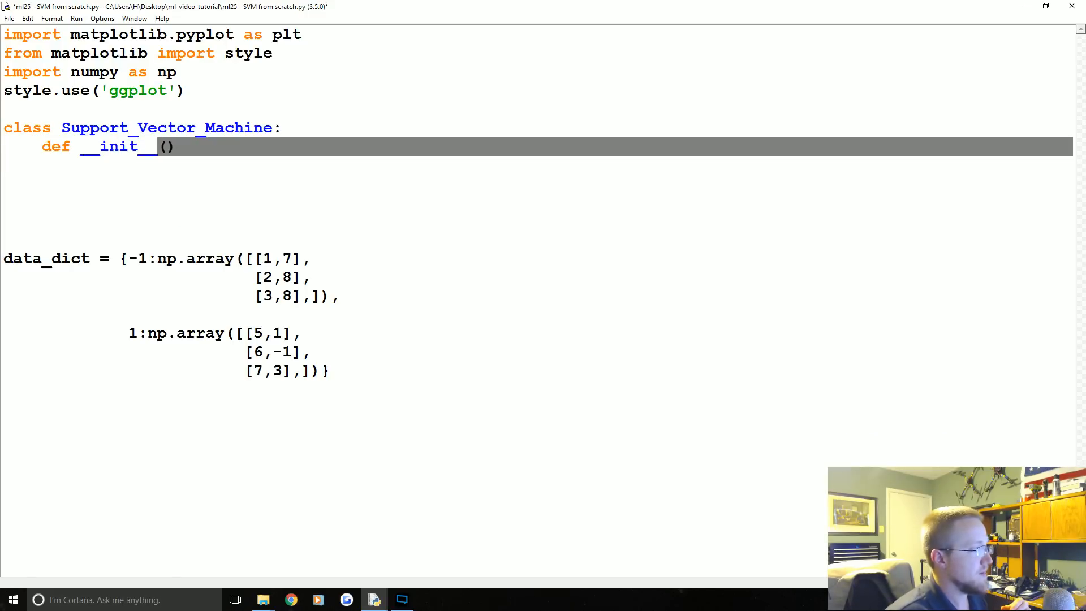
double_click(118, 146)
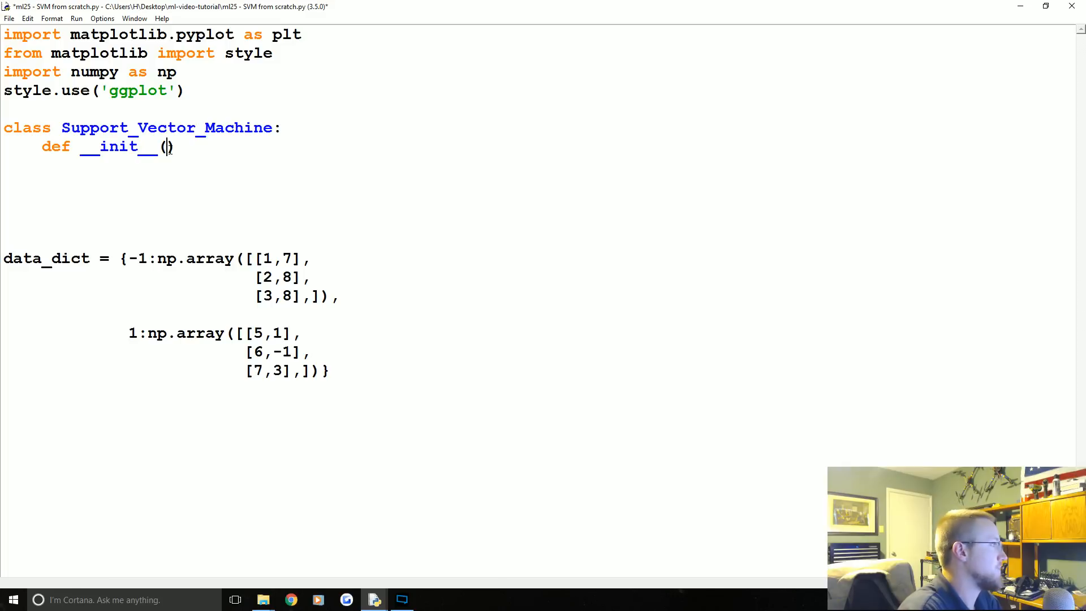
text(self, visu)
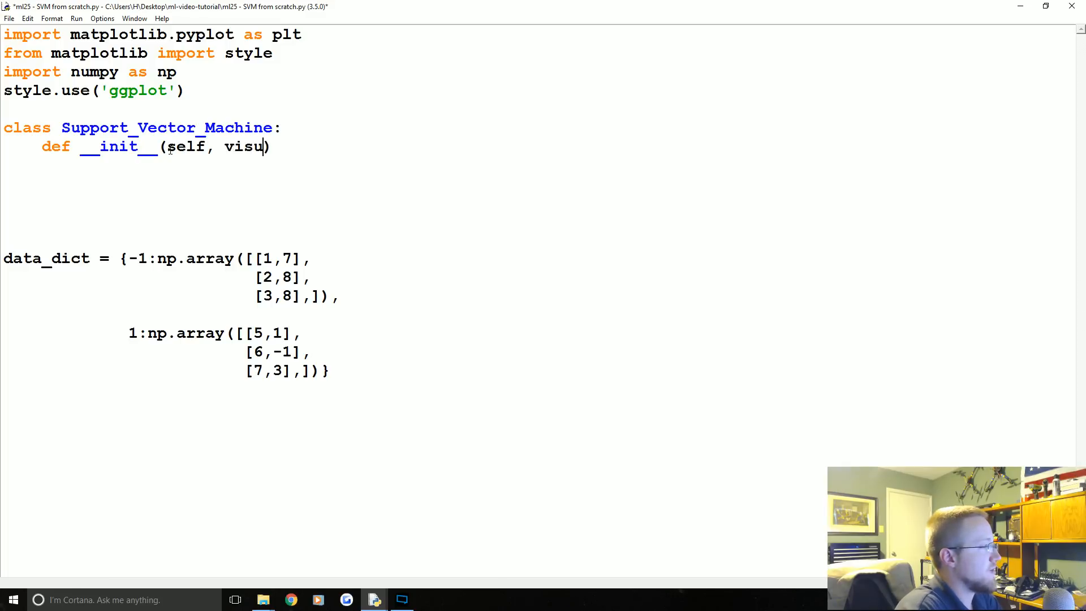
text(alization=)
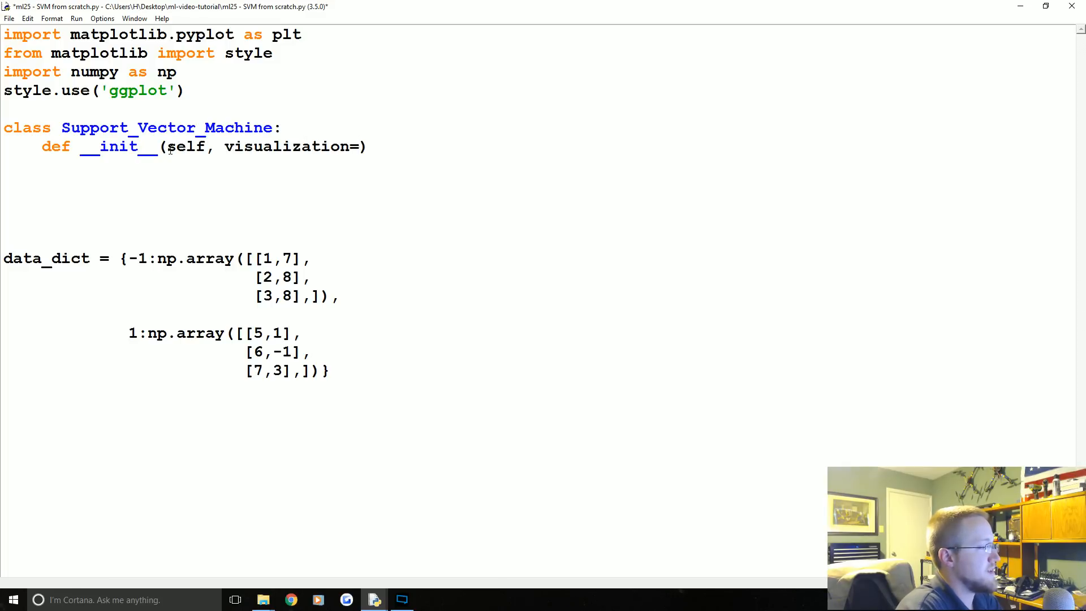
text(True)
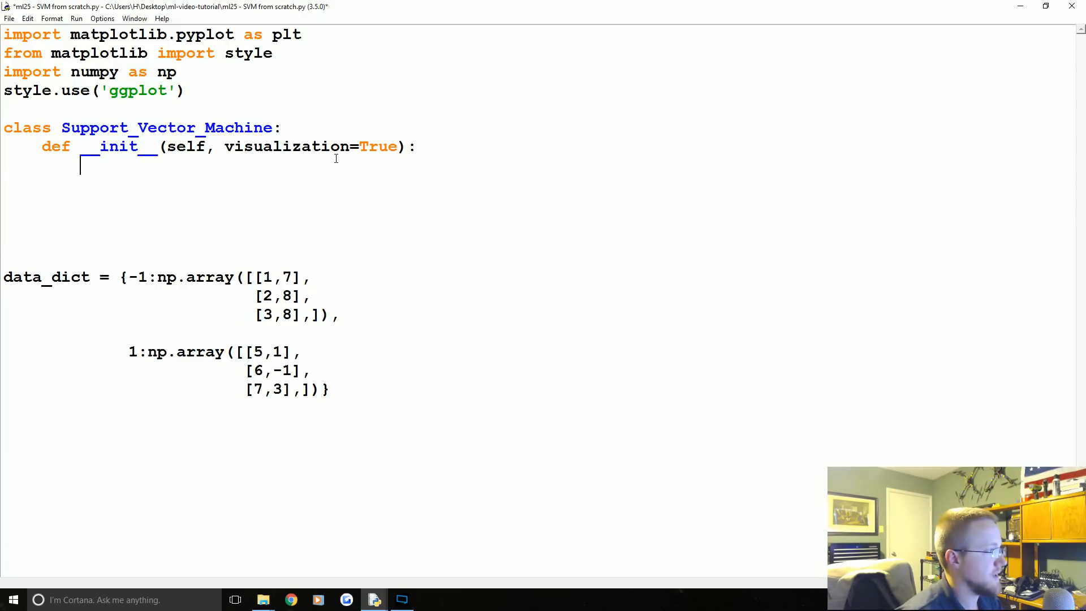
drag(235, 146, 398, 146)
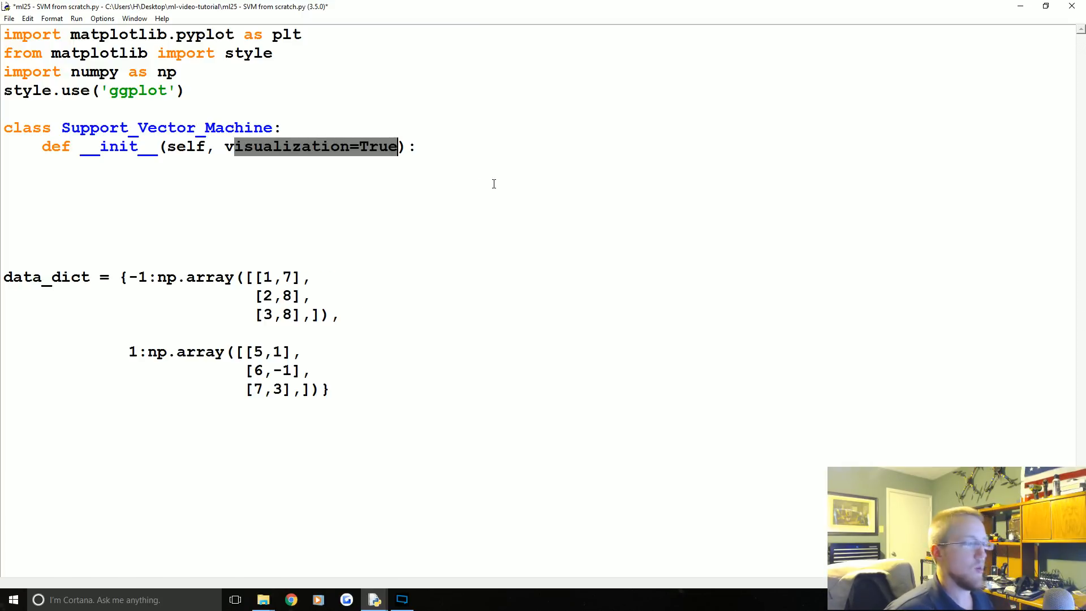
mouse_move(305, 172)
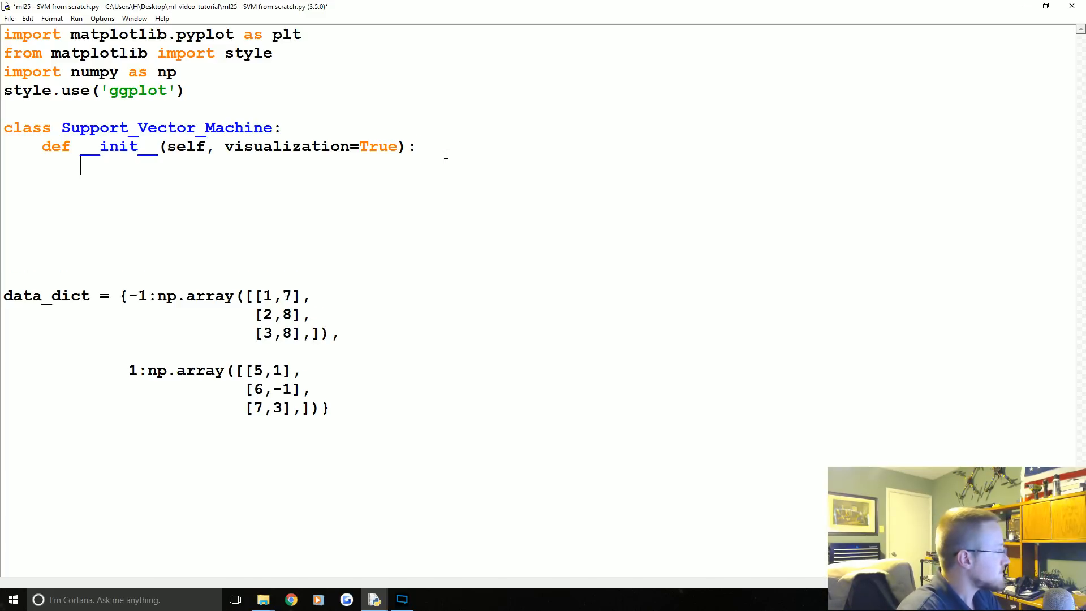
Store self.visualization = visualization in the constructor.
text(self.)
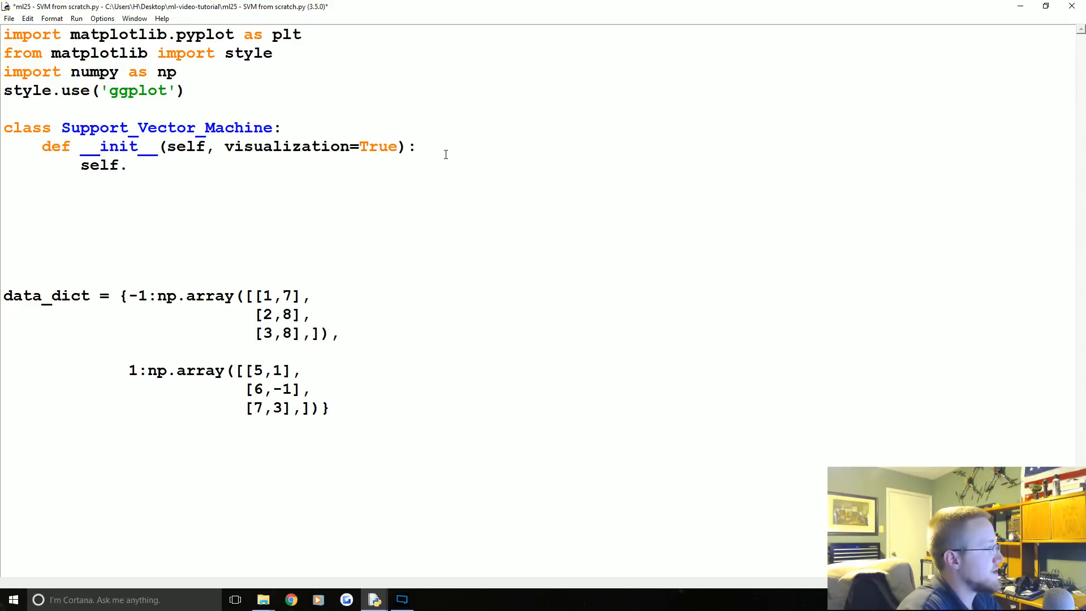
text(visualization)
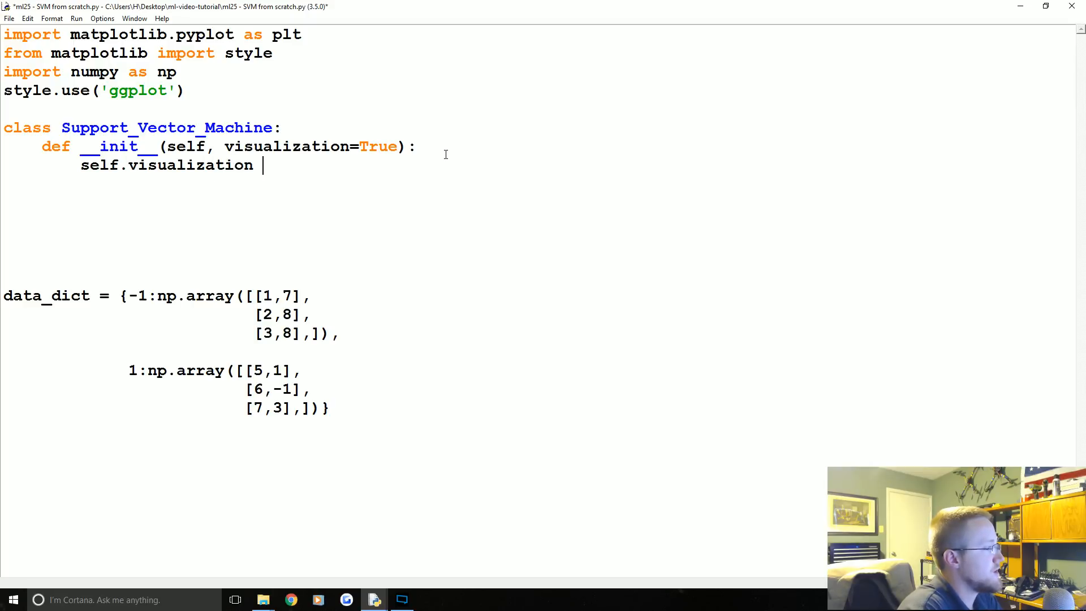
text(= visualiz)
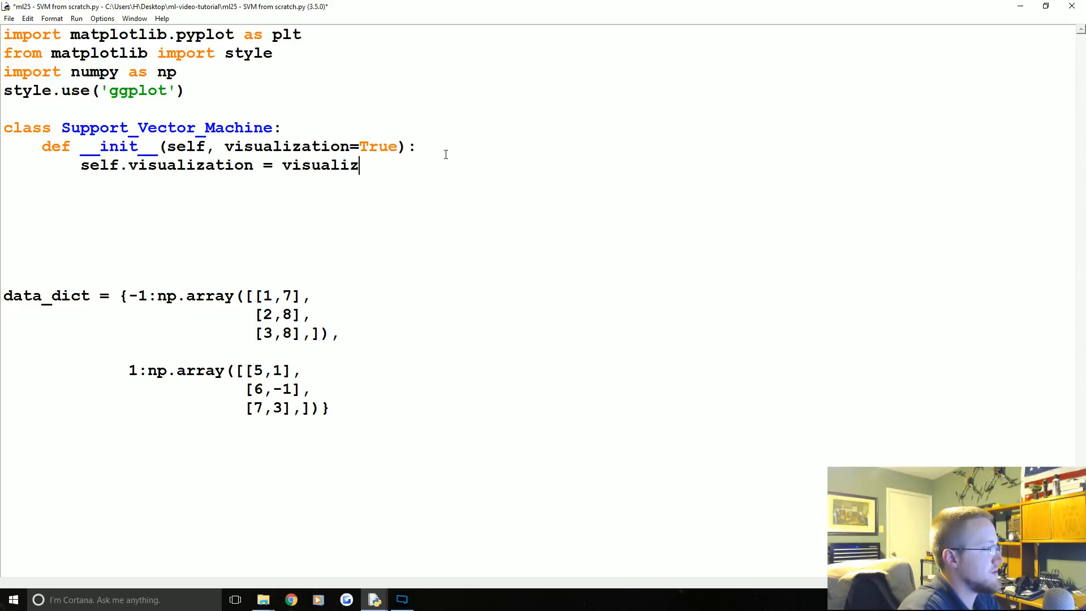
text(ation)
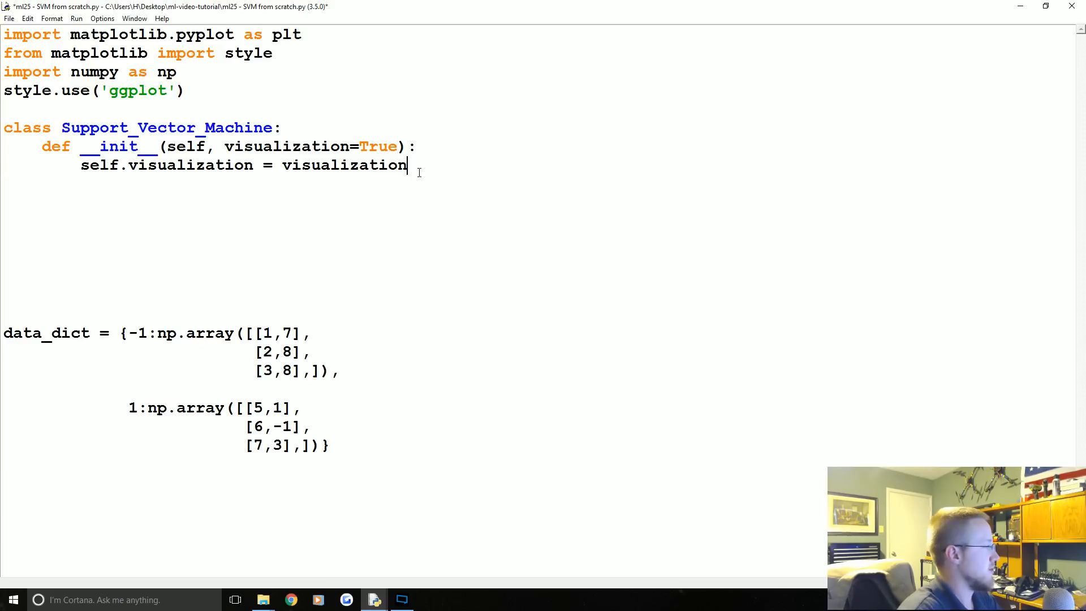
Set self.colors = {1:'r',-1:'b'} mapping class 1 to red and -1 to blue.
text(se)
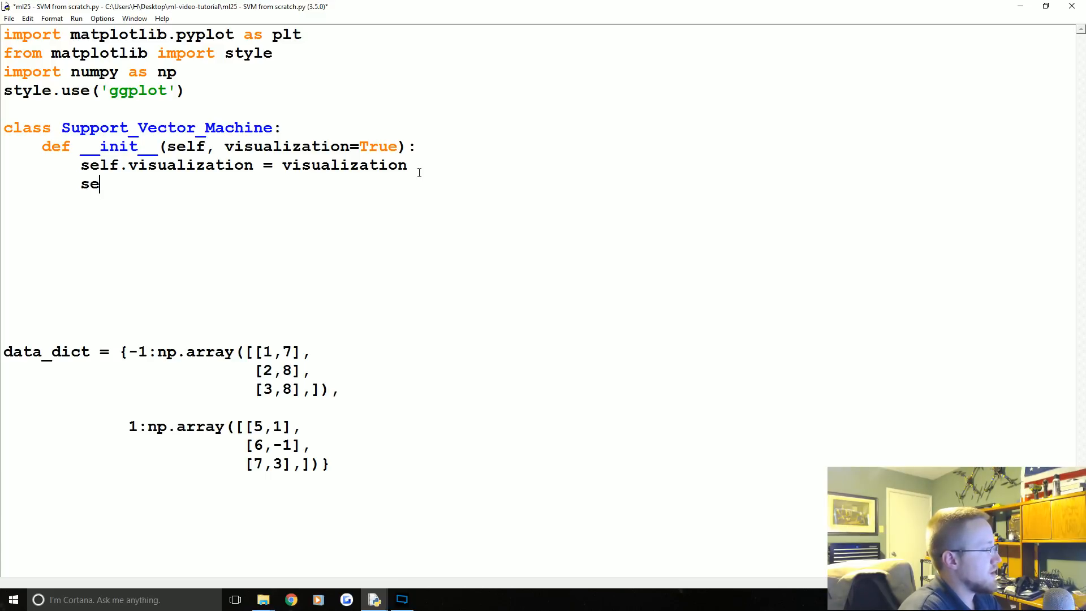
text(lf.colors)
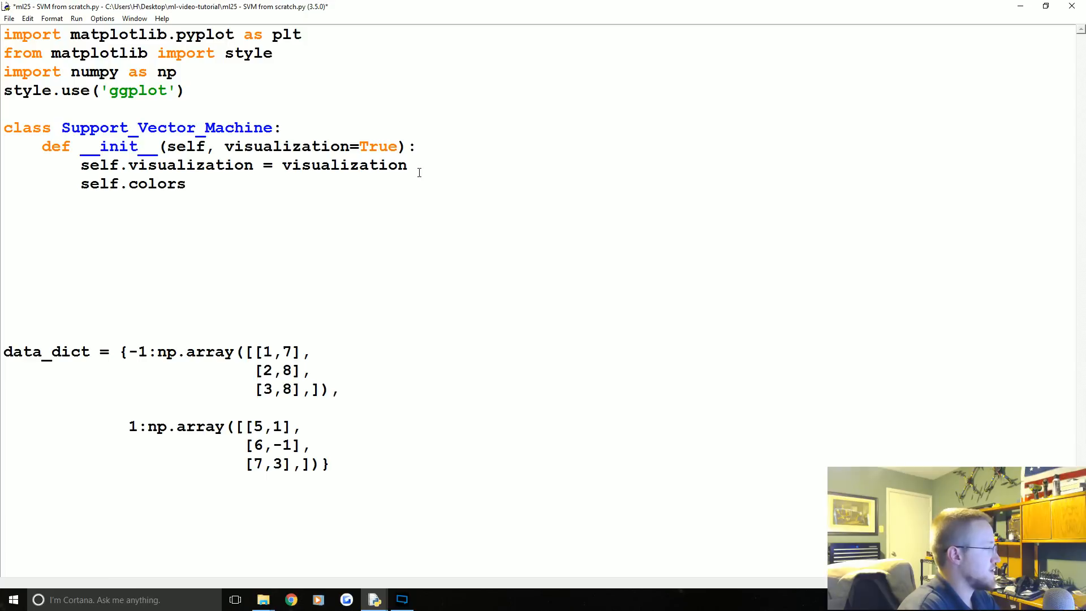
text(=)
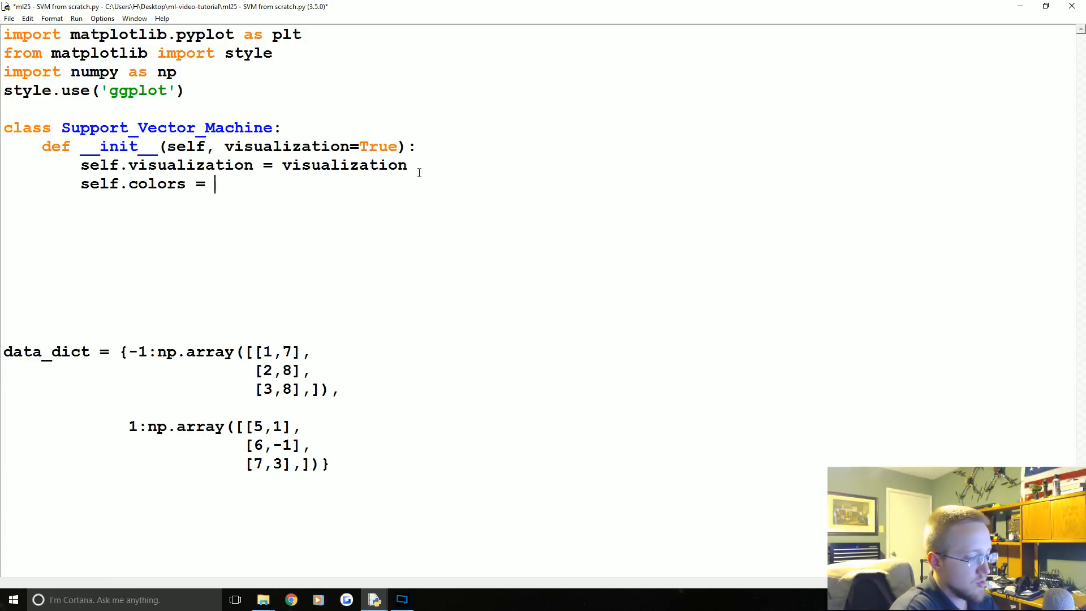
text({})
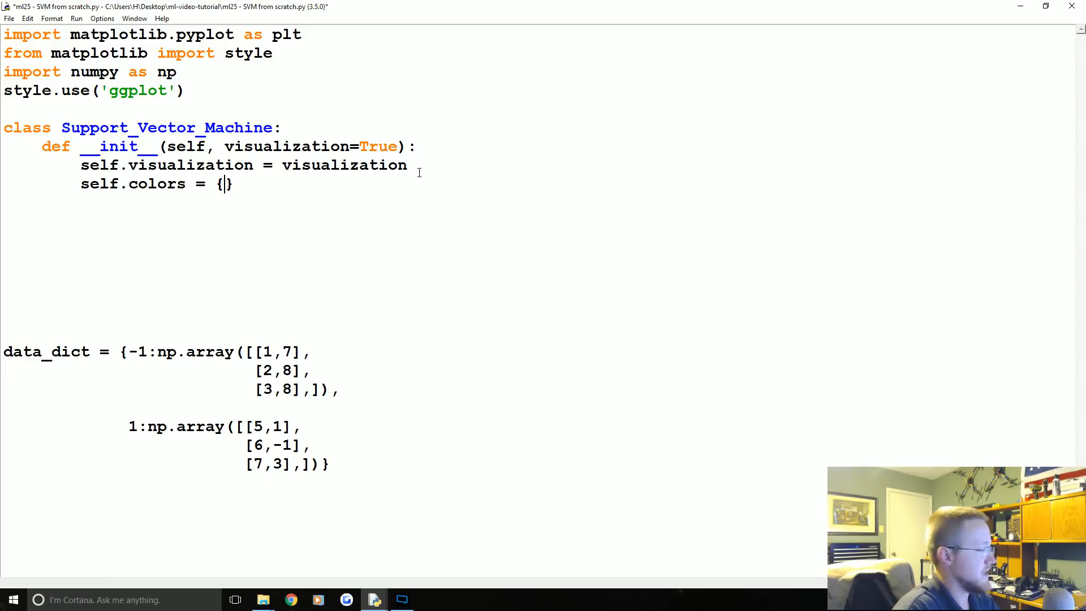
text(1:')
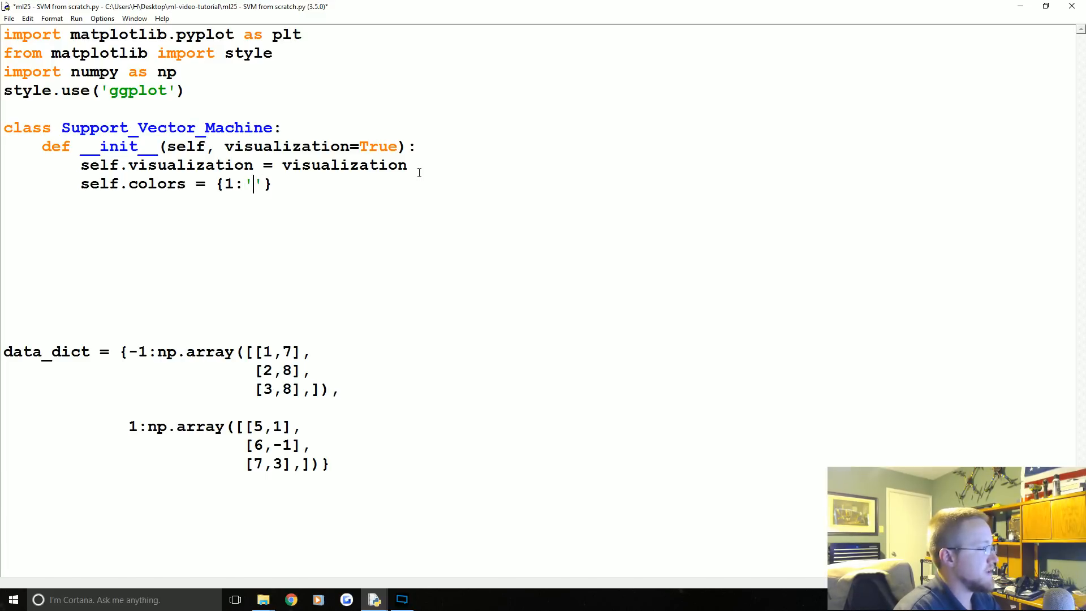
text(r)
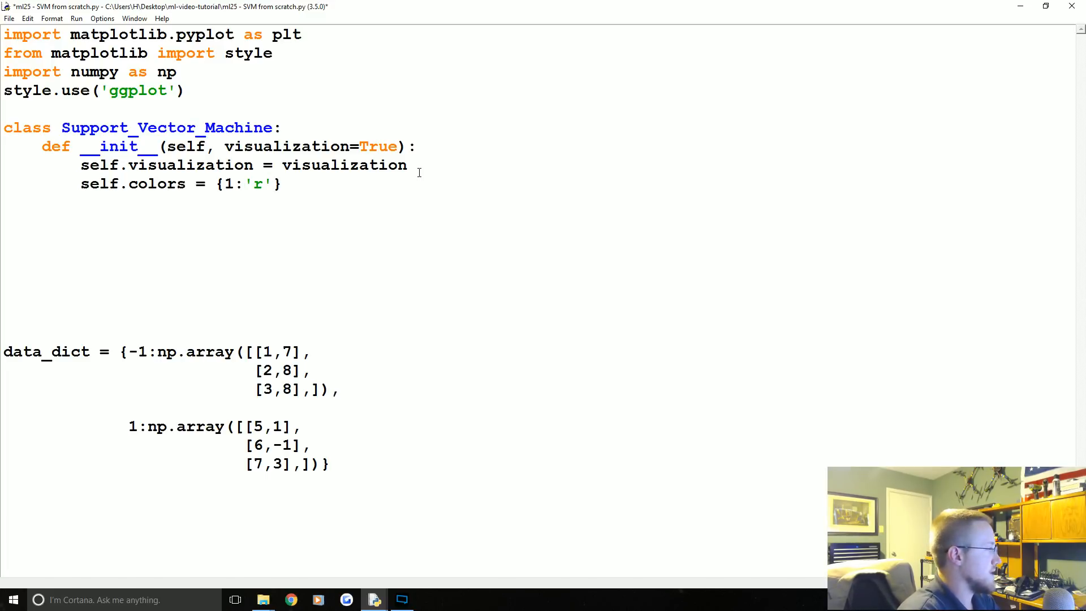
text(,-1)
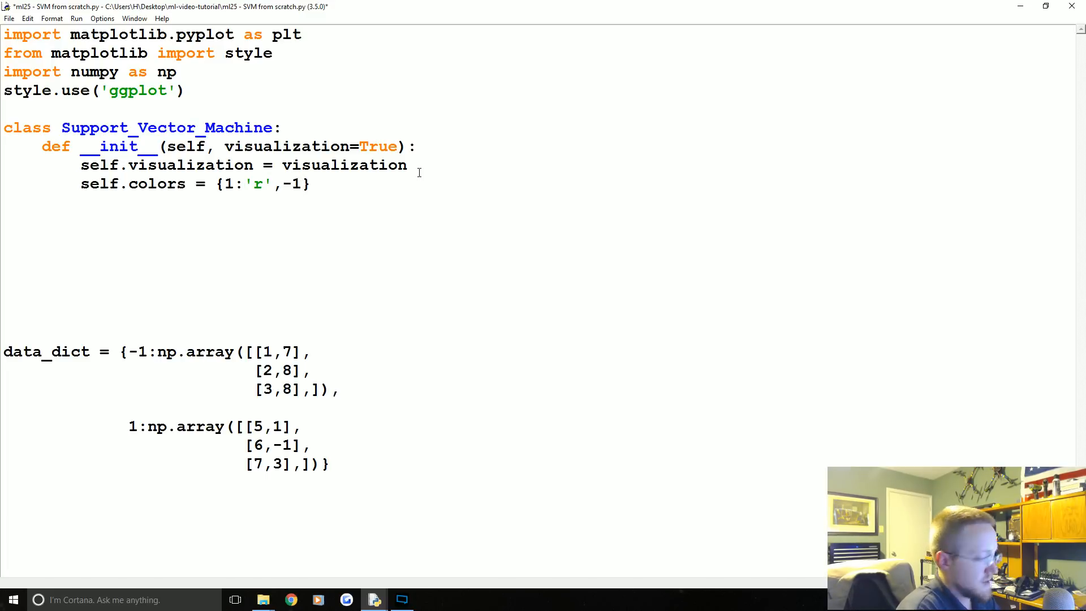
text(:'b')
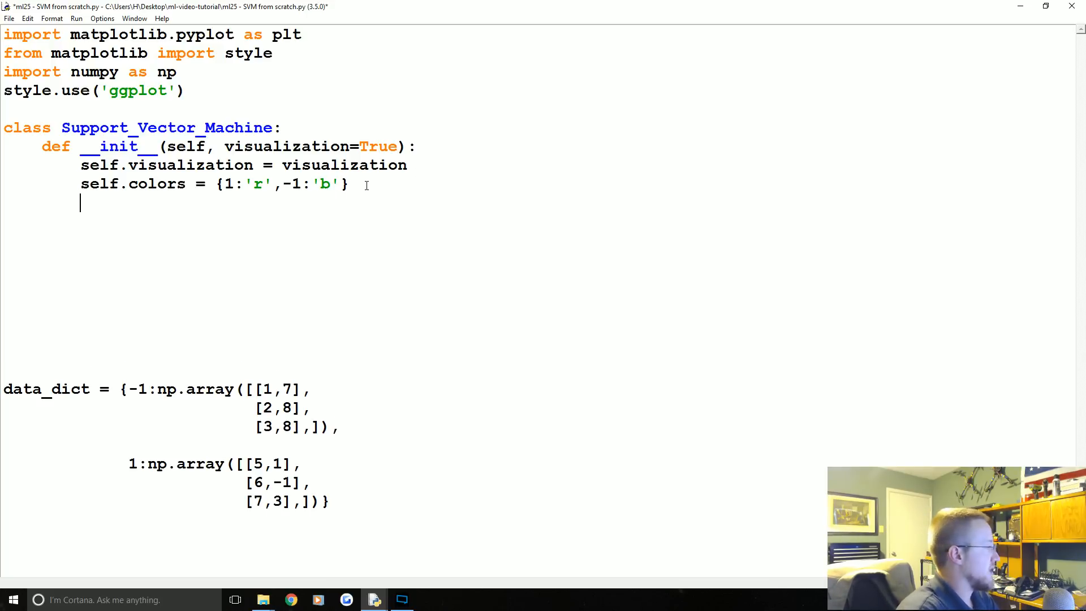
Under if self.visualization:, create self.fig = plt.figure().
text(if self.v)
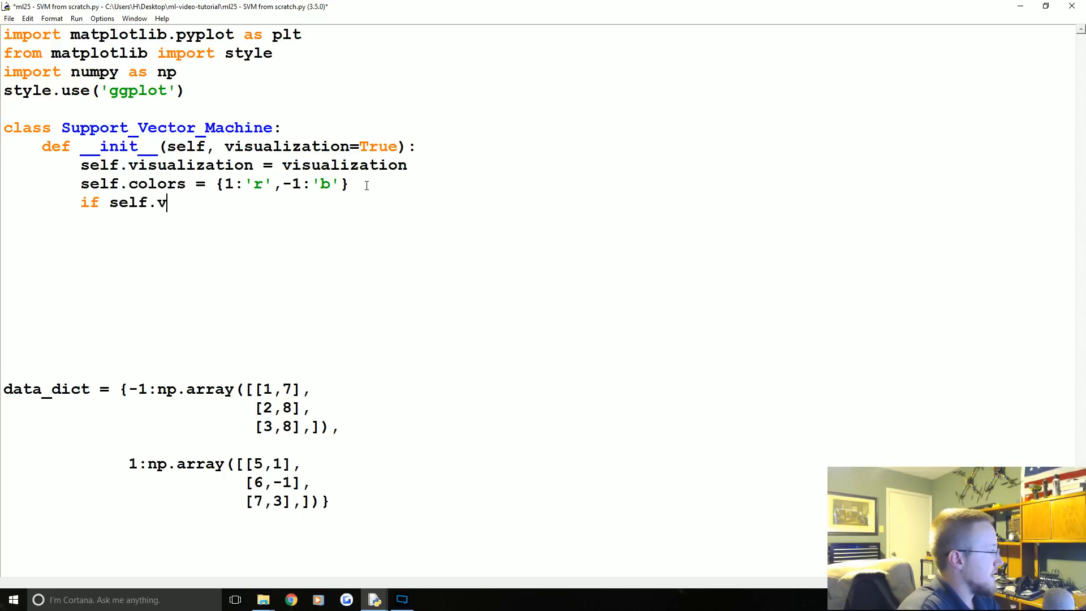
text(isualizatio)
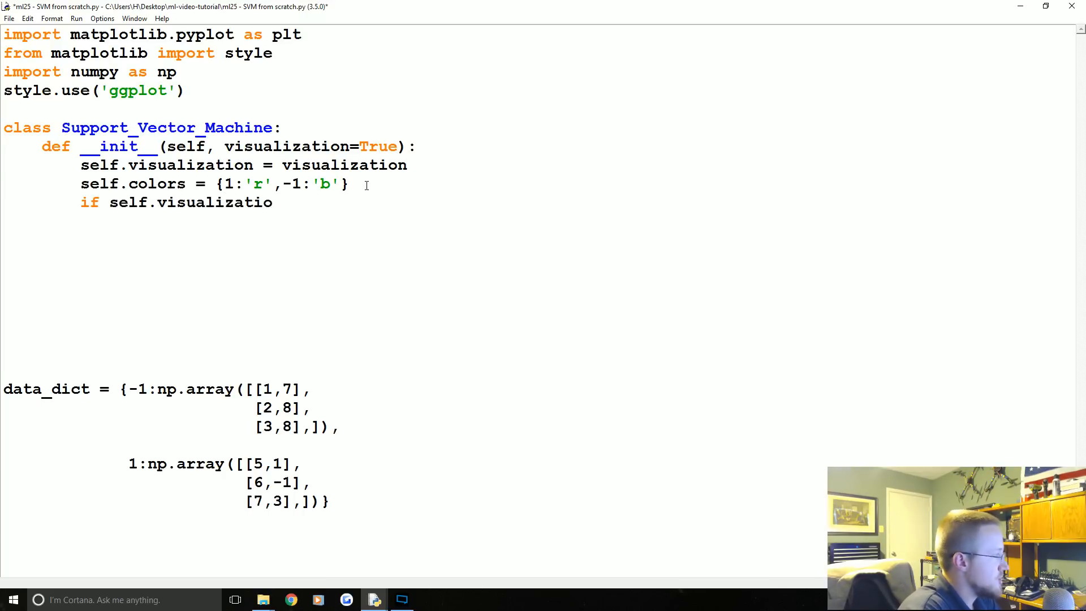
text(n:)
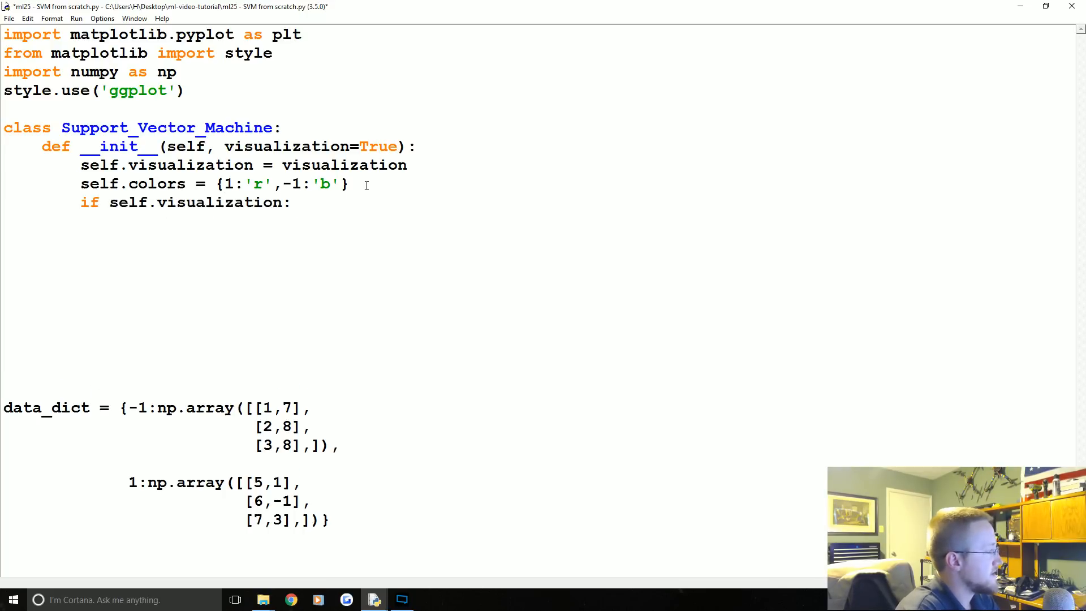
text(self.fig)
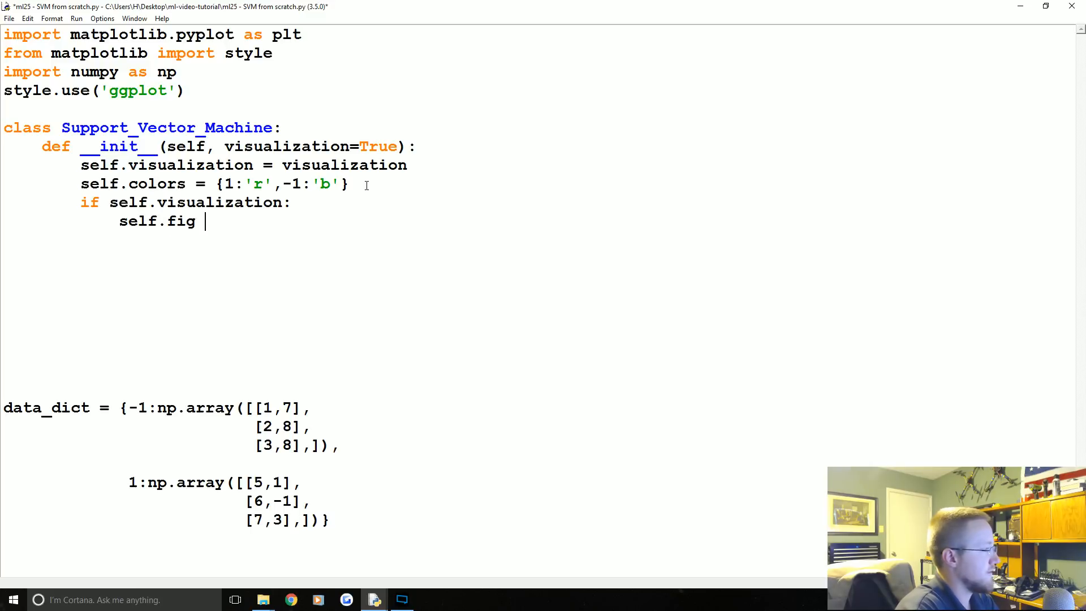
text(= plt.figure()
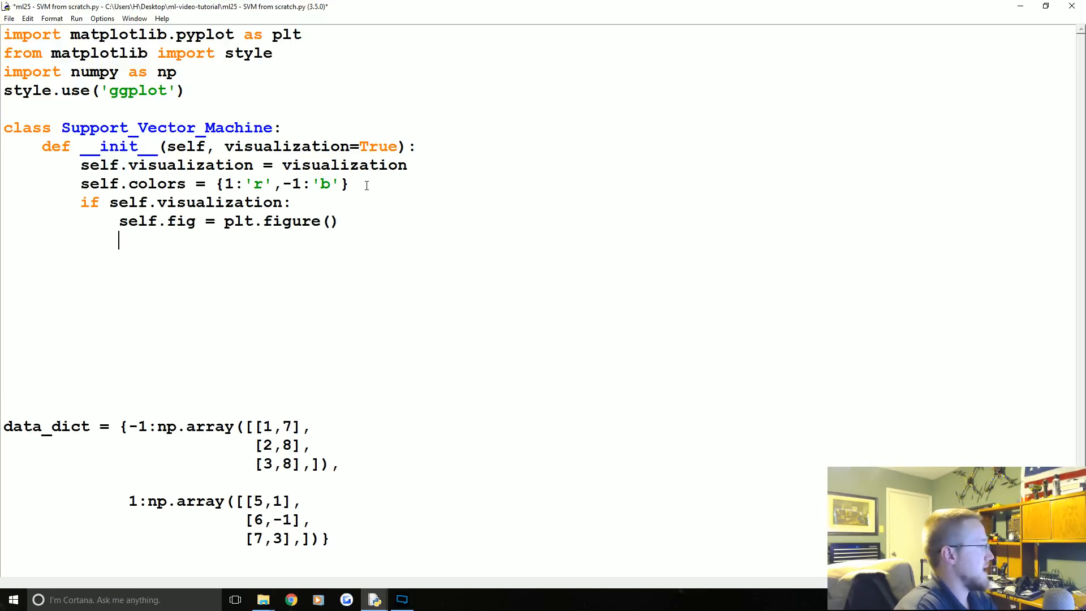
Add self.ax = self.fig.add_subplot(1,1,1) for a single plotting axis.
text(self.ax =)
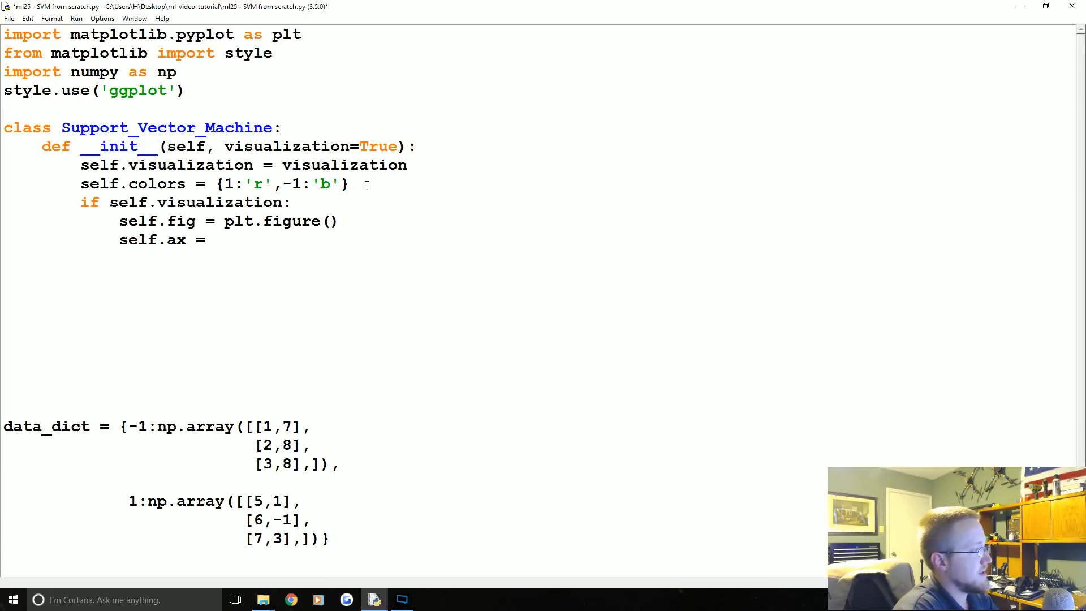
text(self.fi)
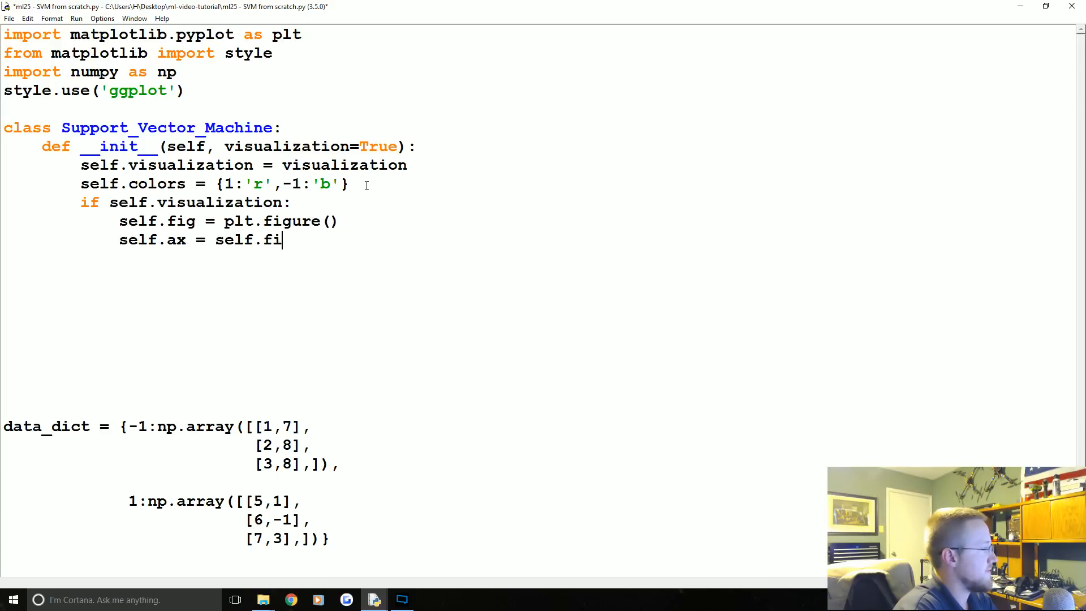
text(g.add_subplot(1,1,1)
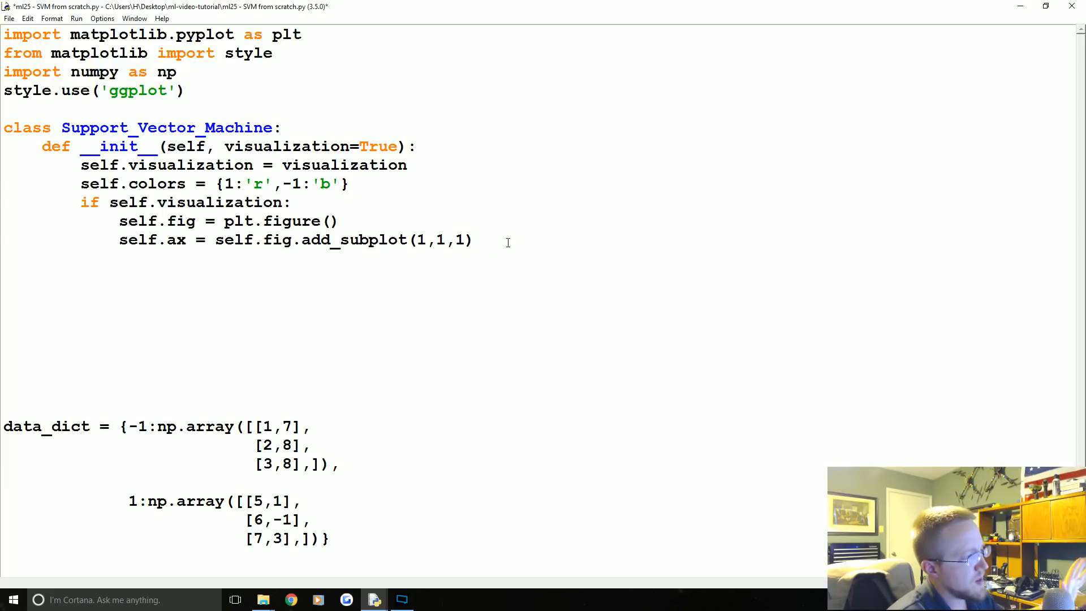
drag(242, 220, 473, 240)
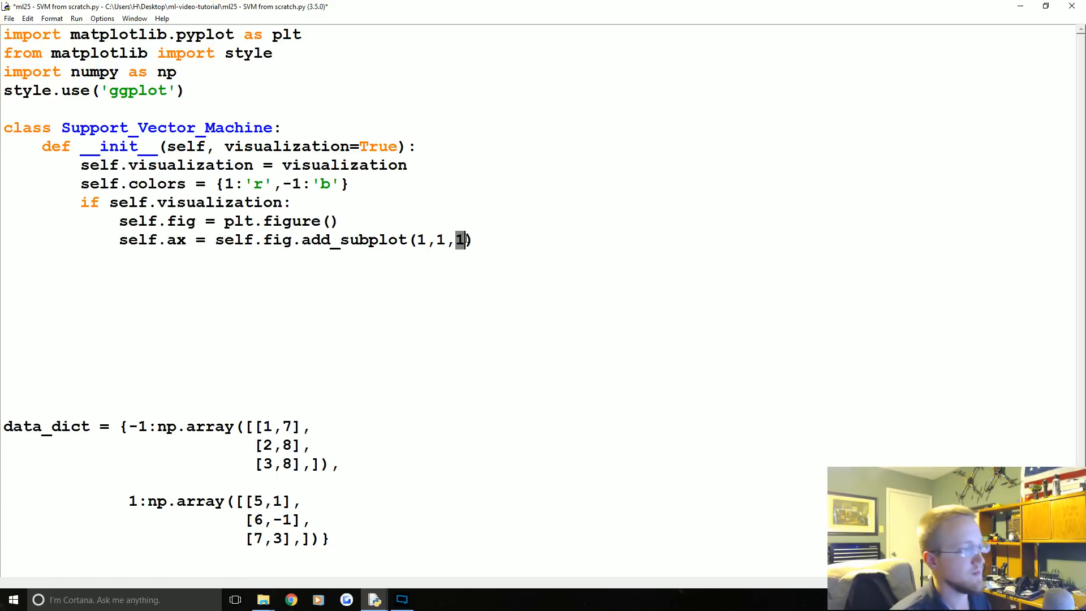
click(476, 240)
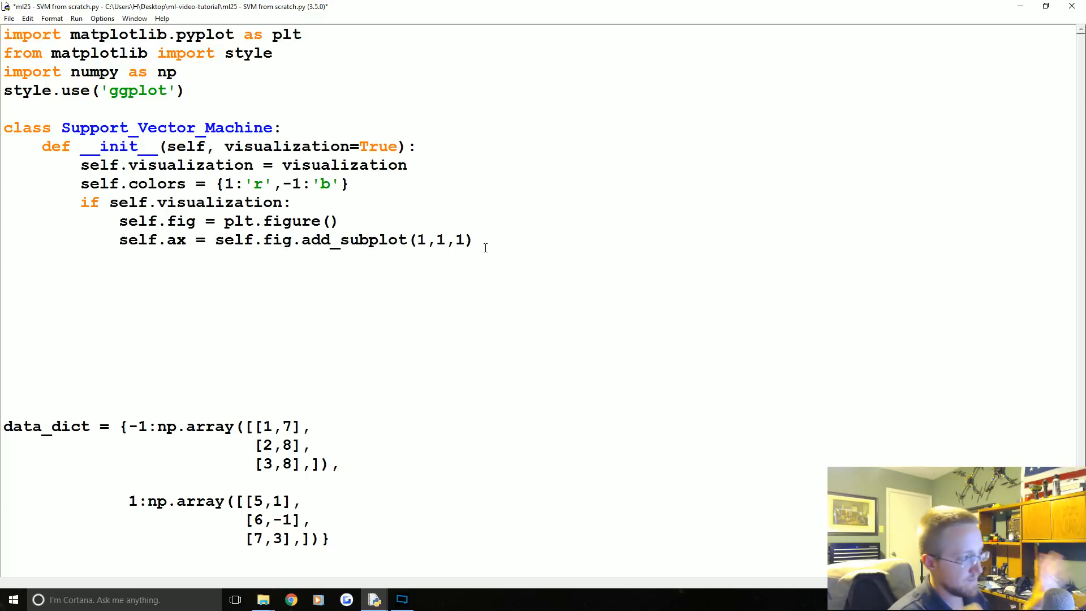
click(476, 240)
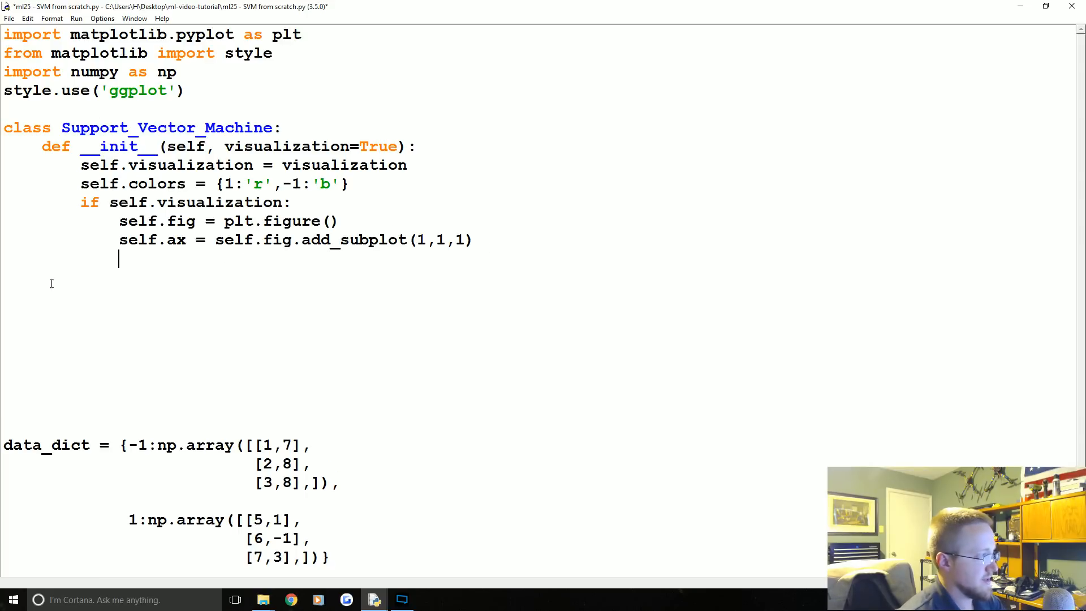
scroll(down, 3)
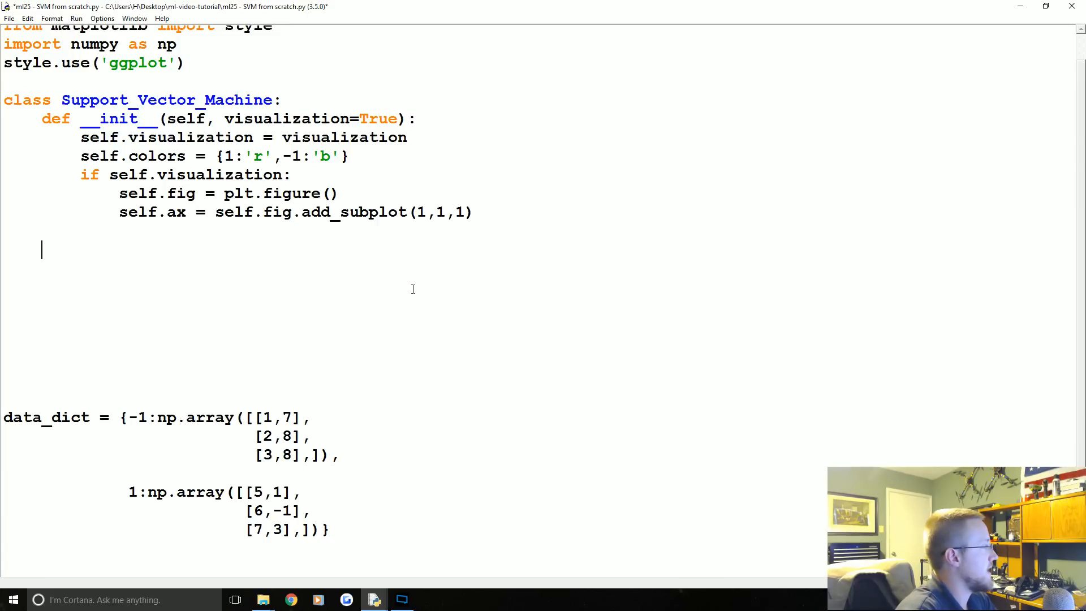
Add a fit(self, data) method whose body is just pass, and start the next def.
text(def fit())
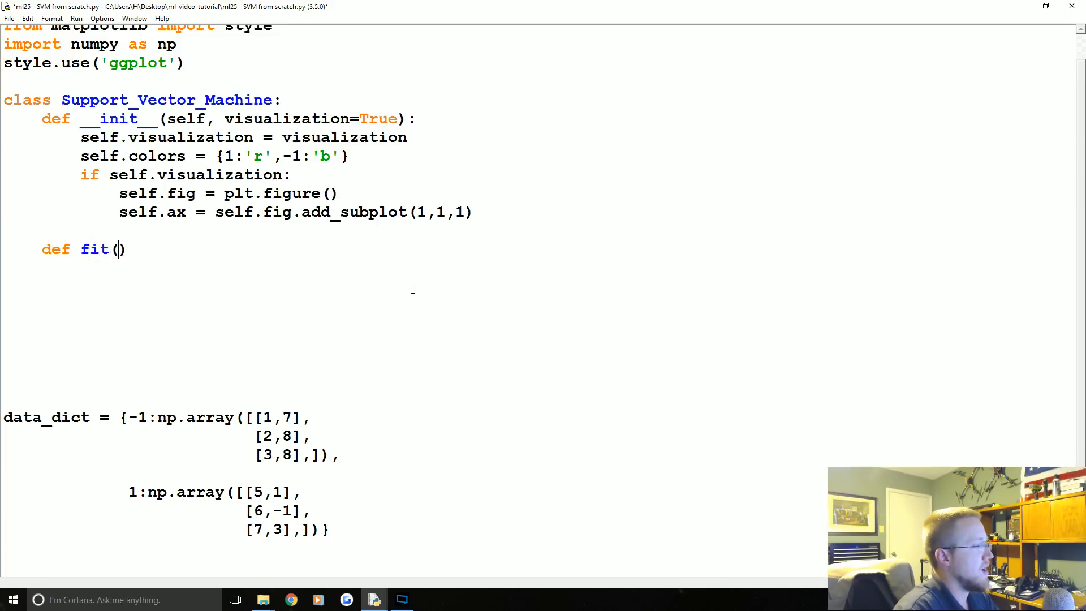
text(self,)
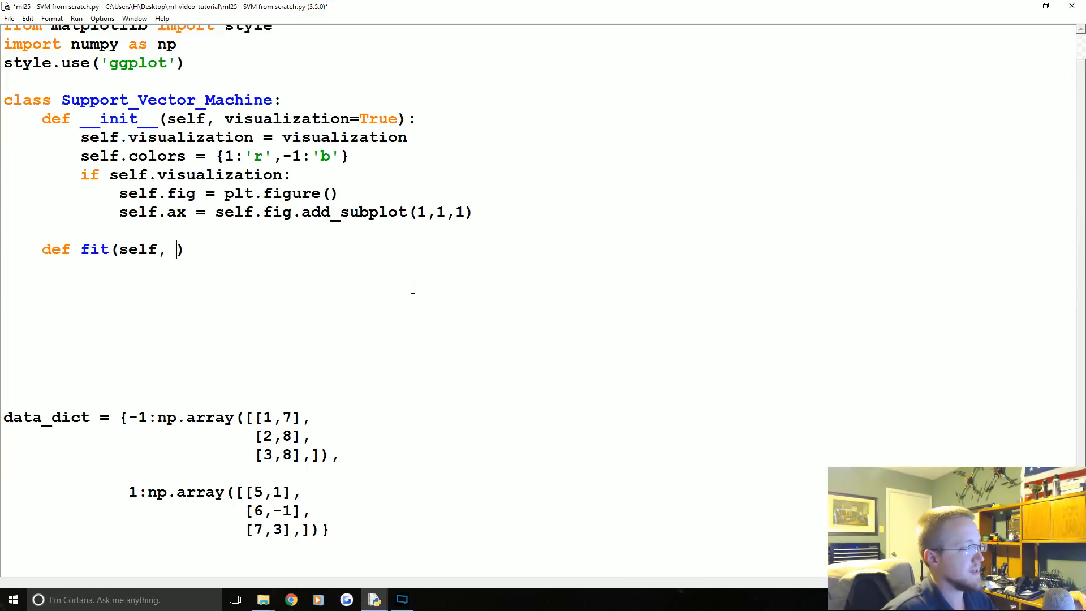
double_click(137, 248)
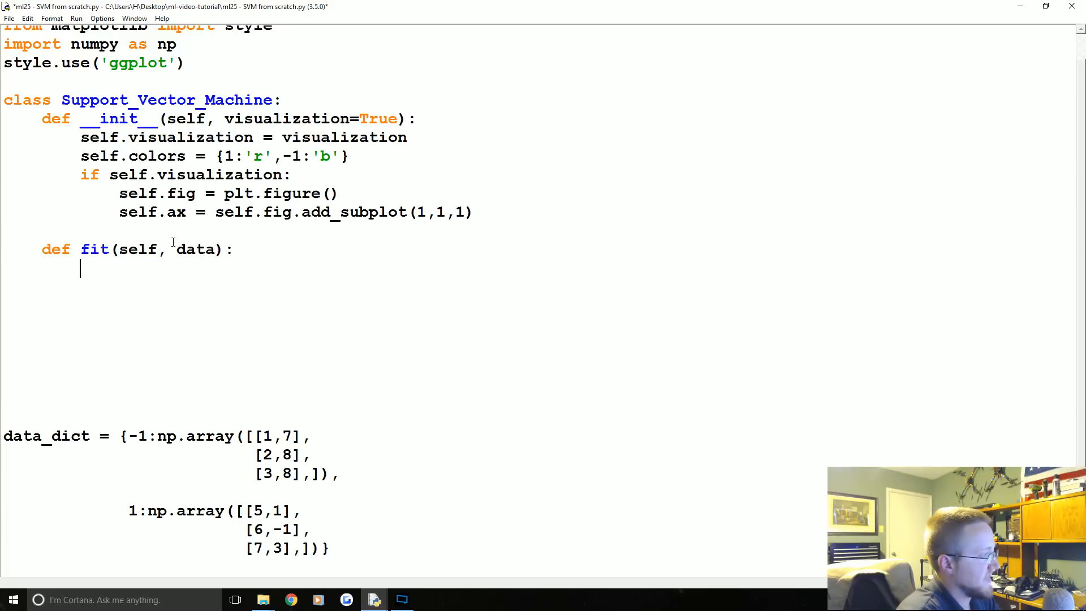
text(pass)
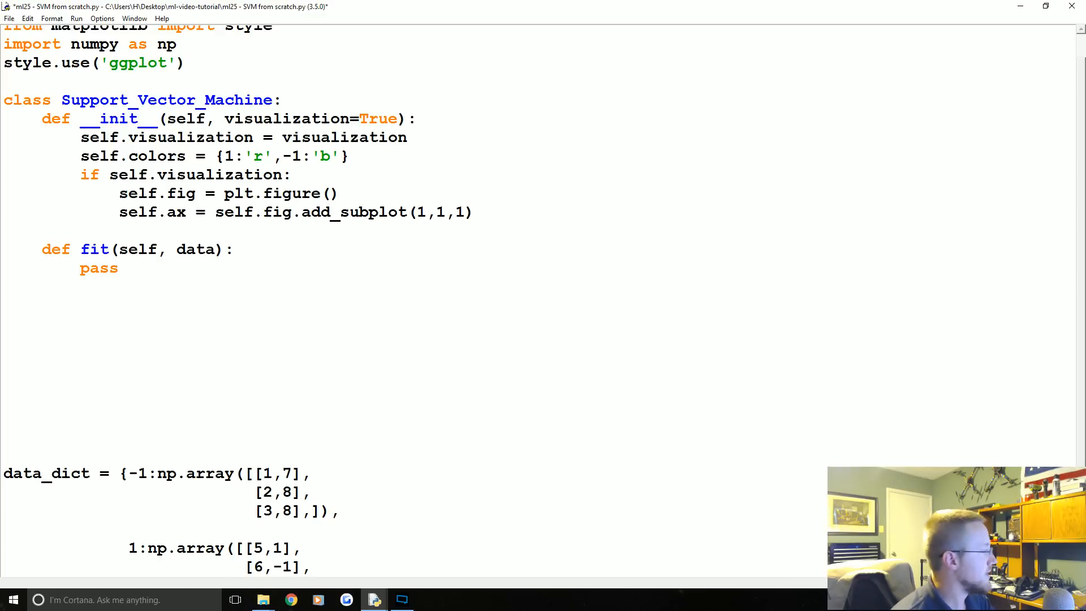
text(def)
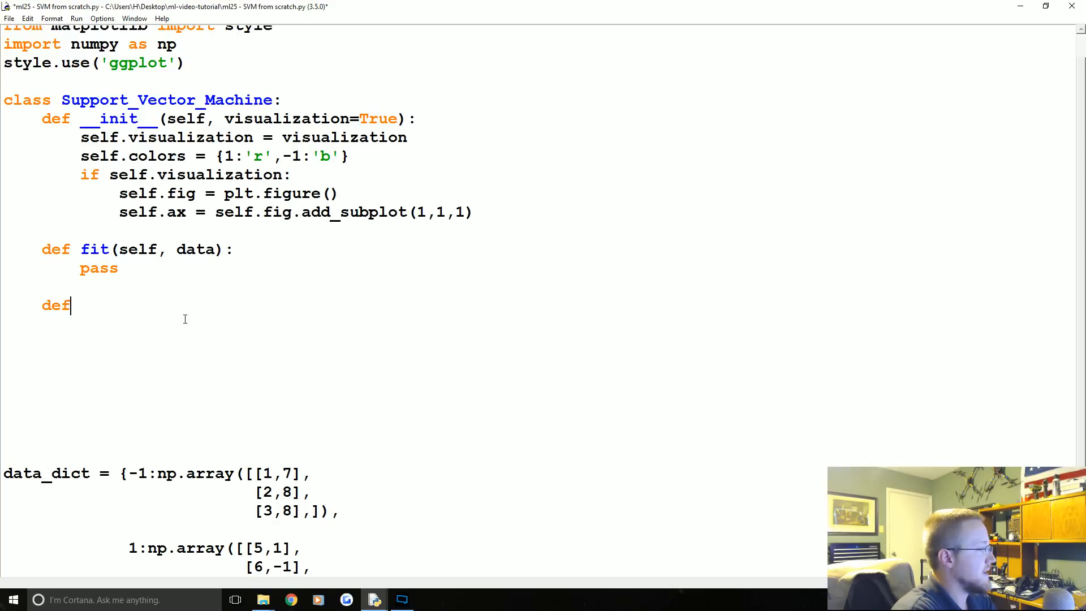
Define predict(self,data): with a placeholder body line classification = ???
text(predict)
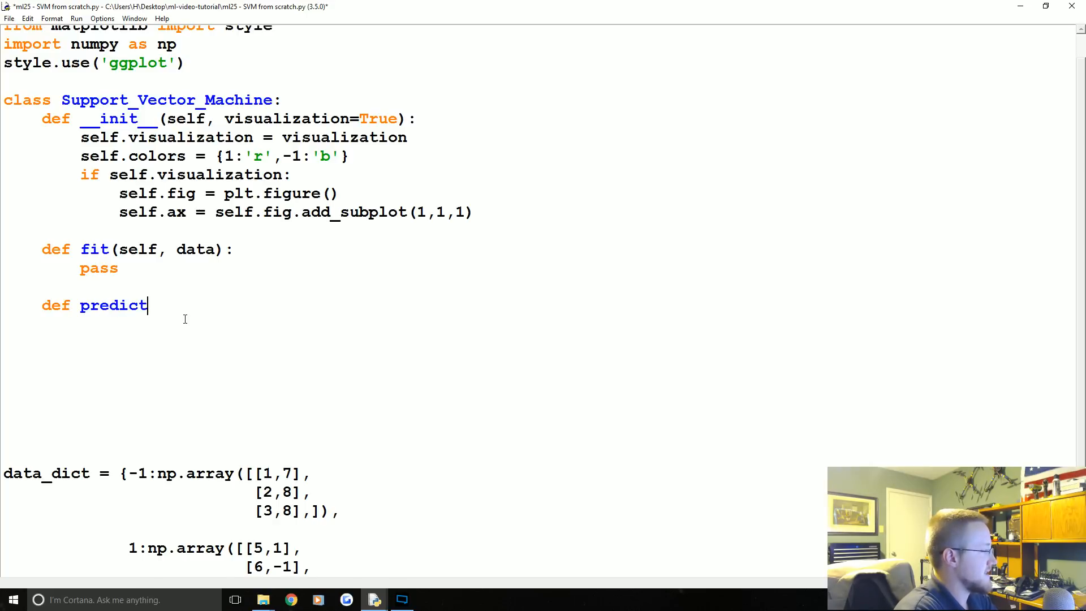
text((self,da)
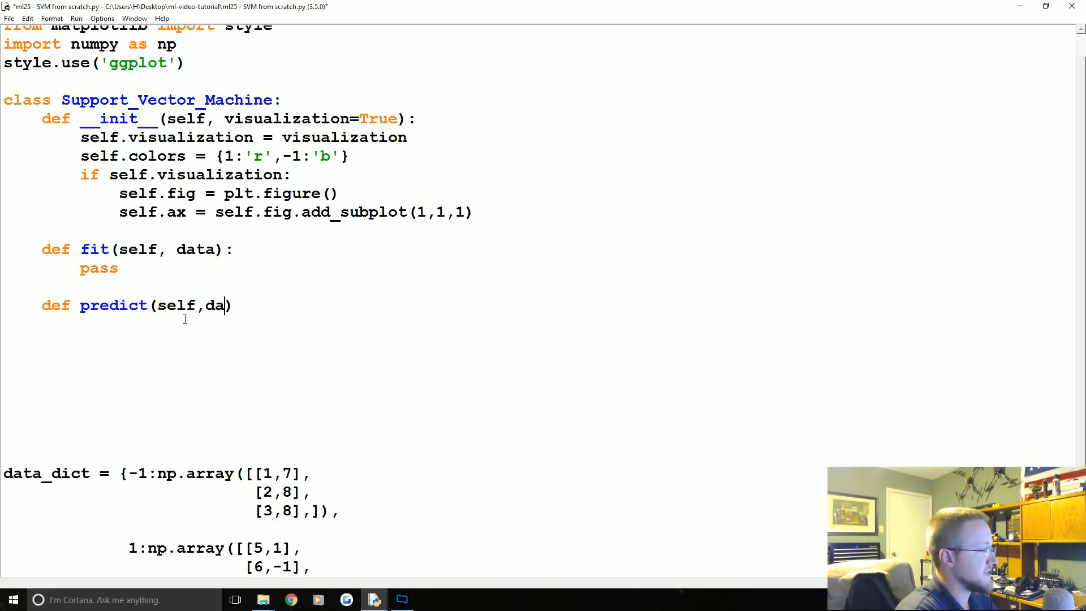
text(ta) :)
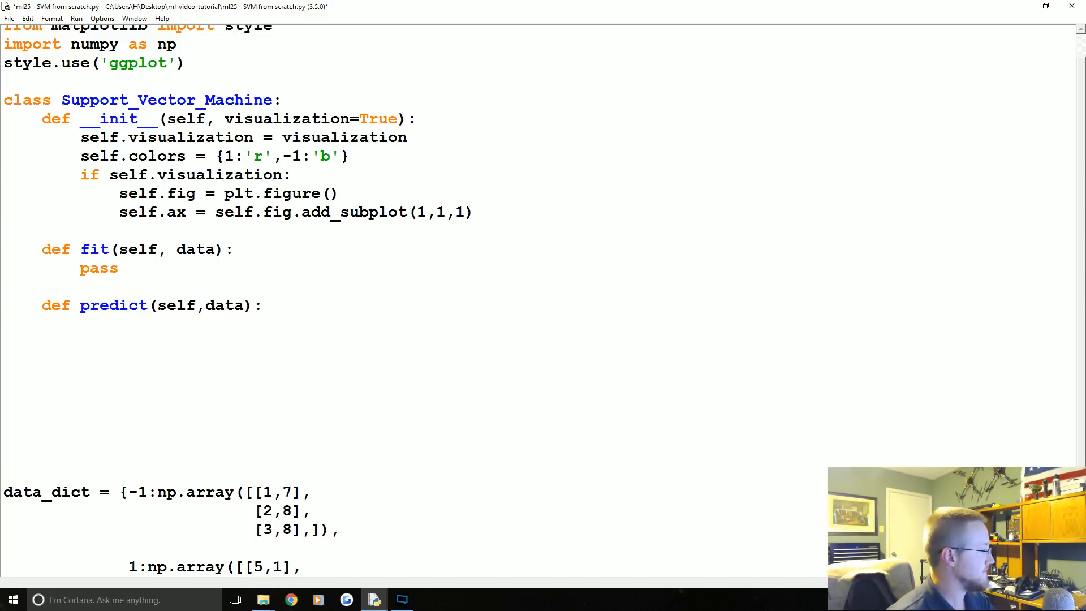
click(81, 325)
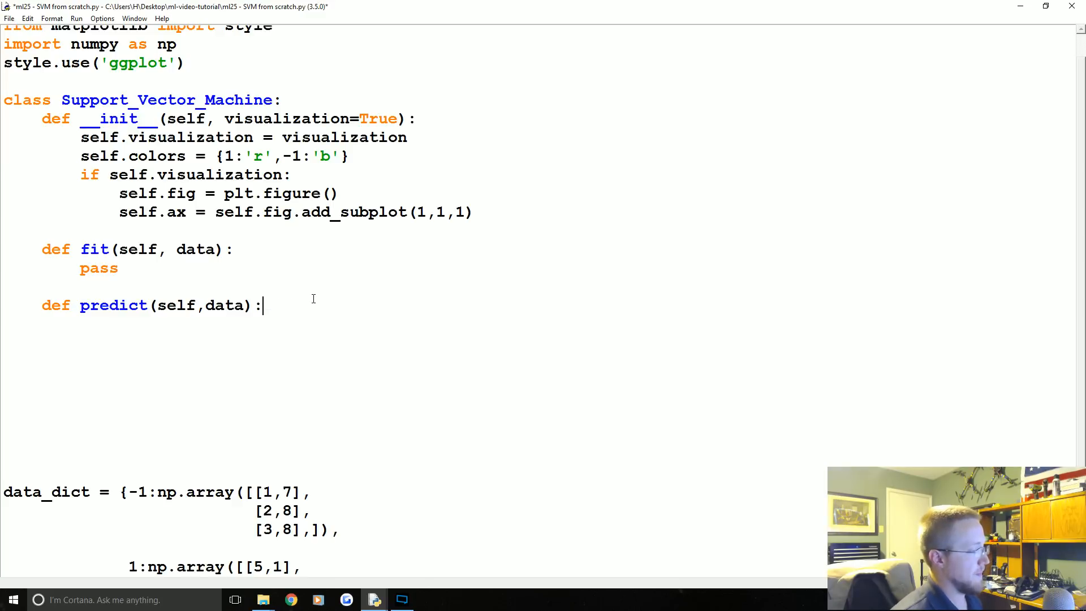
scroll(down, 3)
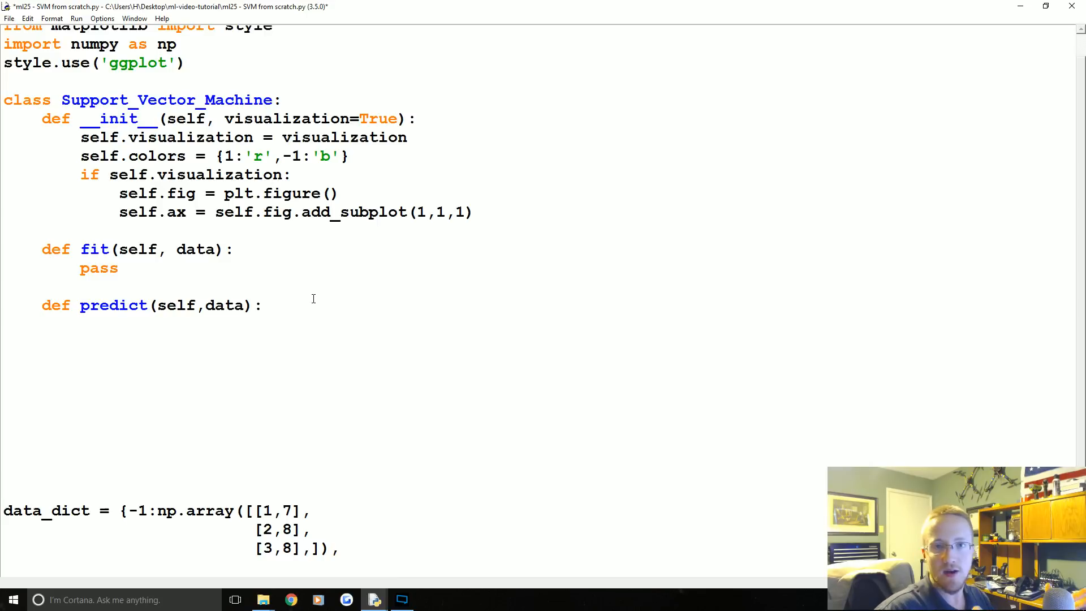
key(enter)
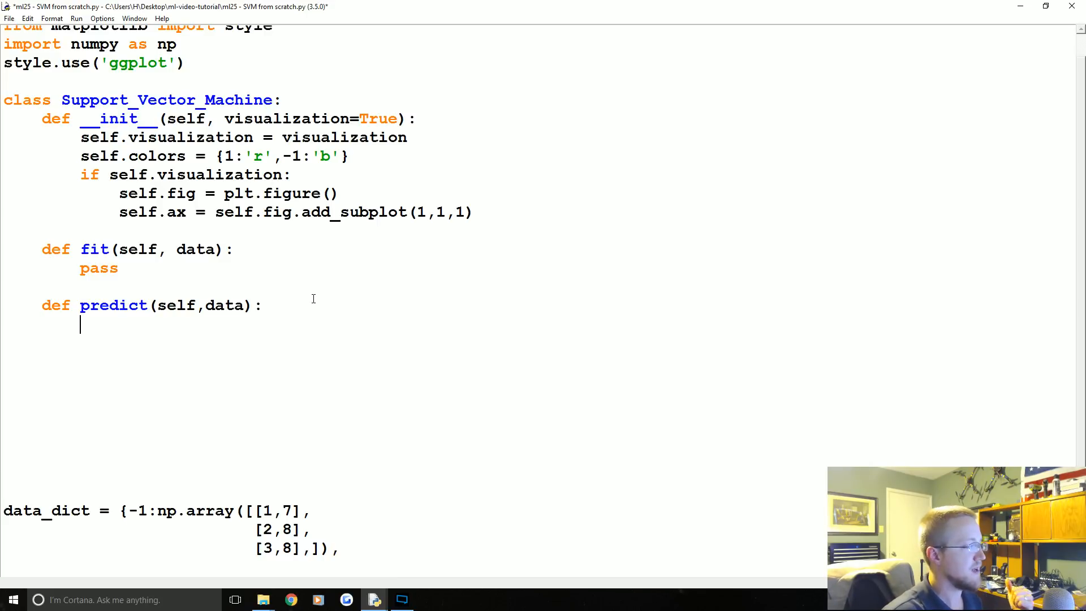
text(classificatio)
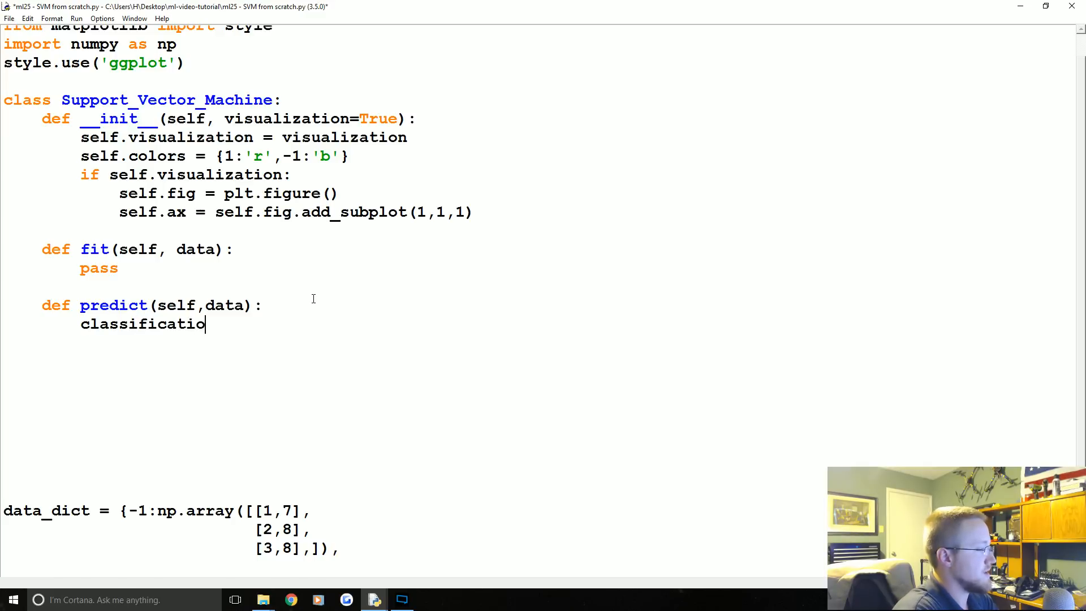
text(n = ???)
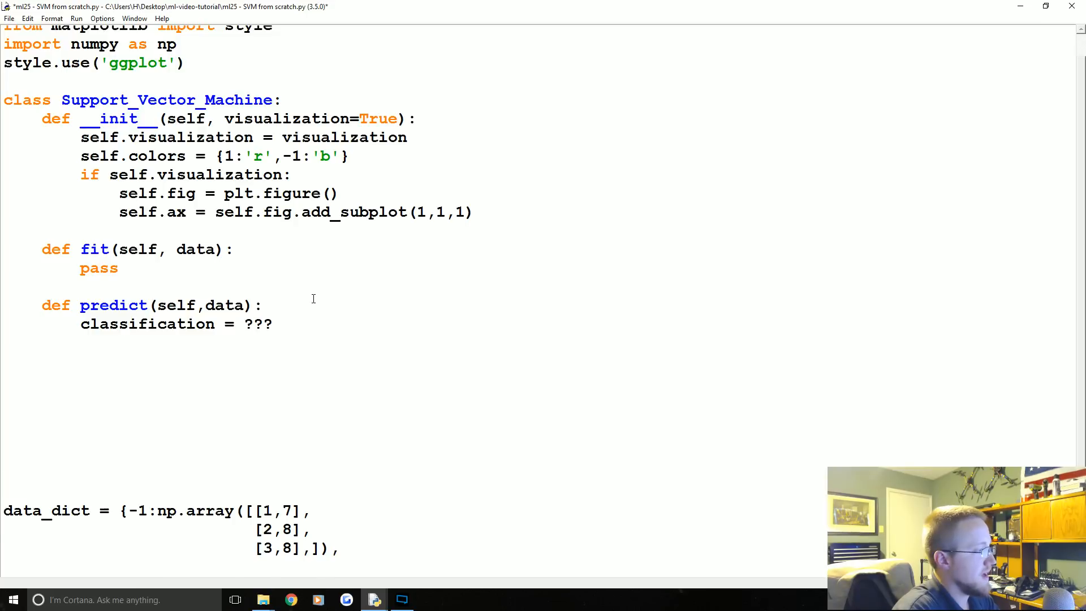
Write the comment # sign( x.w+b ) above the classification line in predict.
text(#)
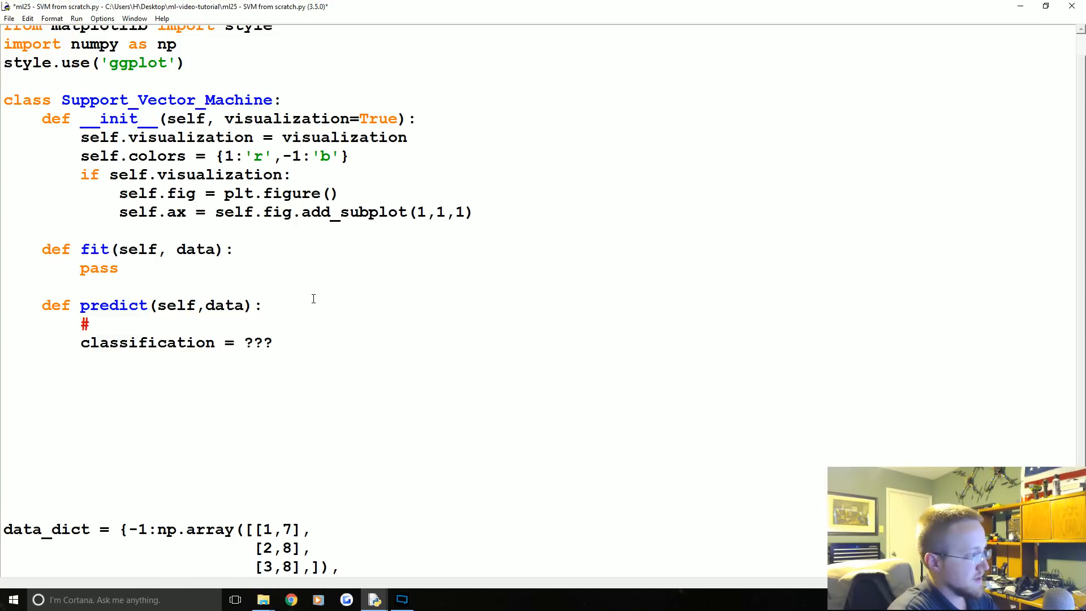
text(sign())
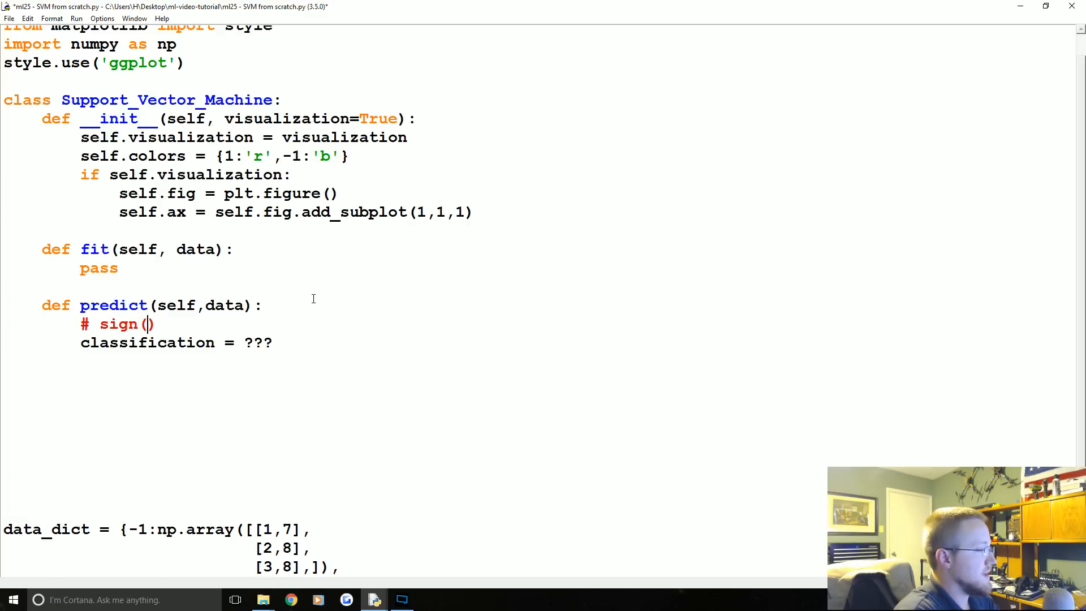
text(xi)
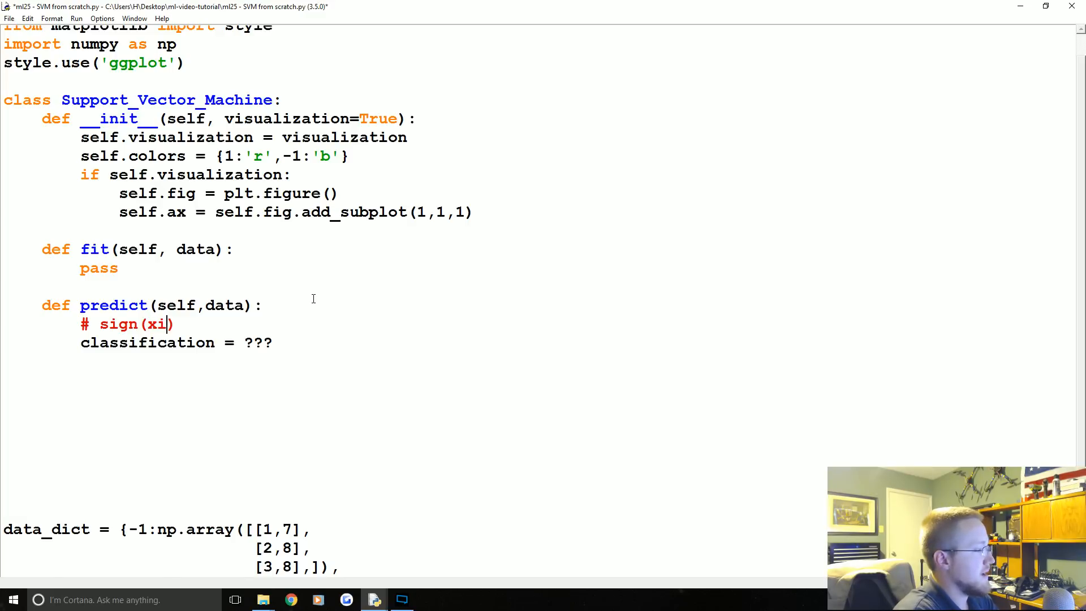
key(Backspace)
text( x )
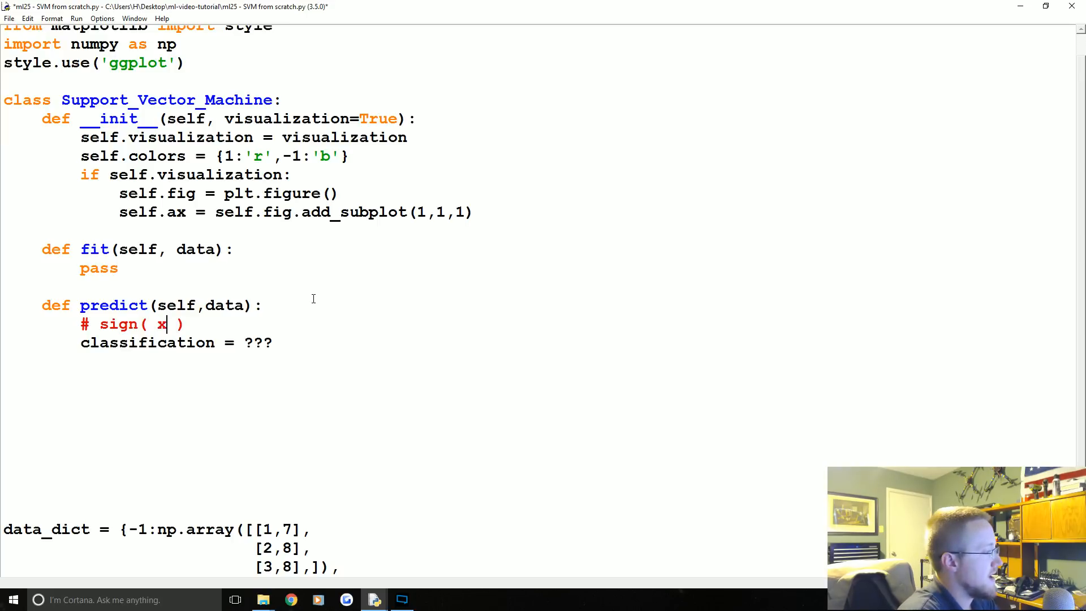
text(.w)
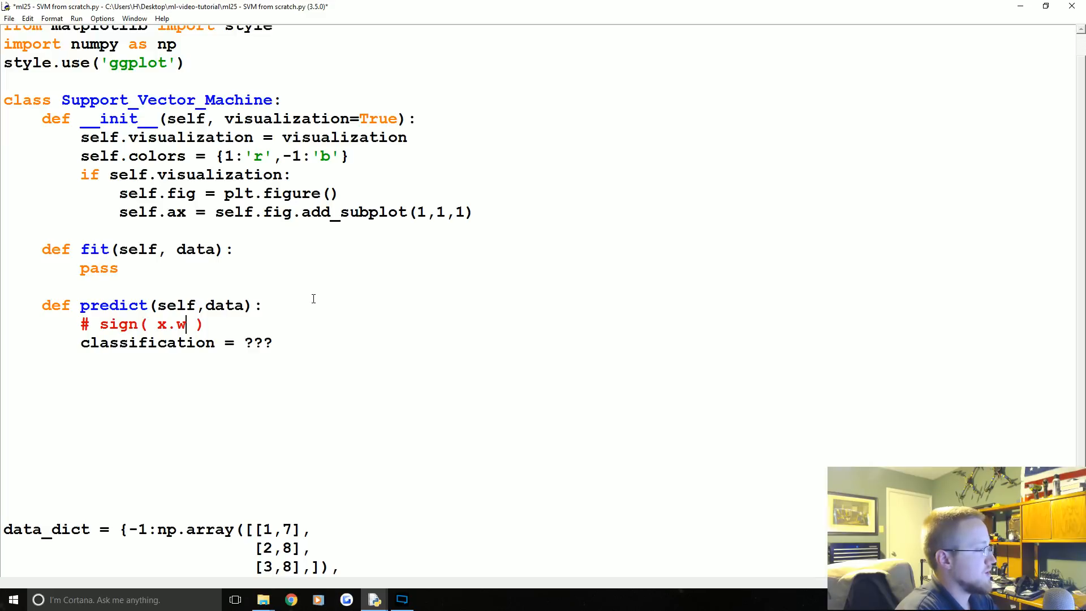
text(+b)
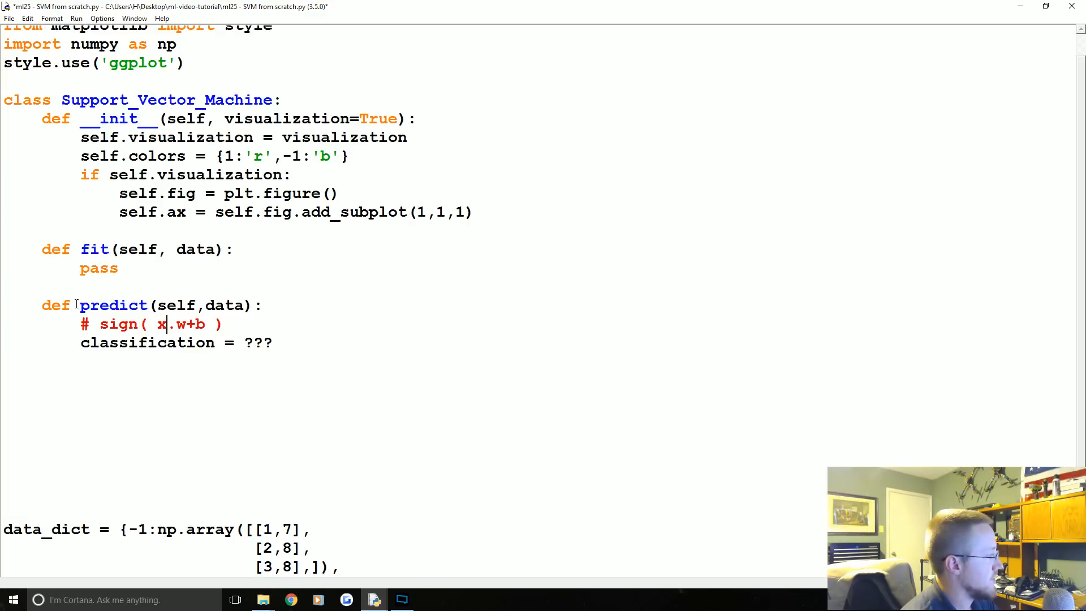
double_click(256, 342)
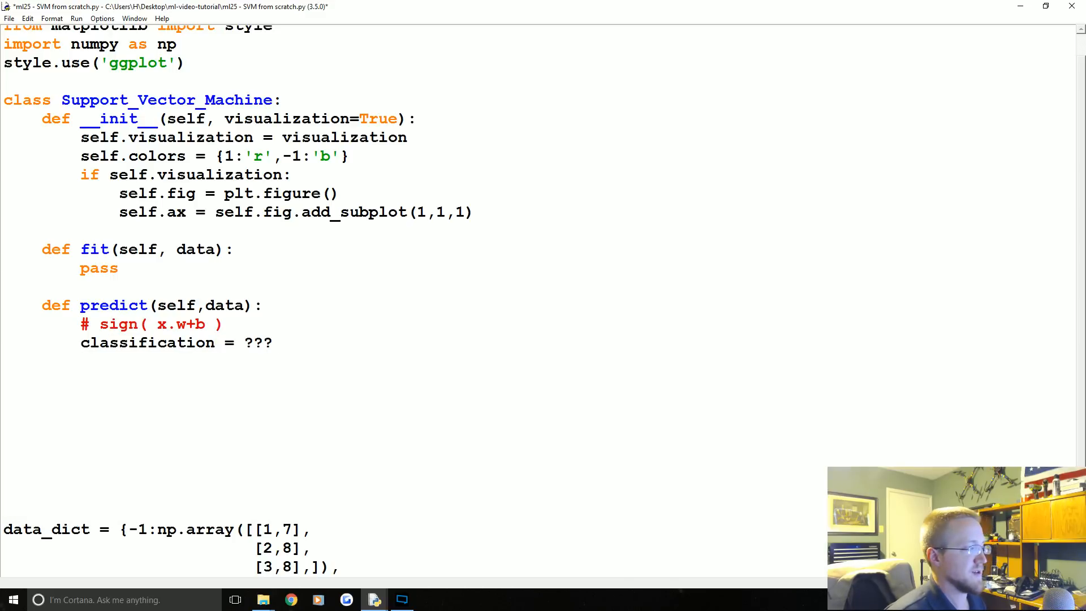
Replace the ??? placeholder with np.sign(np.dot()) as the classification expression.
double_click(258, 342)
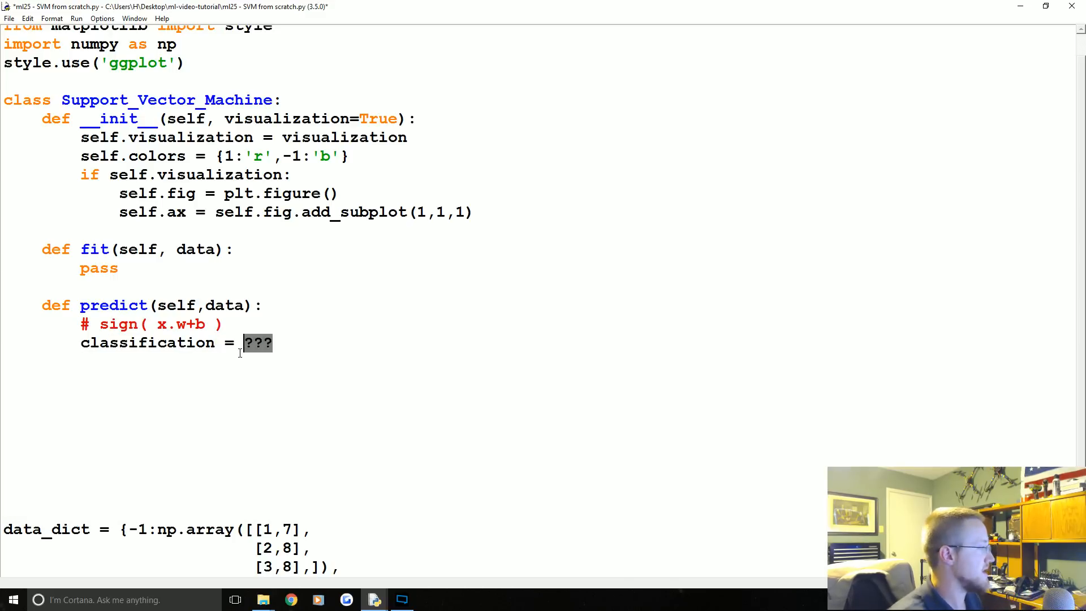
text(np.)
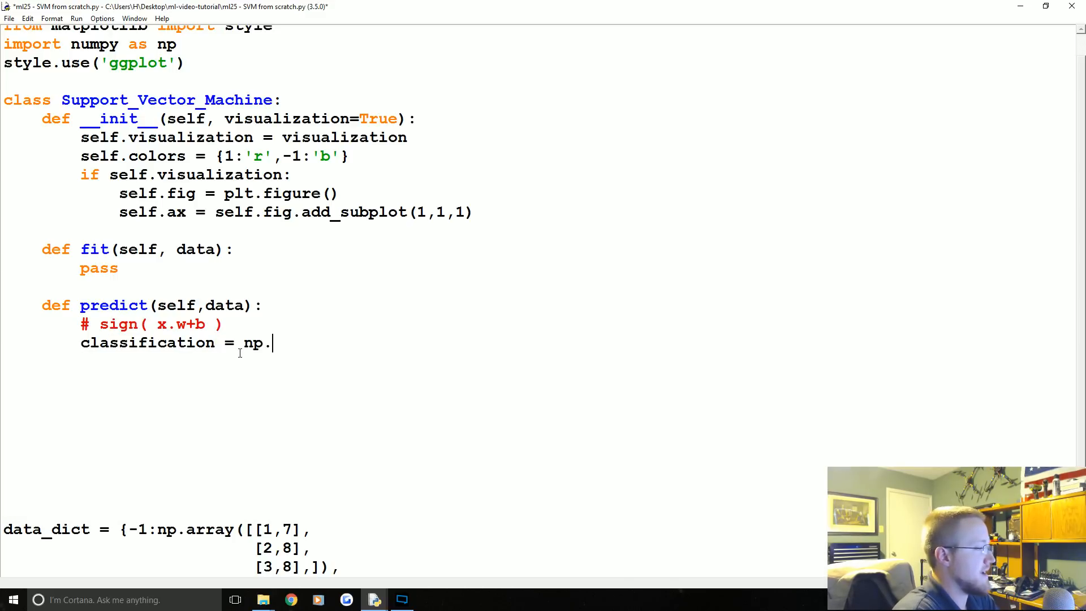
text(sign()
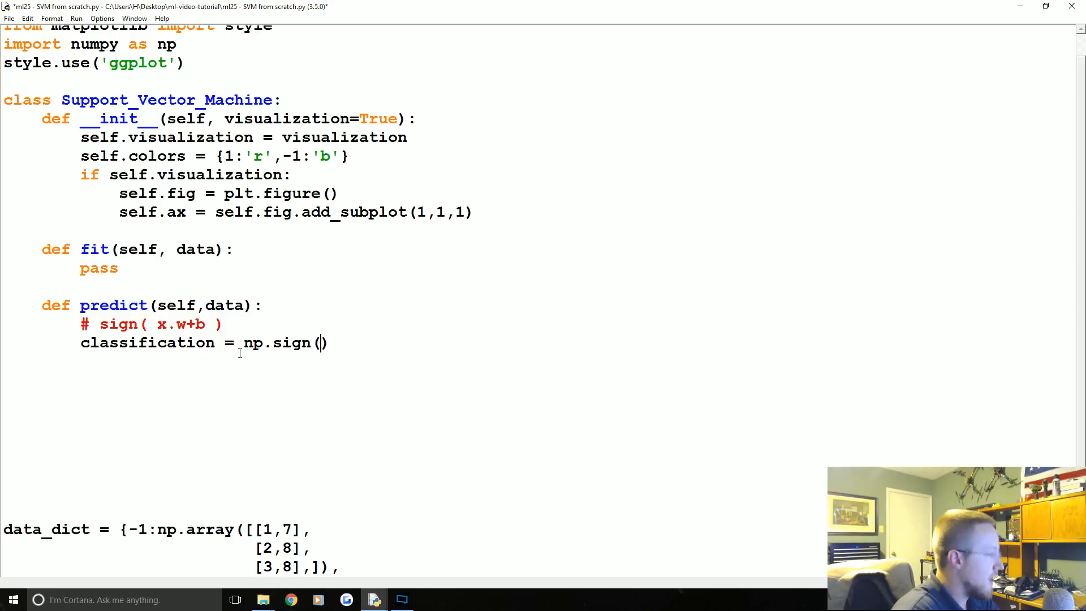
text(np.do)
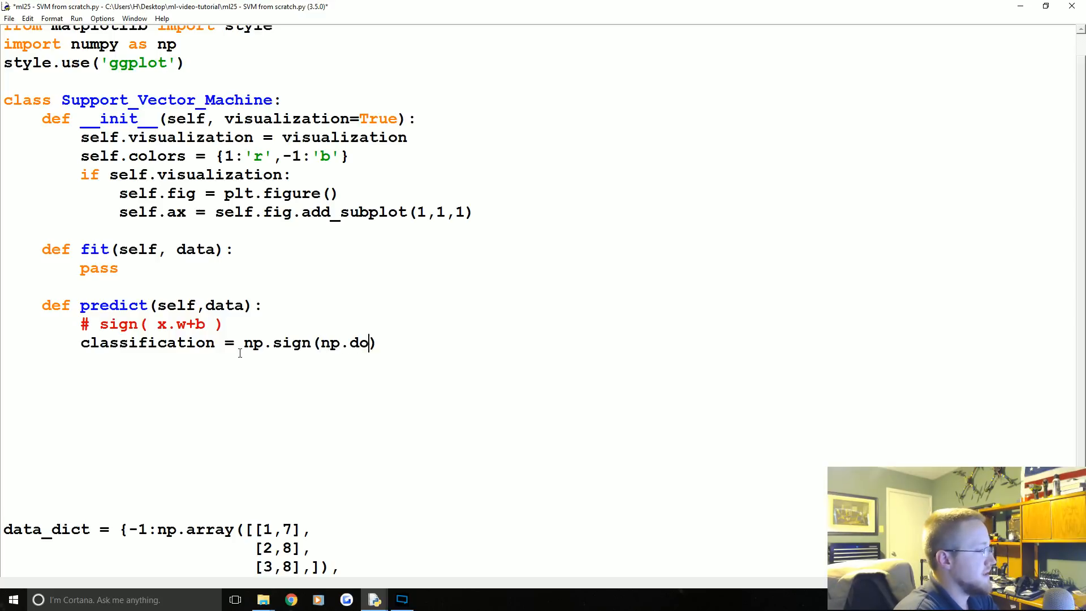
text(t)
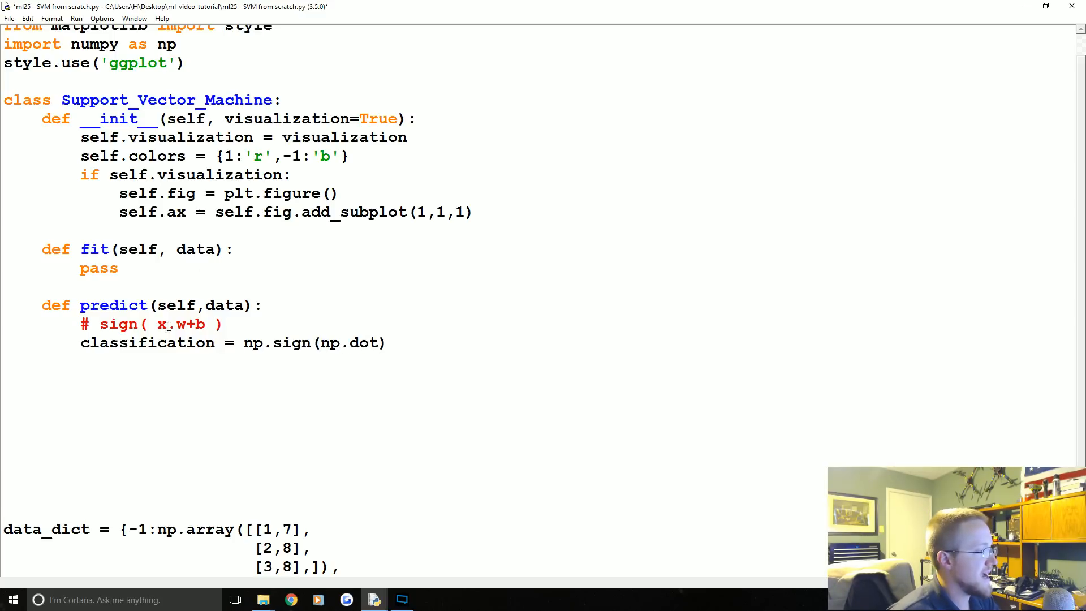
drag(156, 324, 187, 325)
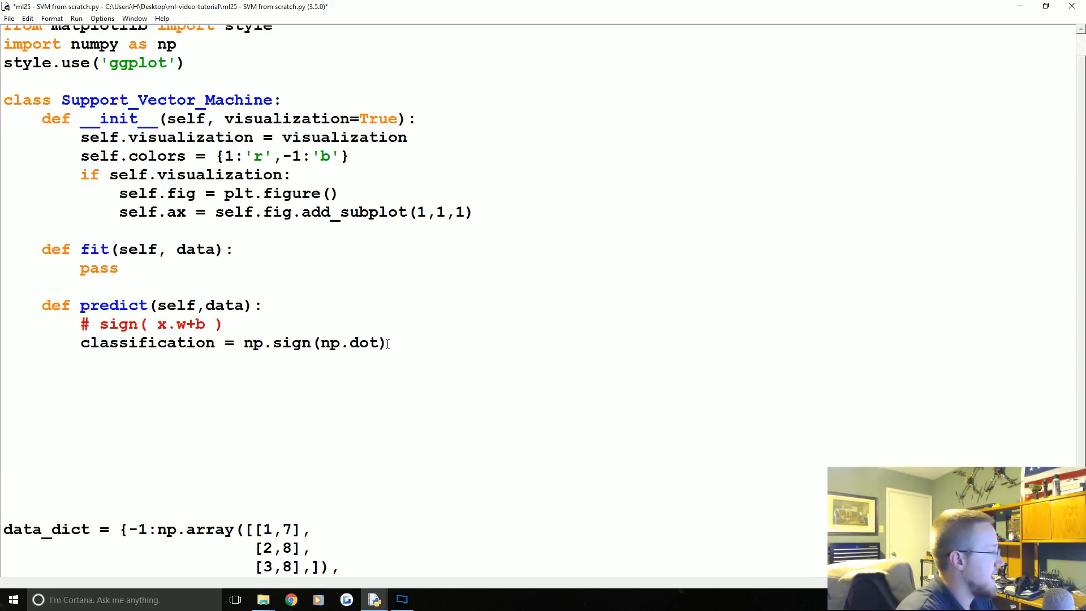
text(())
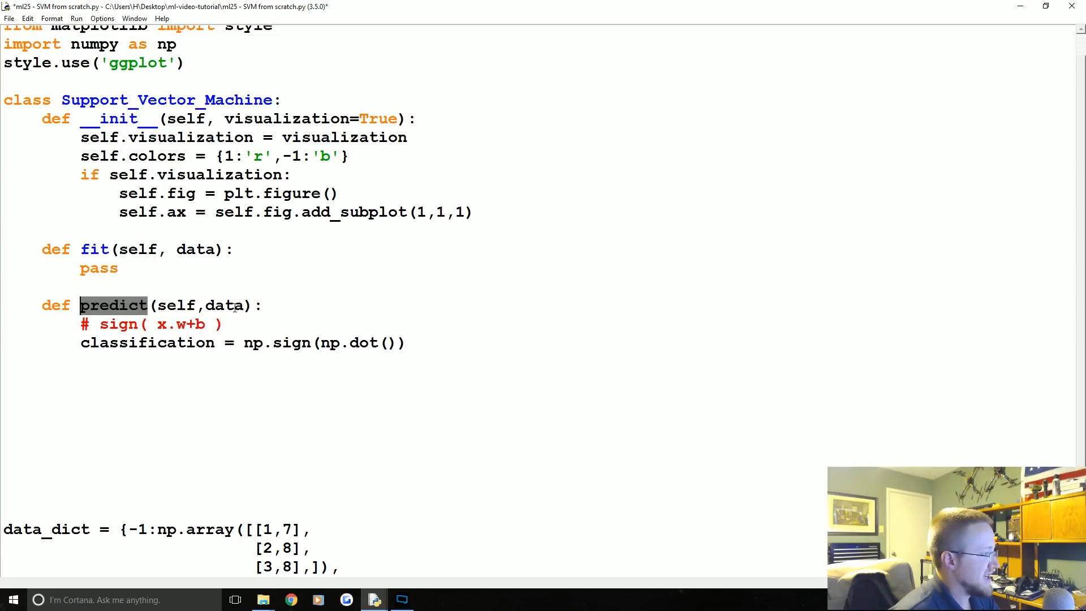
Rename predict's parameter to features and write classification = np.sign(np.dot(np.array(features),self.w)+self.b).
text(features)
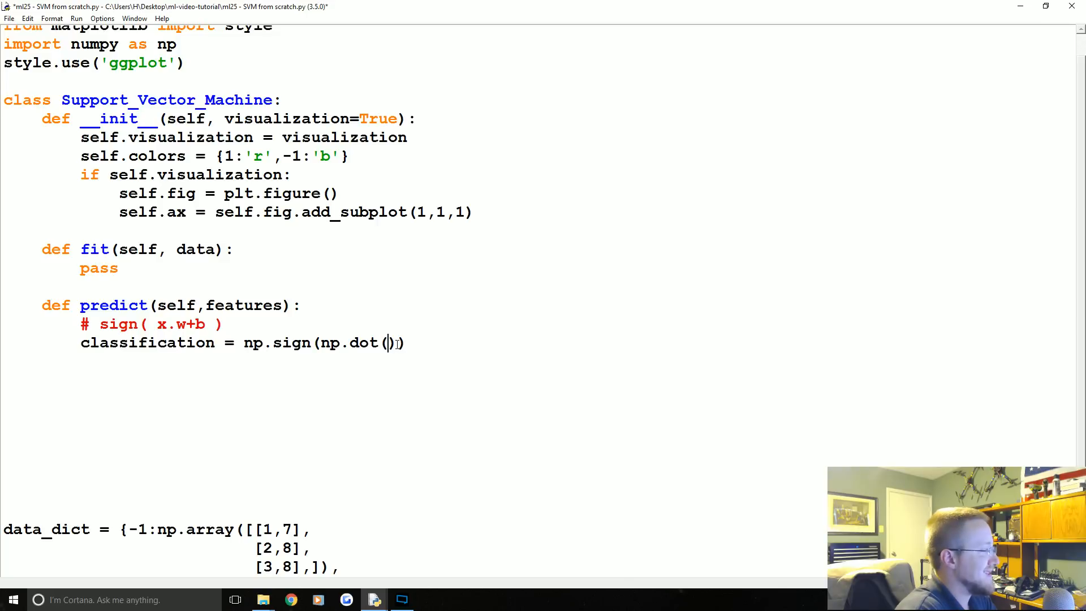
text(np.array()
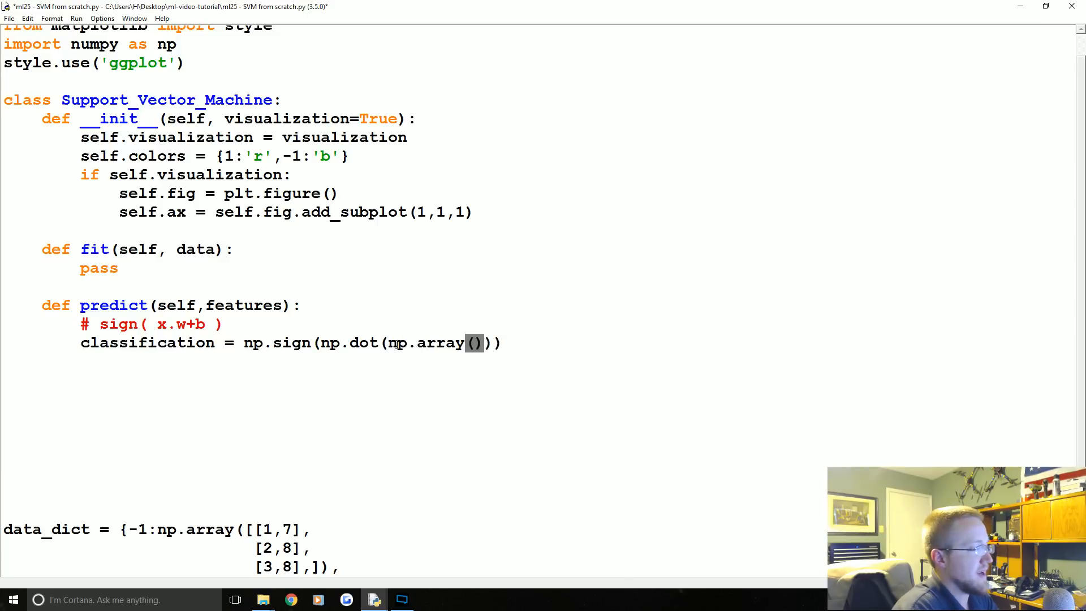
text(features),)
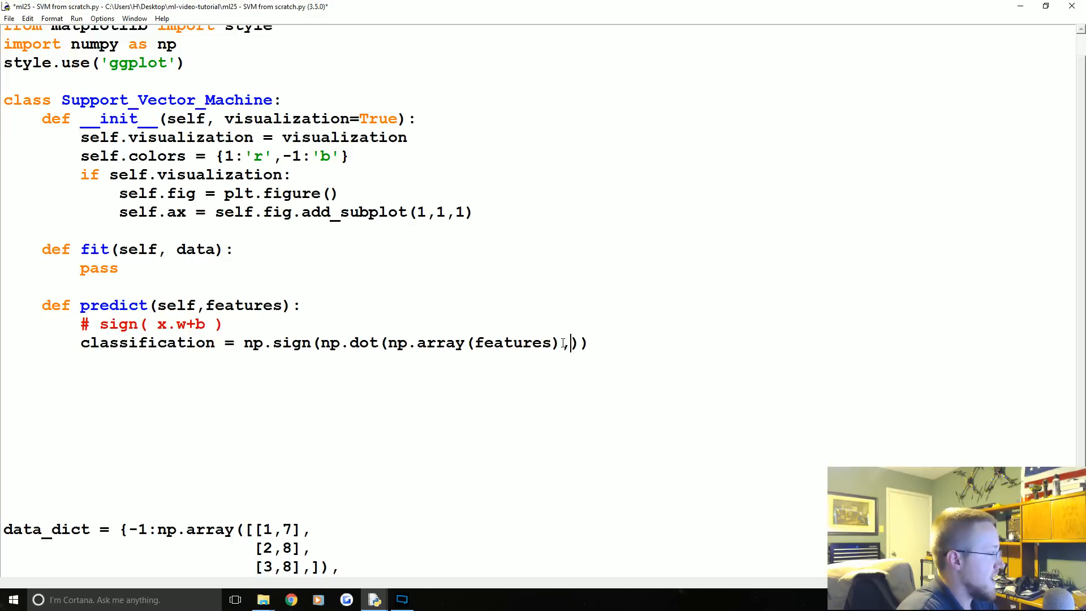
text(self.w)
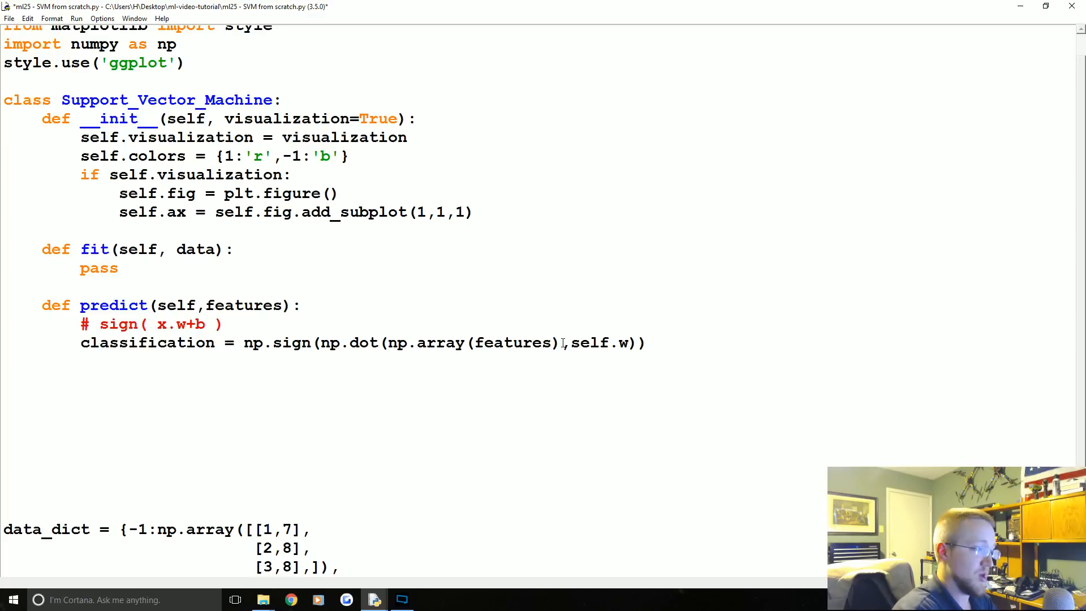
text(+)
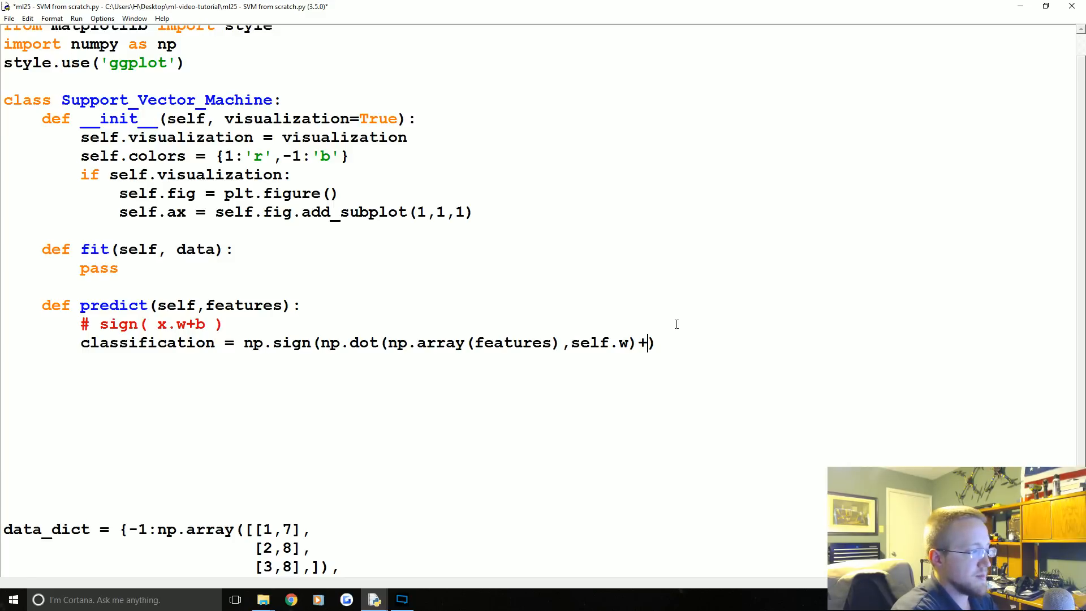
text(self.b)
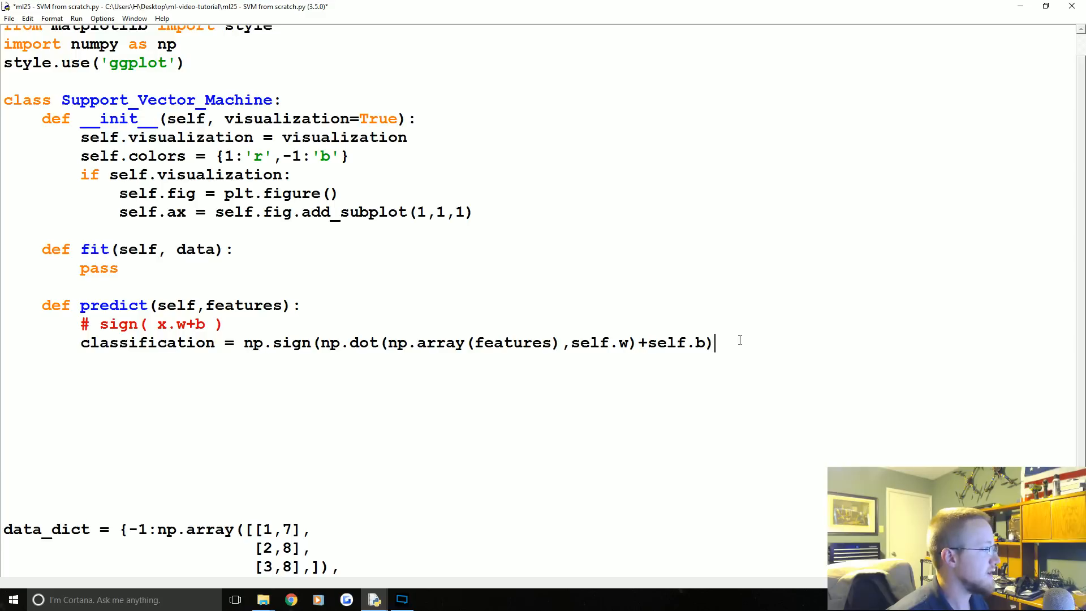
drag(713, 341, 581, 342)
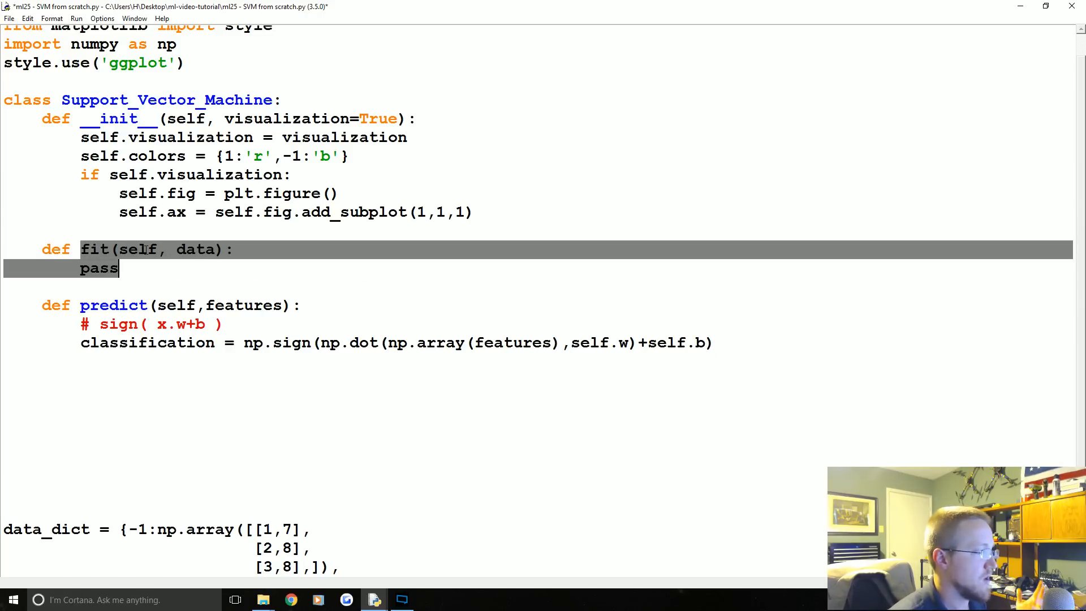
Label the fit method with a '# train' comment and start predict's return line.
click(121, 248)
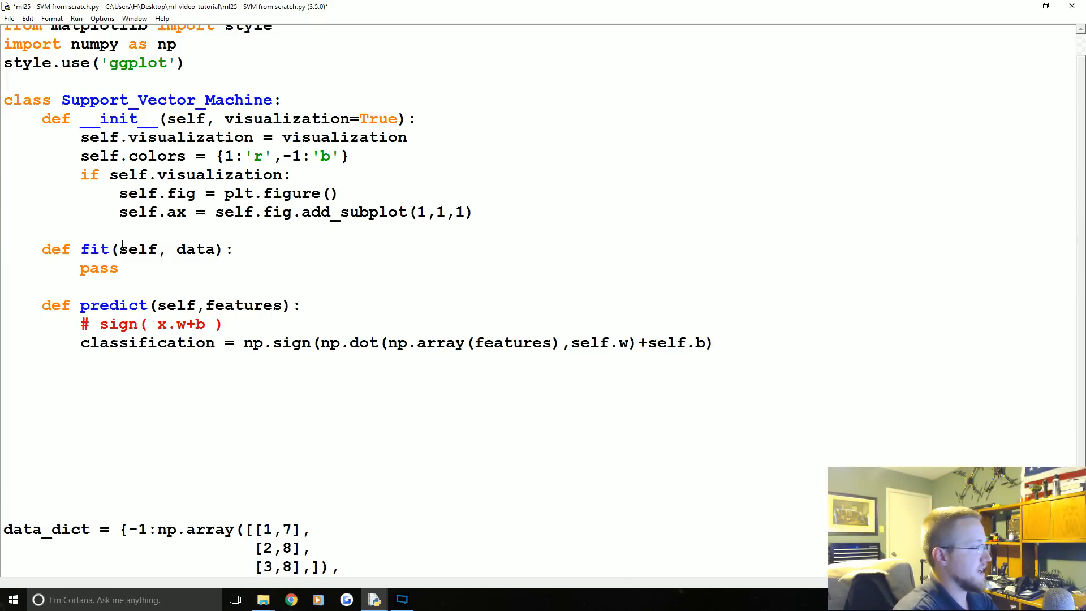
text(# train)
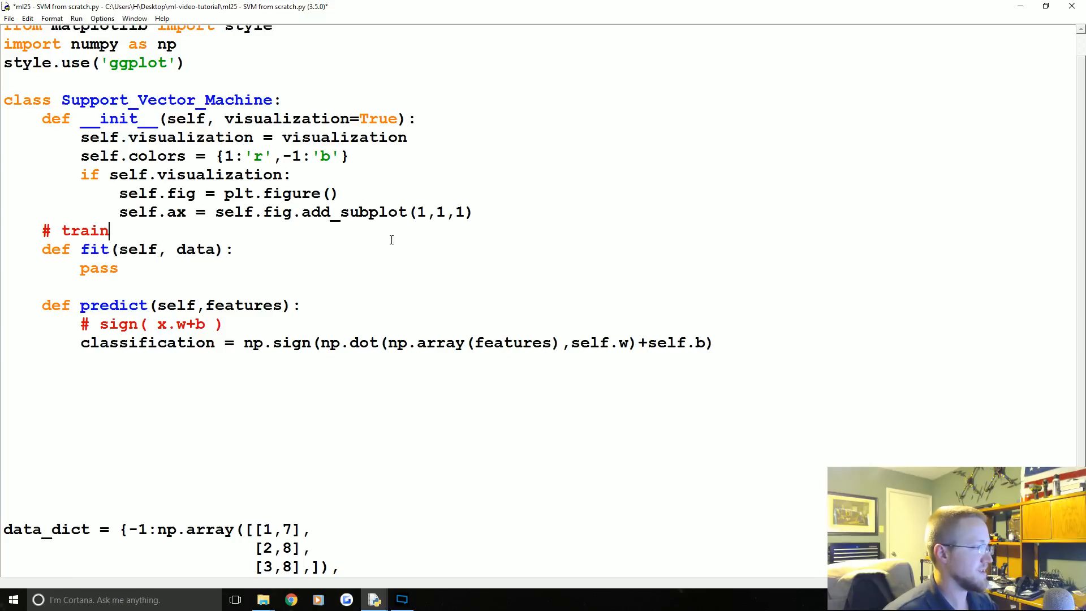
double_click(94, 249)
text(return)
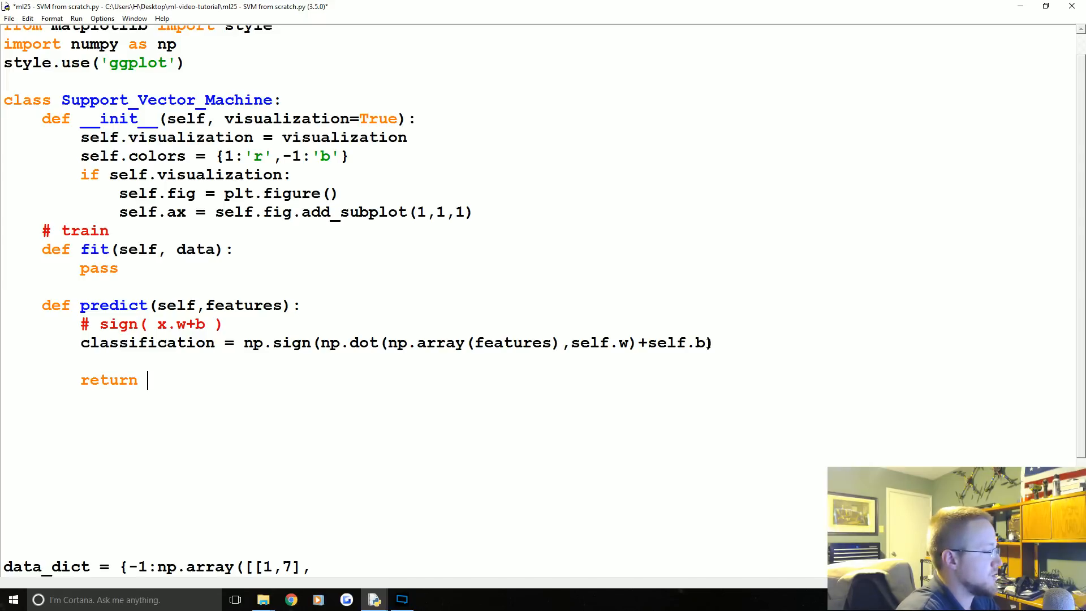
Finish predict with 'return classification', then scroll down toward data_dict.
text(classification)
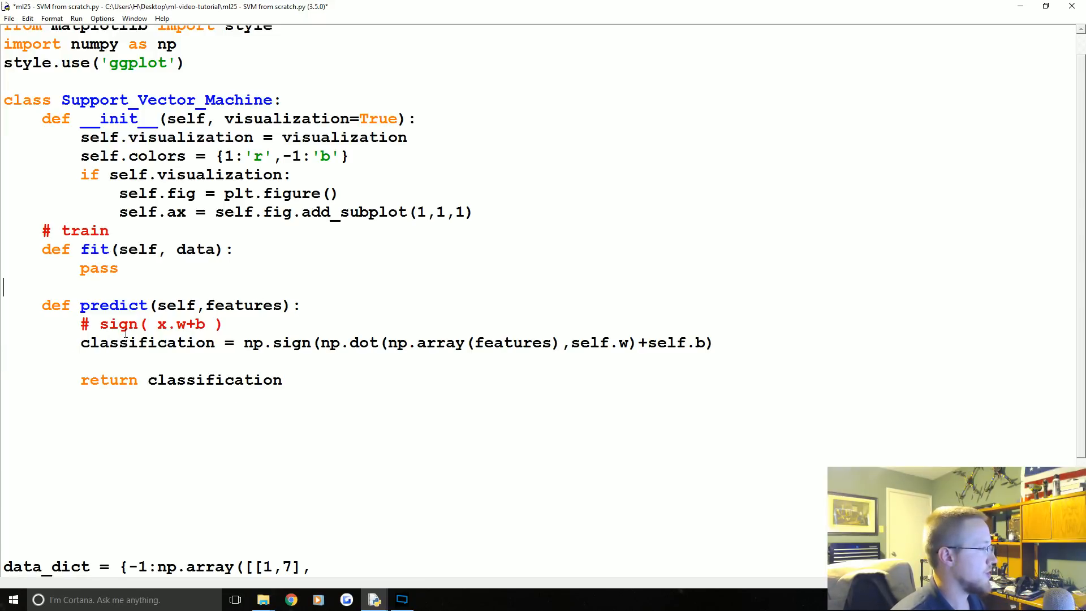
drag(41, 249, 176, 249)
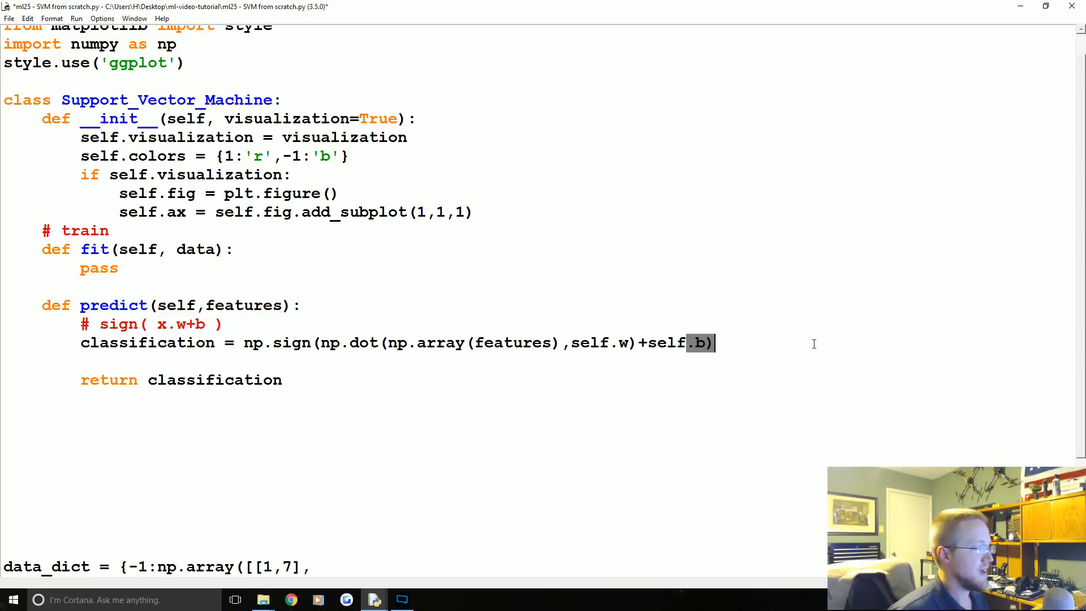
scroll(down, 3)
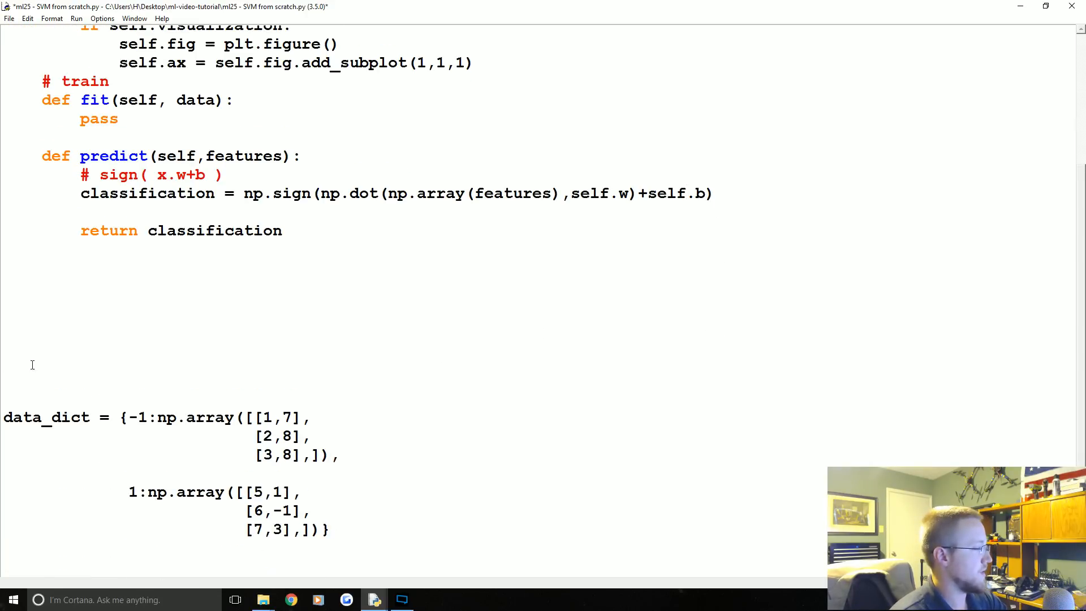